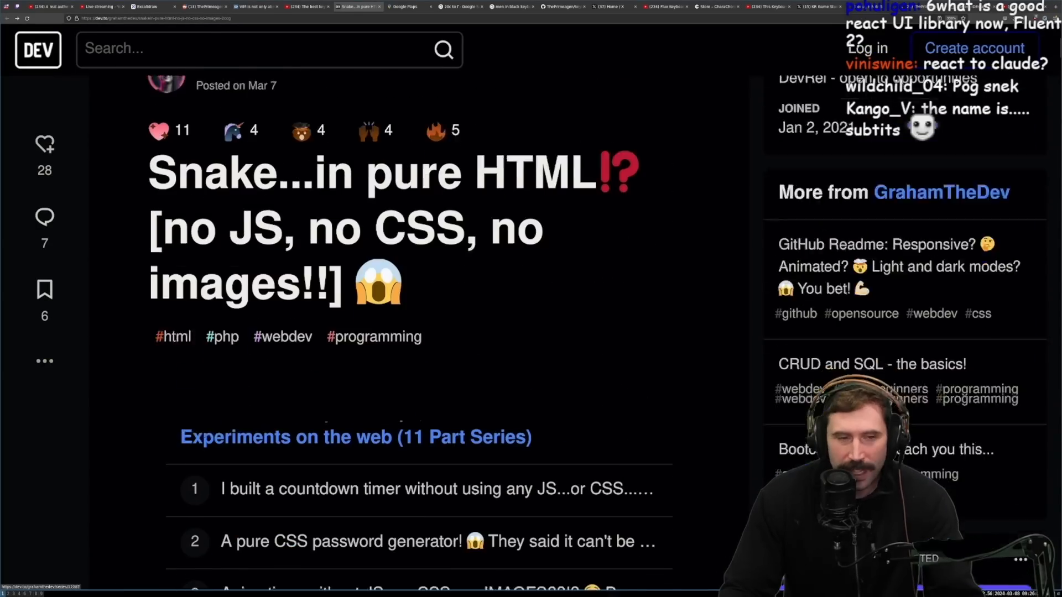
Clear the title selection and read the intro down to 'The game' section's play link.
scroll(up, 3)
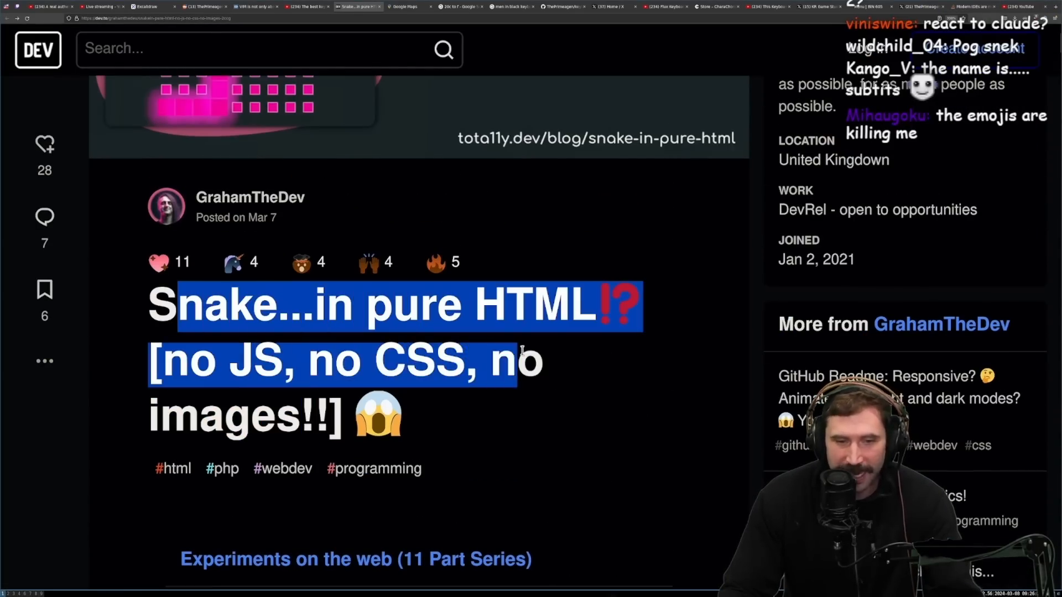
mouse_move(643, 440)
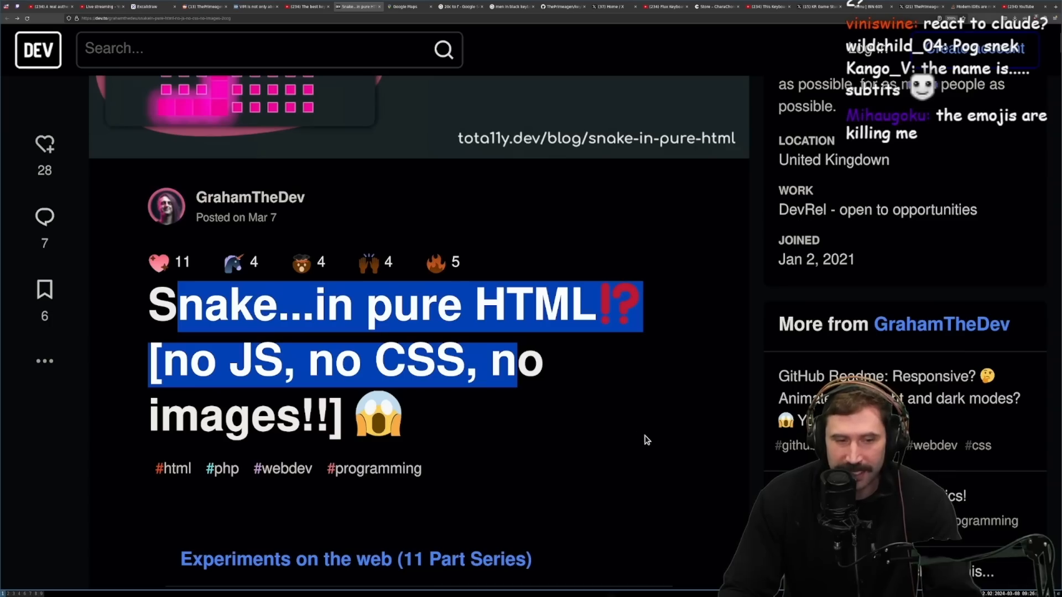
click(730, 422)
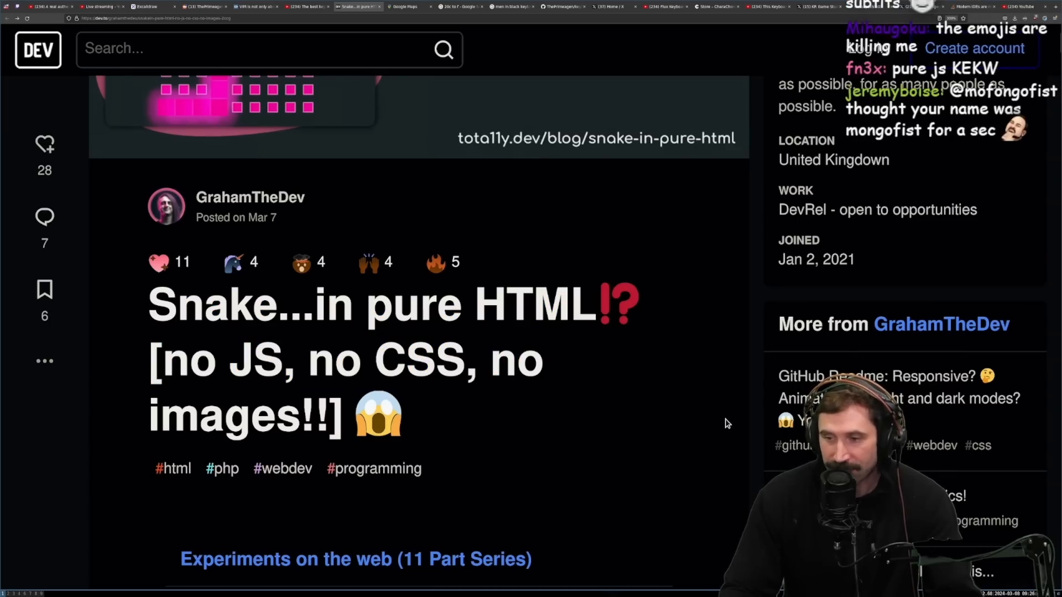
scroll(down, 3)
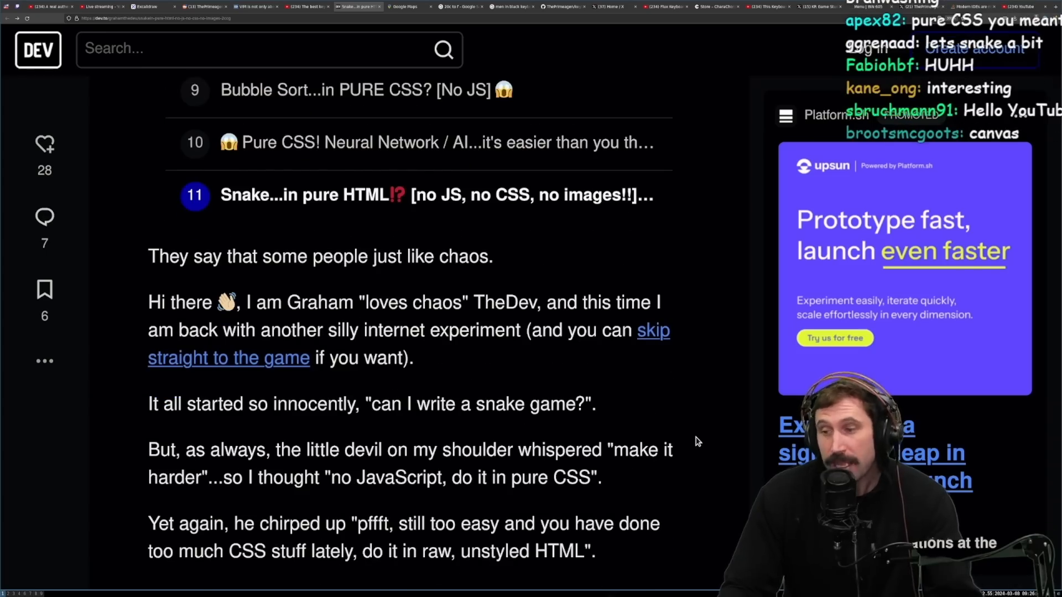
mouse_move(374, 295)
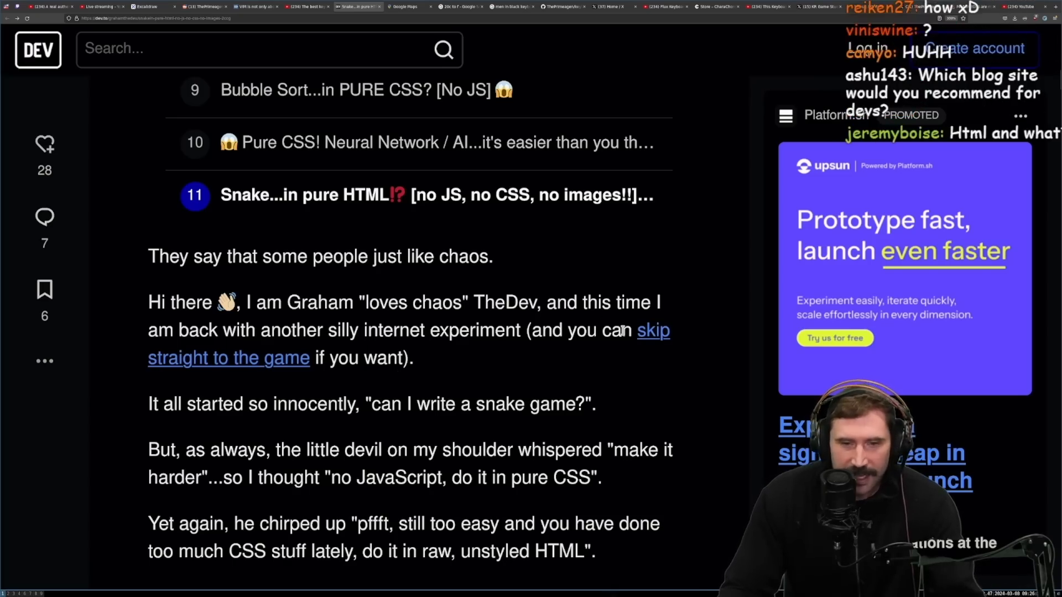
mouse_move(548, 368)
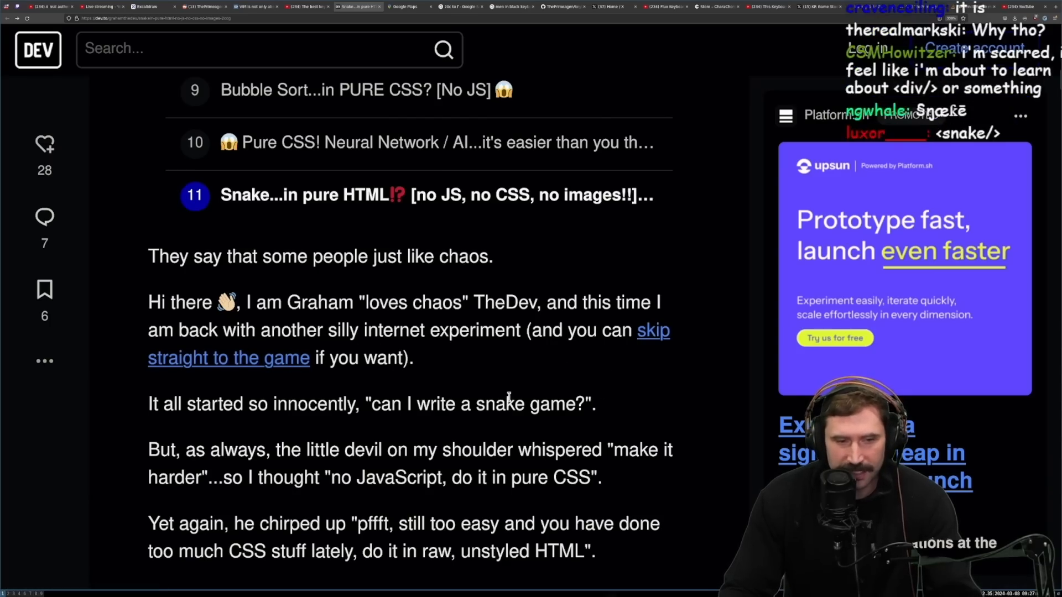
scroll(down, 3)
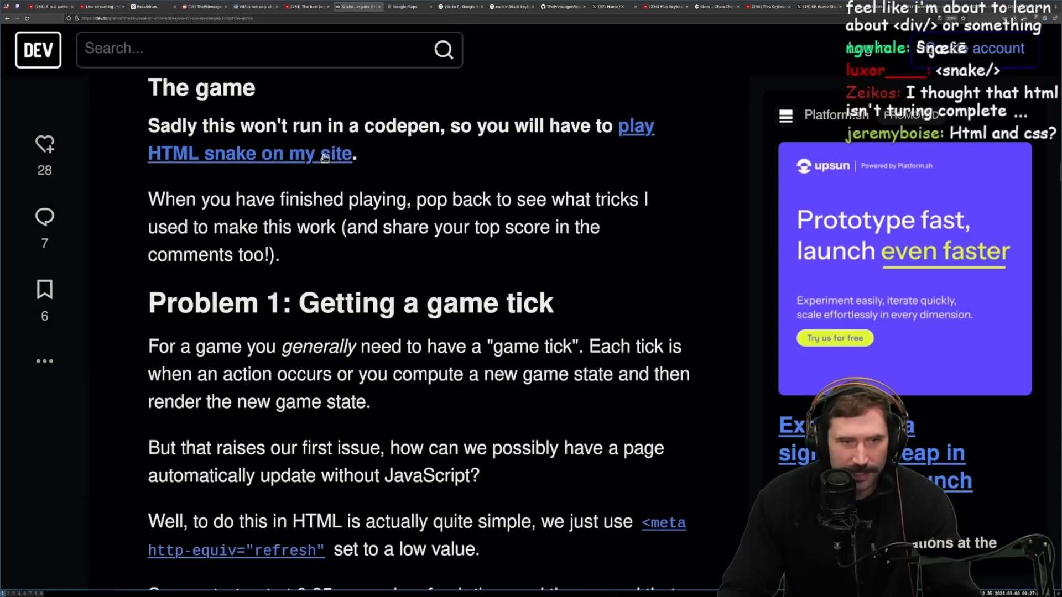
Open the HTML Snake game from the article link and play a round ending with score 10.
click(249, 153)
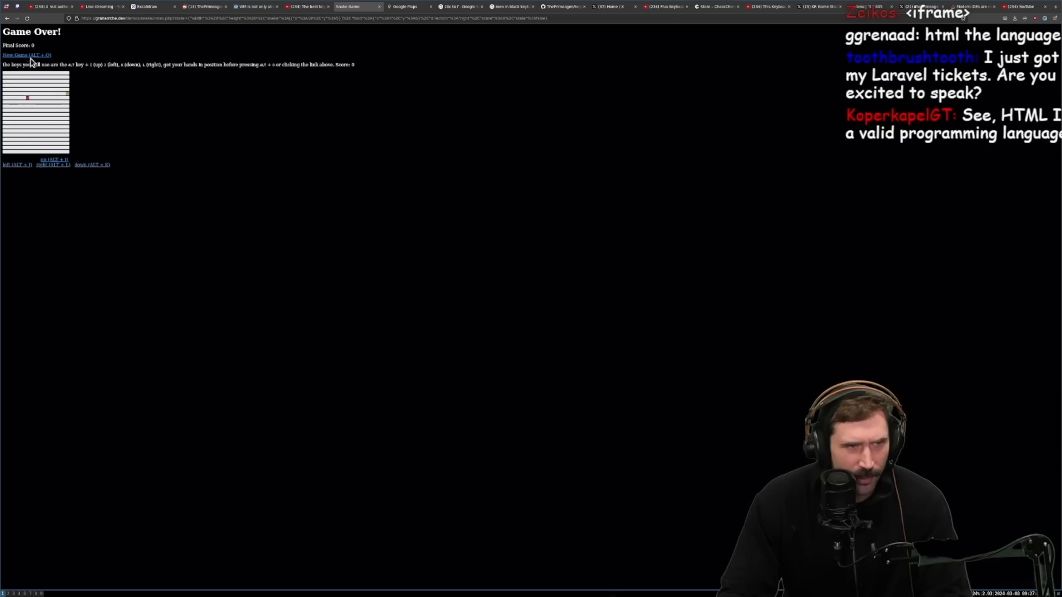
mouse_move(210, 123)
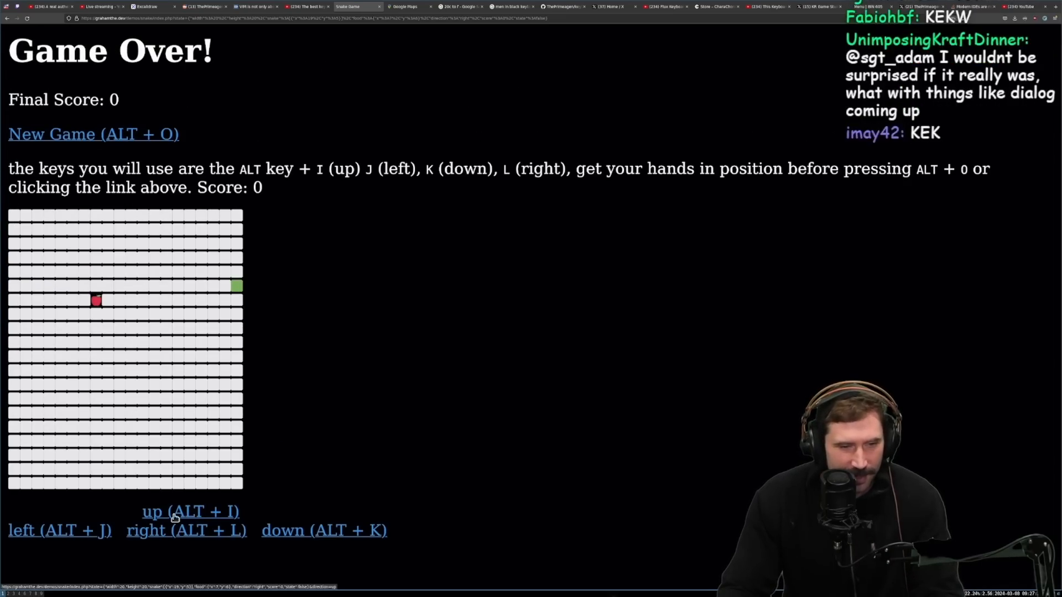
click(93, 133)
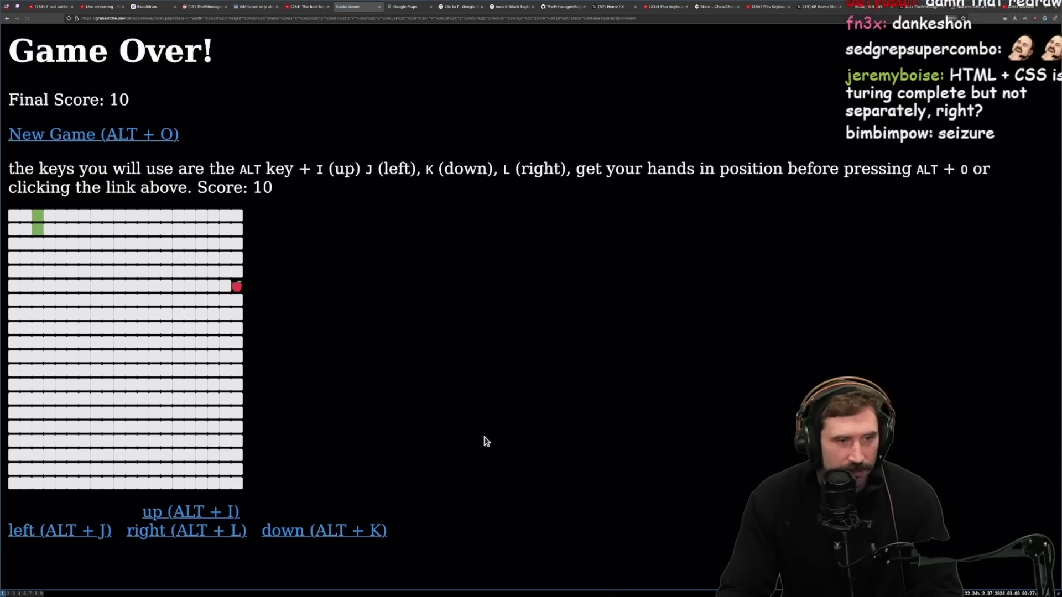
mouse_move(415, 464)
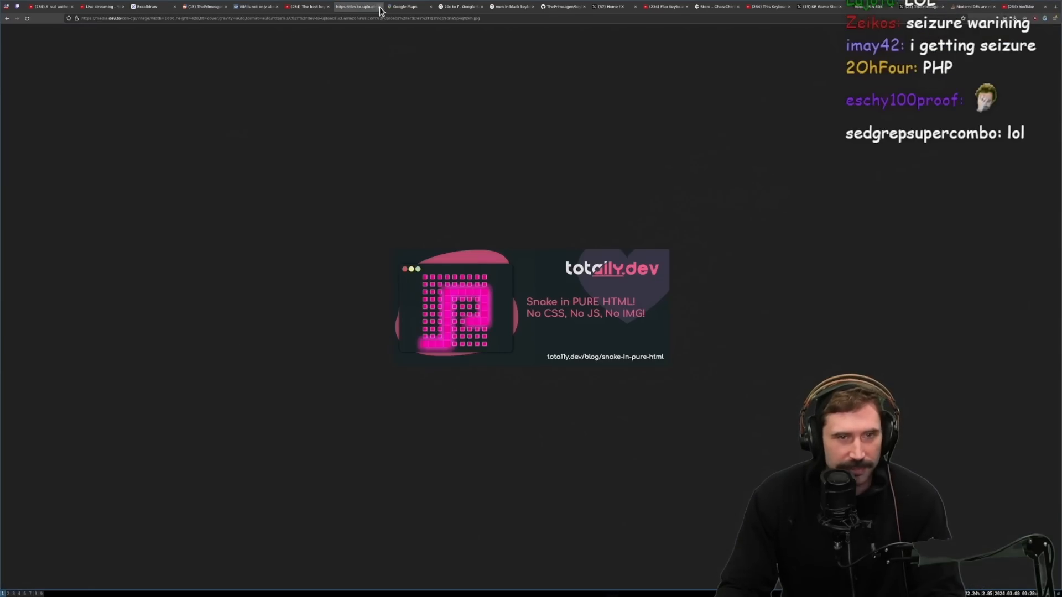
Return to the DEV article and dismiss the 'Kindness is contagious' notice.
key(ctrl+t)
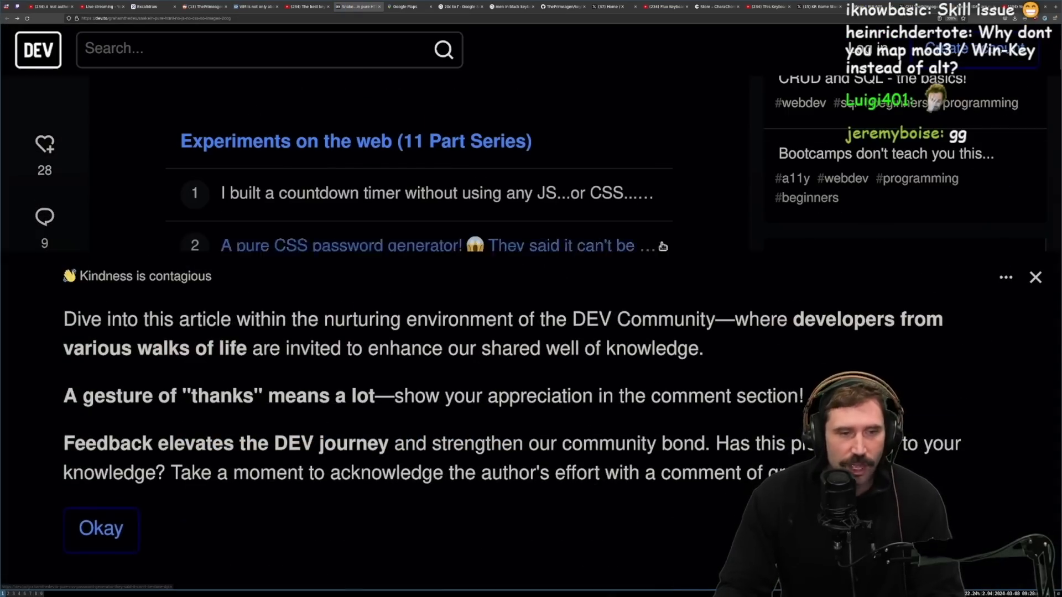
click(100, 528)
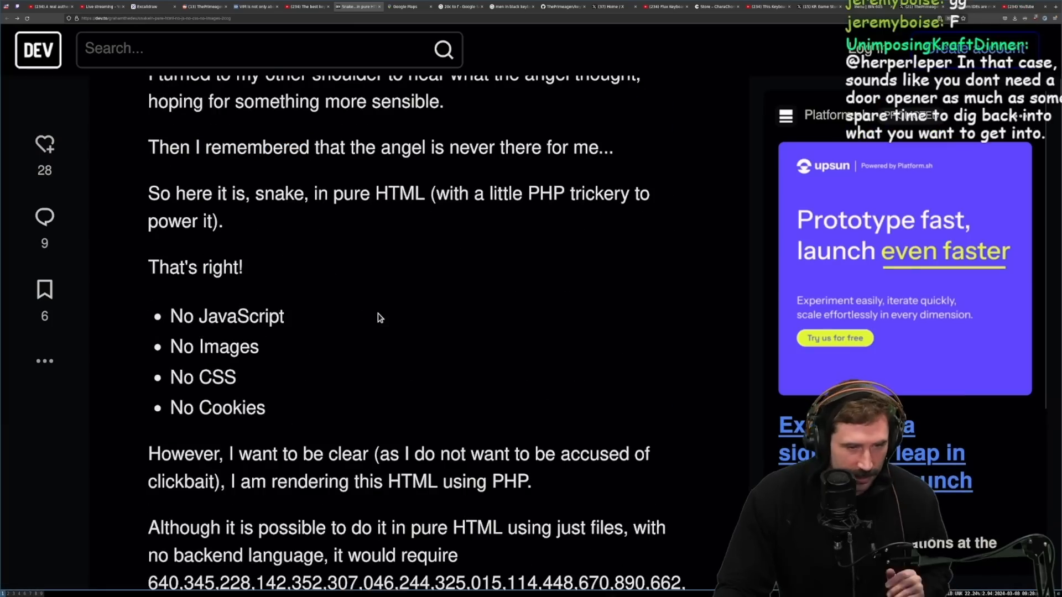
scroll(up, 3)
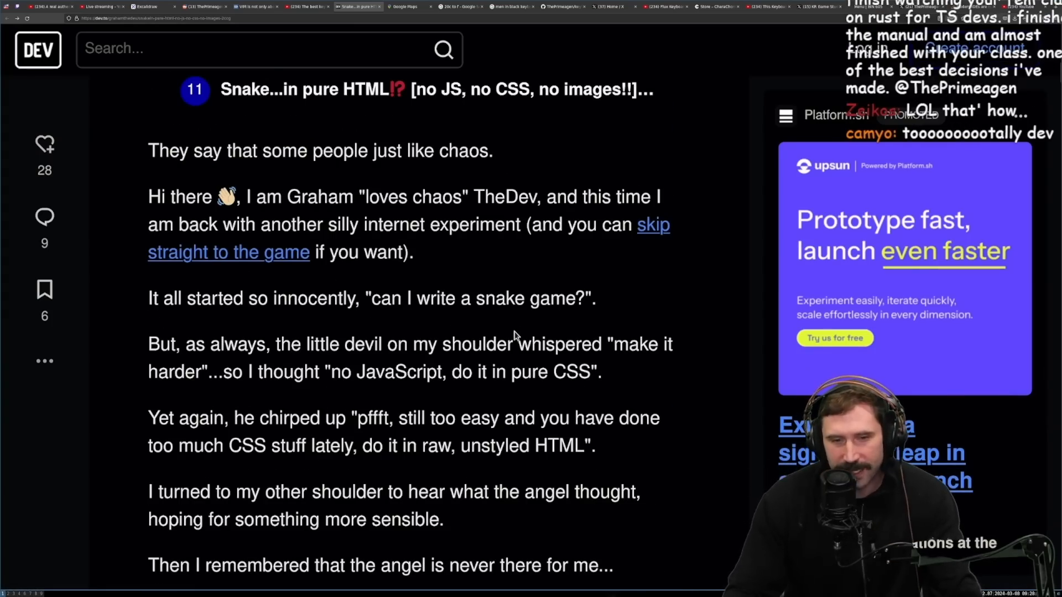
mouse_move(504, 388)
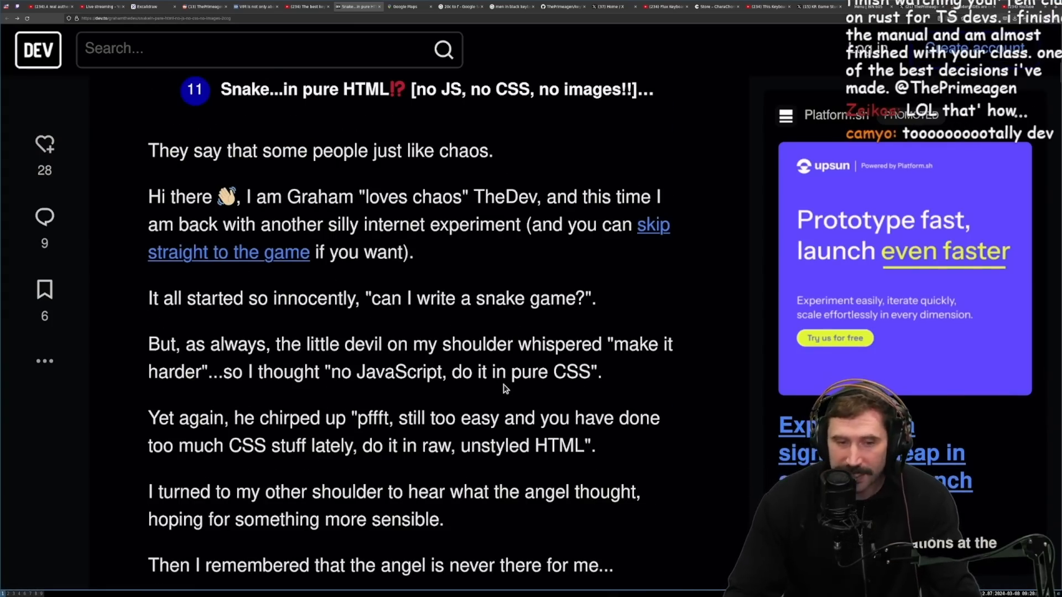
mouse_move(262, 358)
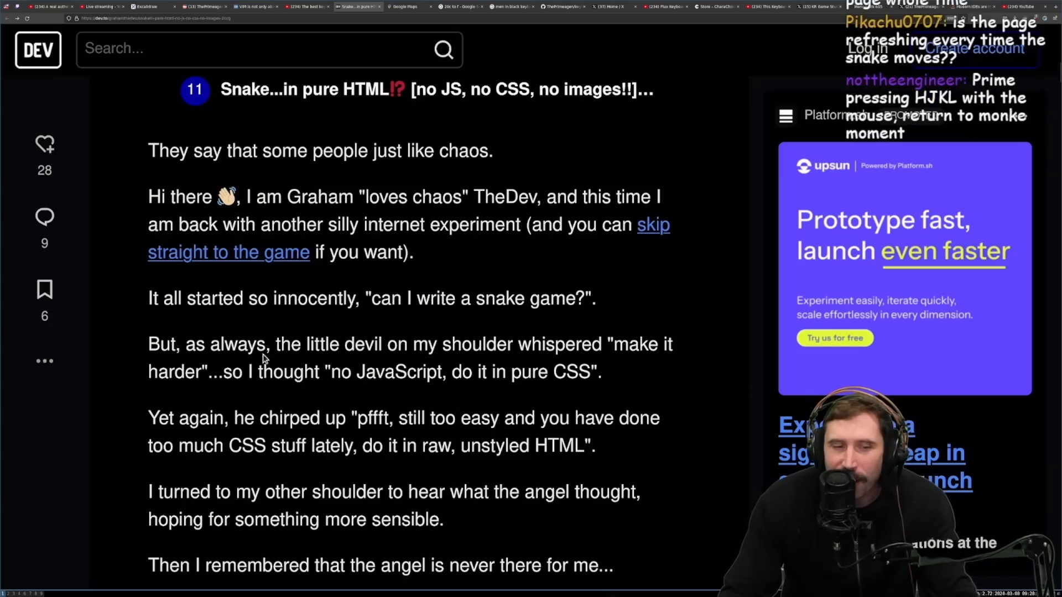
mouse_move(440, 393)
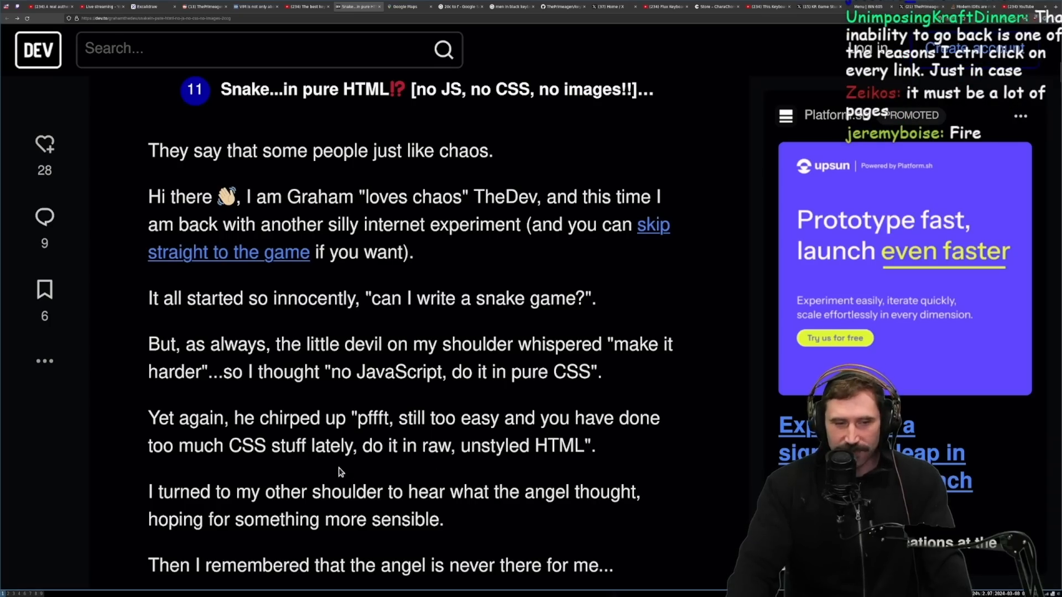
Read down to the paragraph on needing an astronomical number of HTML files.
scroll(down, 3)
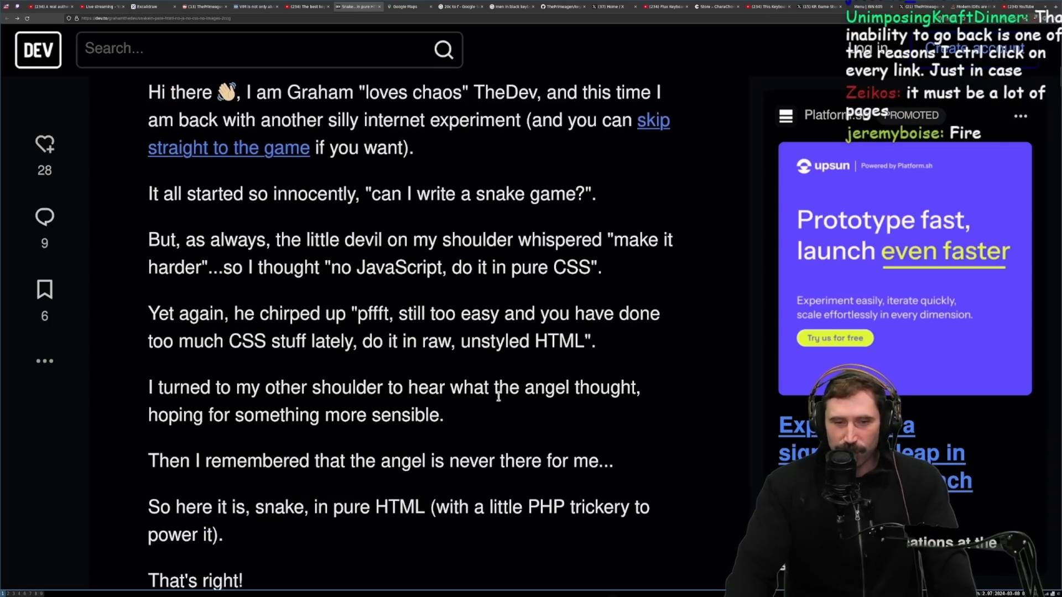
scroll(down, 3)
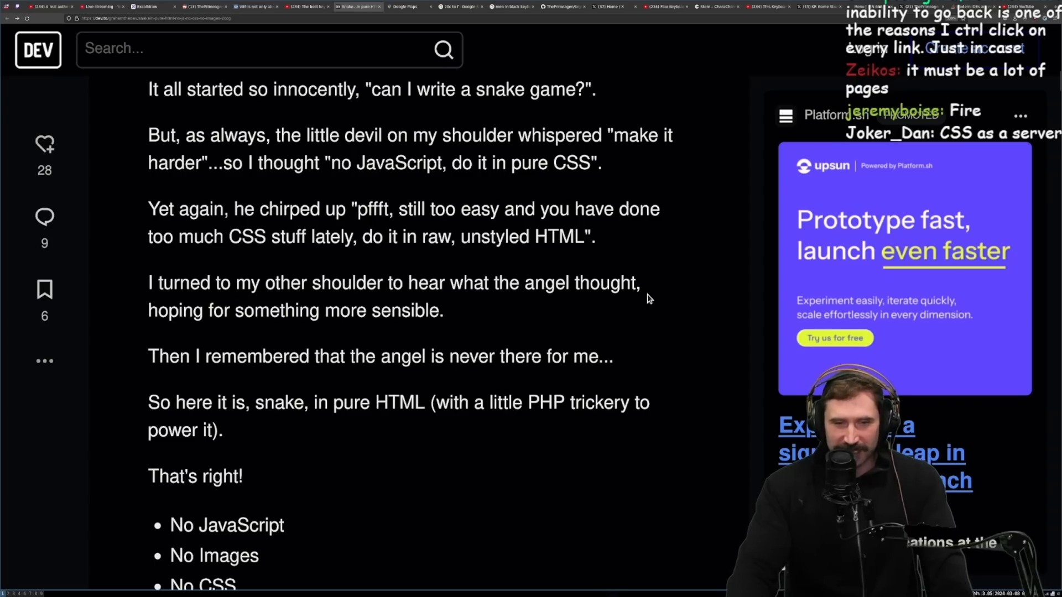
mouse_move(215, 377)
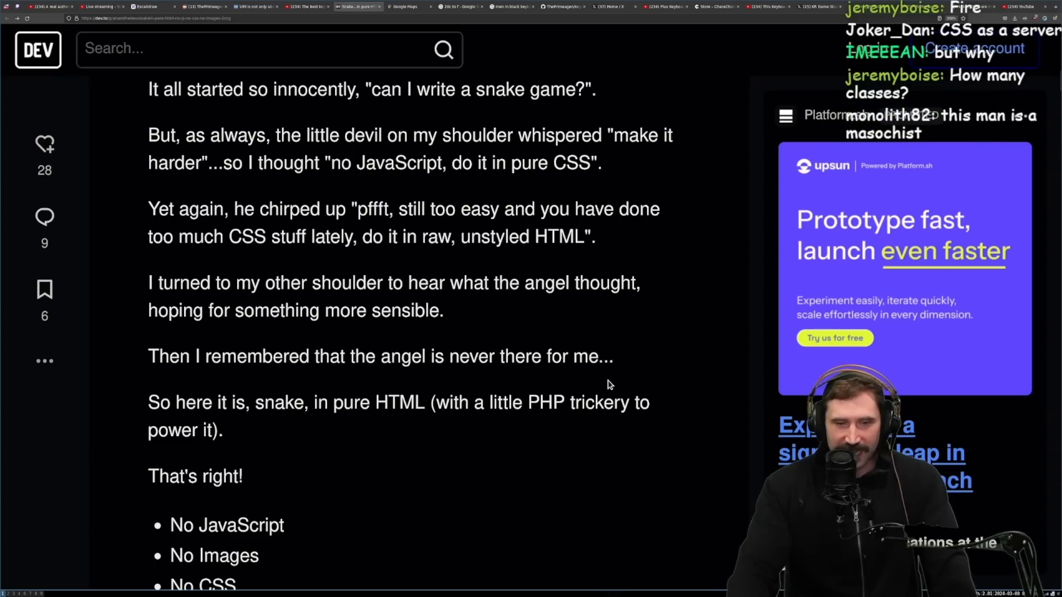
scroll(down, 3)
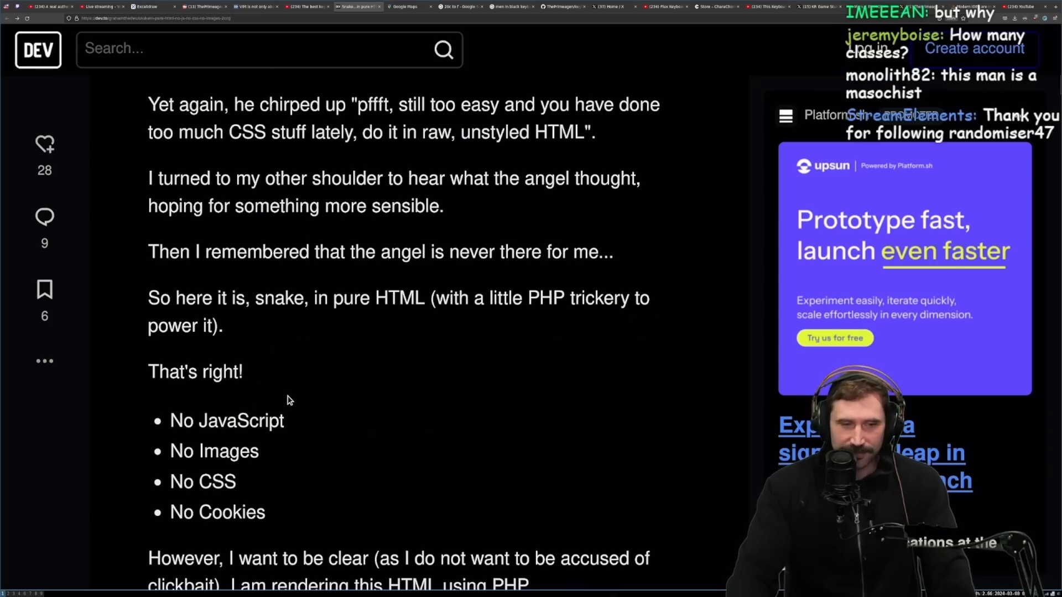
scroll(down, 3)
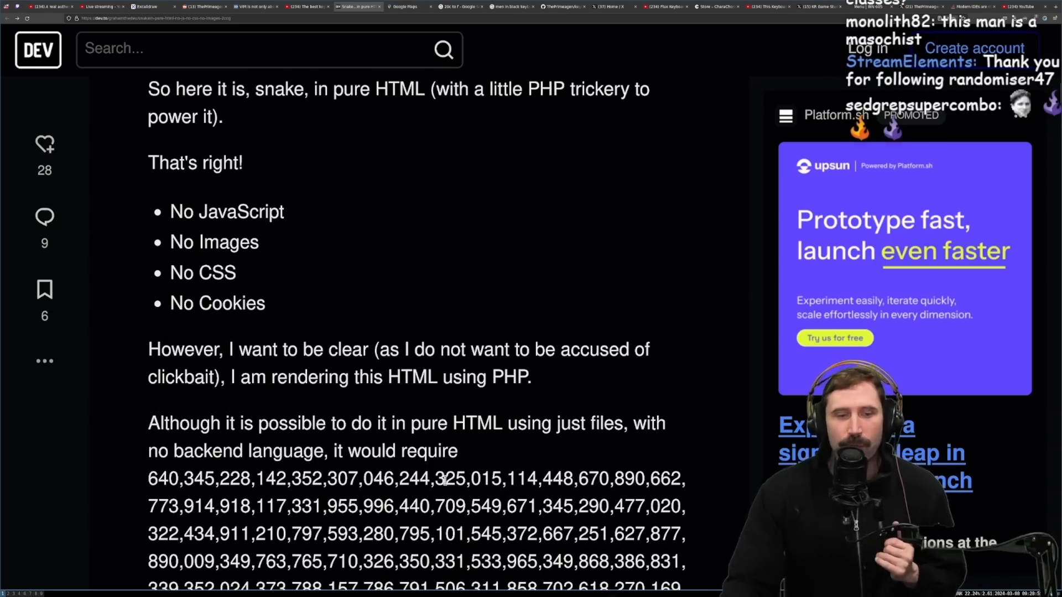
mouse_move(547, 404)
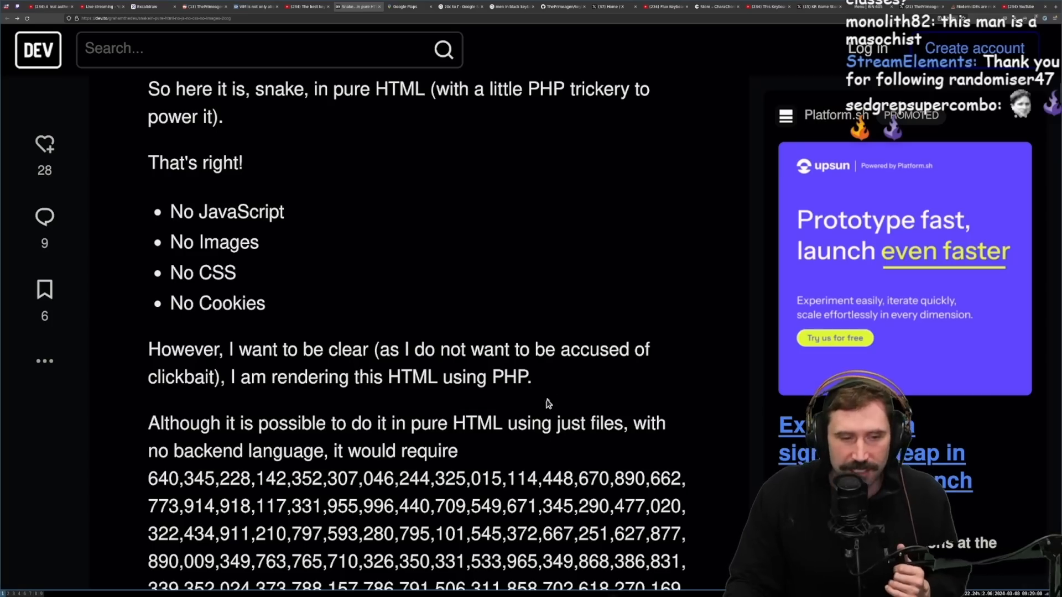
mouse_move(477, 399)
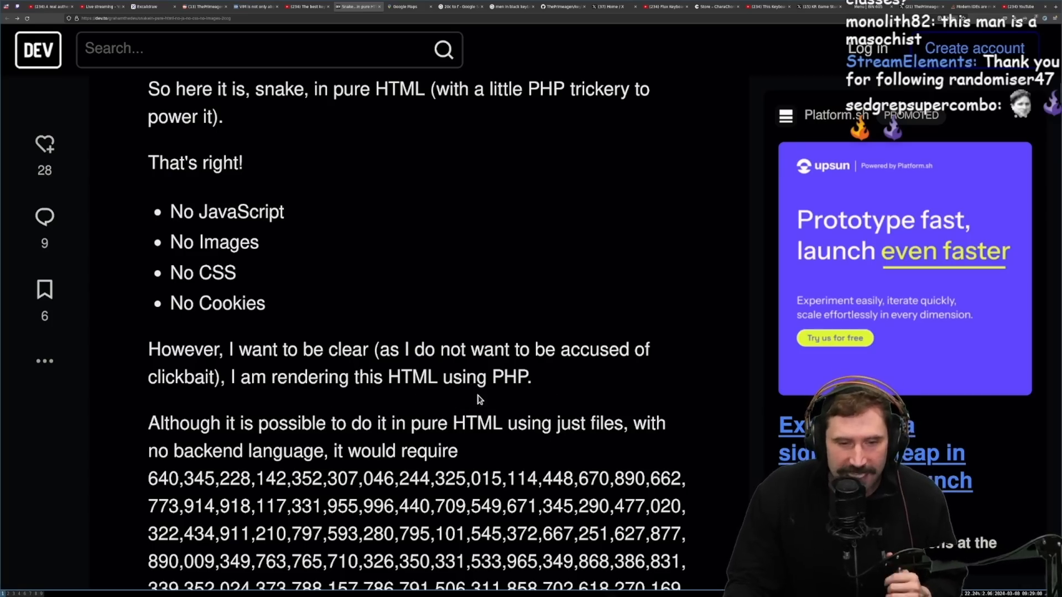
scroll(down, 3)
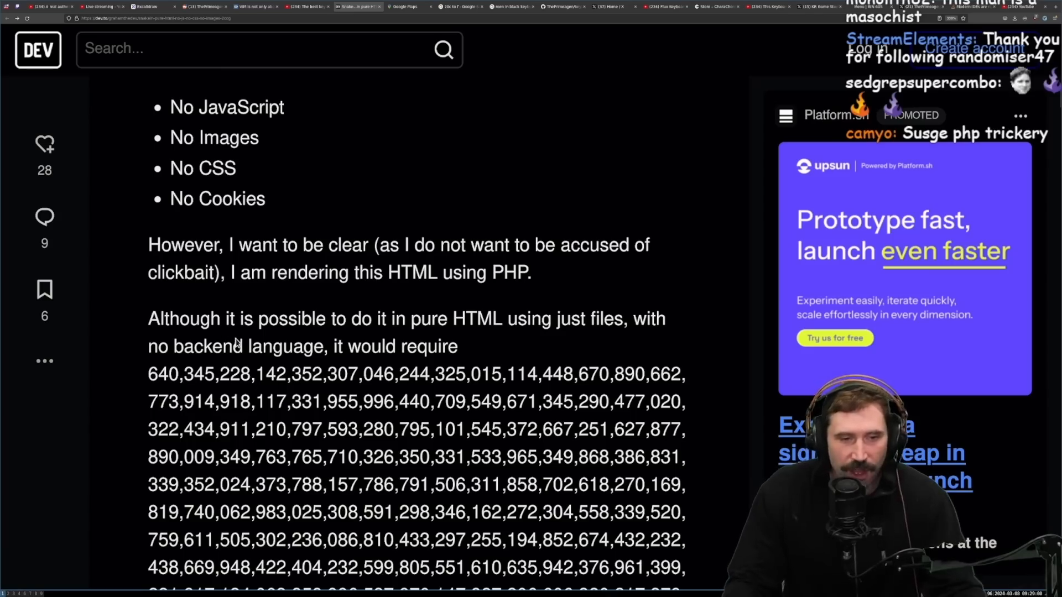
mouse_move(562, 342)
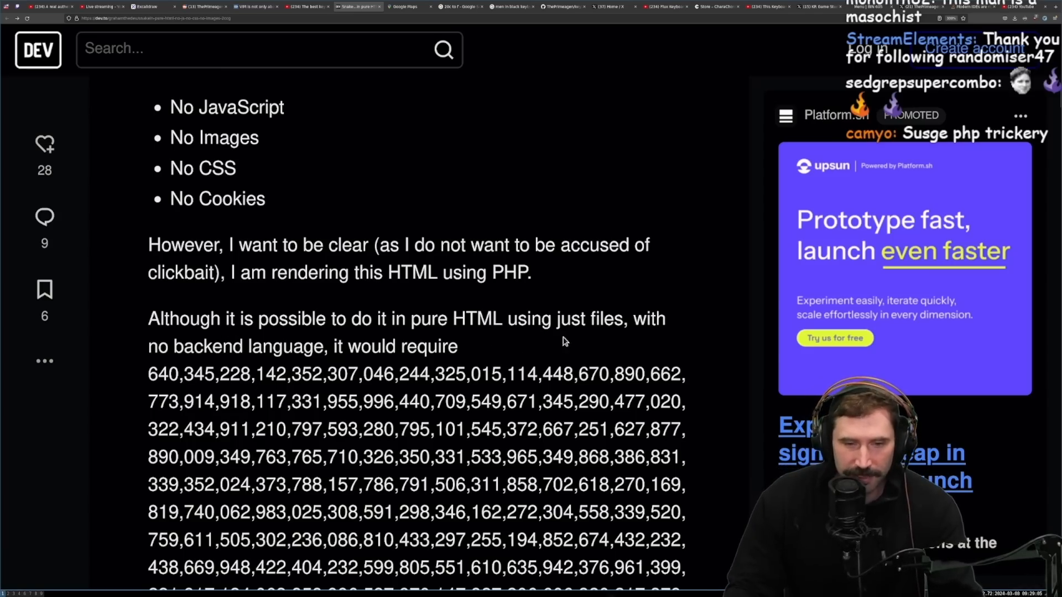
mouse_move(250, 364)
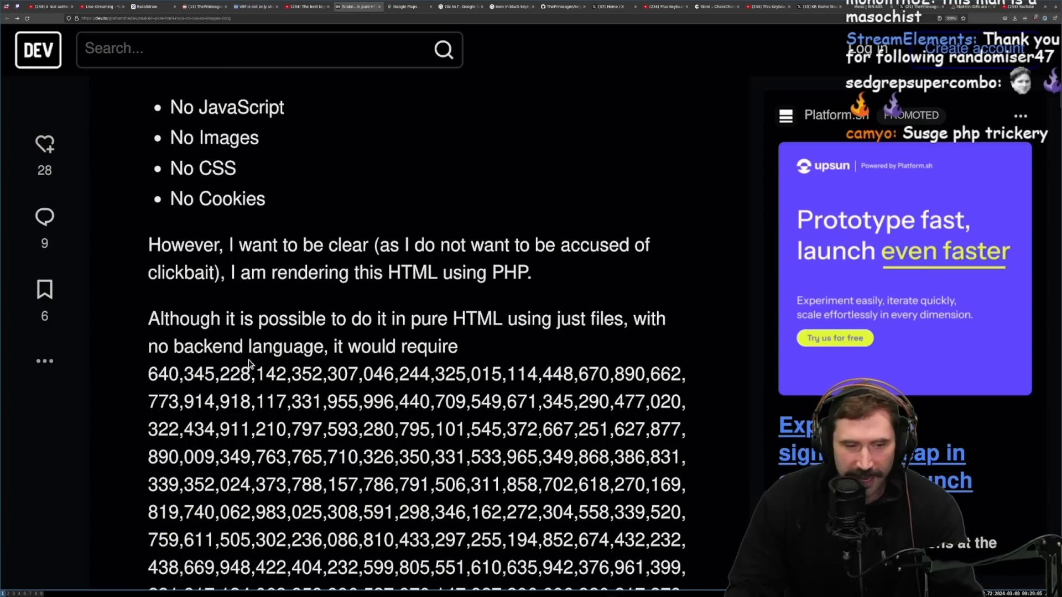
scroll(down, 3)
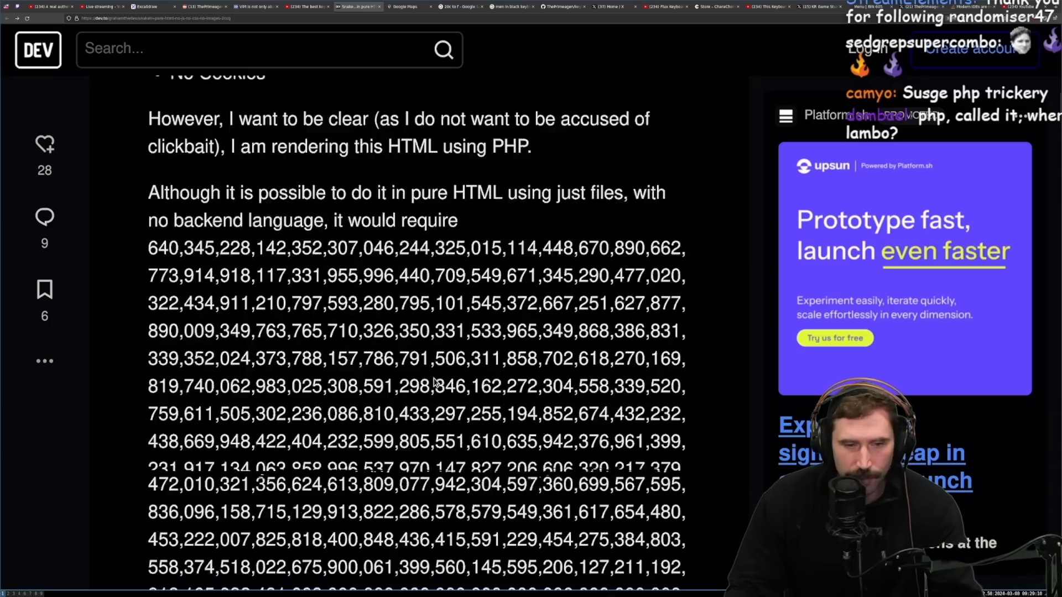
scroll(down, 3)
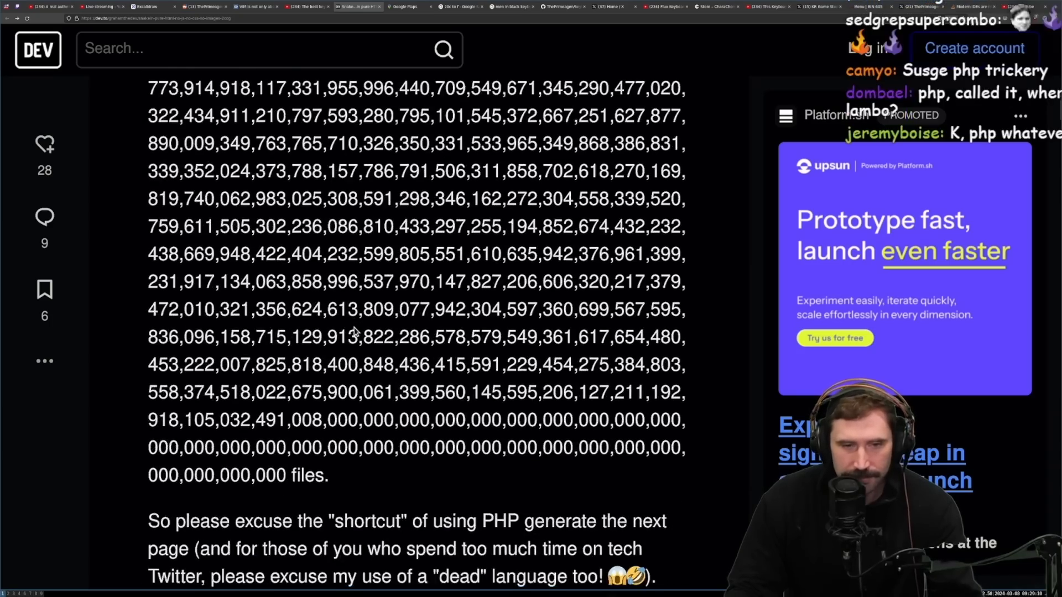
scroll(up, 3)
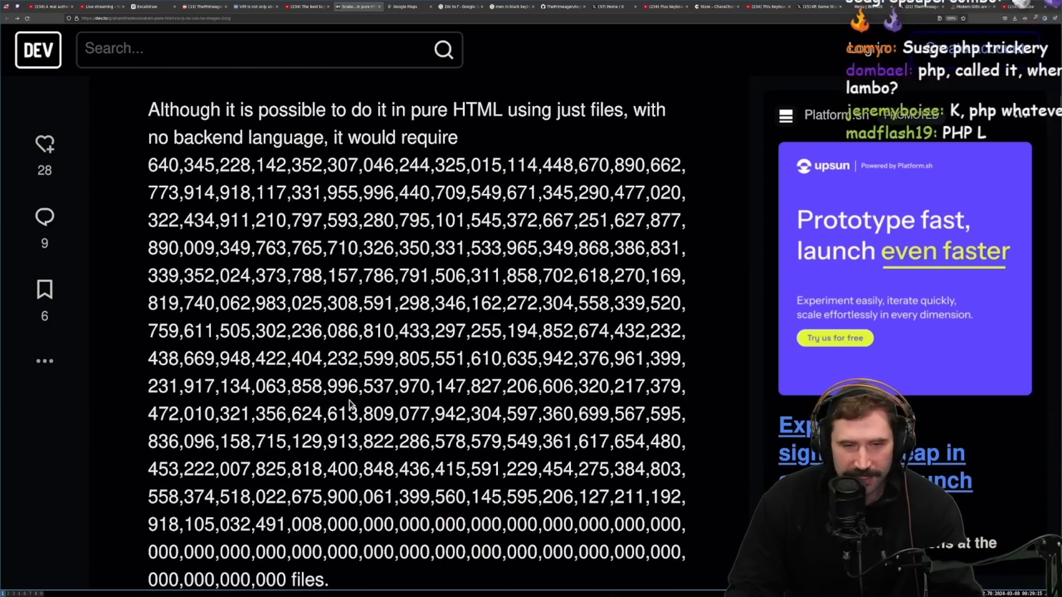
Read through the meta refresh format example and its side note on other browsers.
scroll(down, 3)
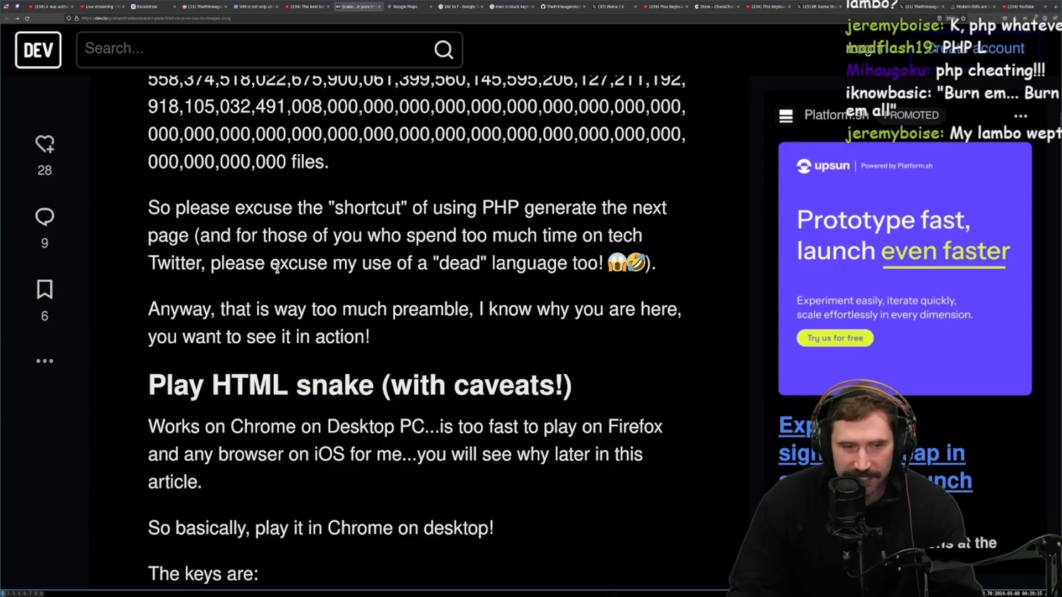
mouse_move(427, 263)
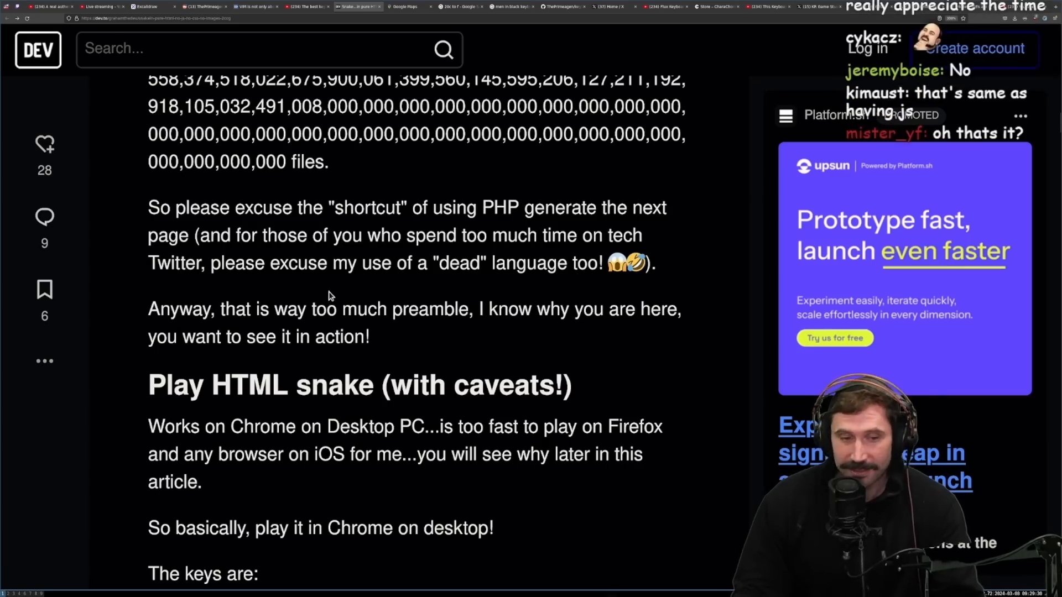
mouse_move(458, 338)
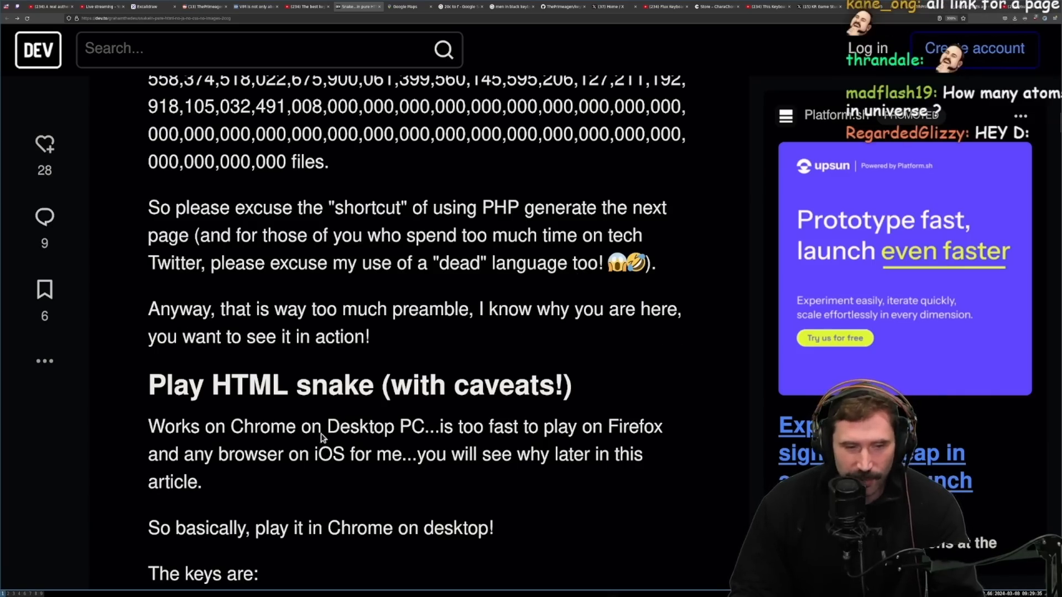
scroll(down, 3)
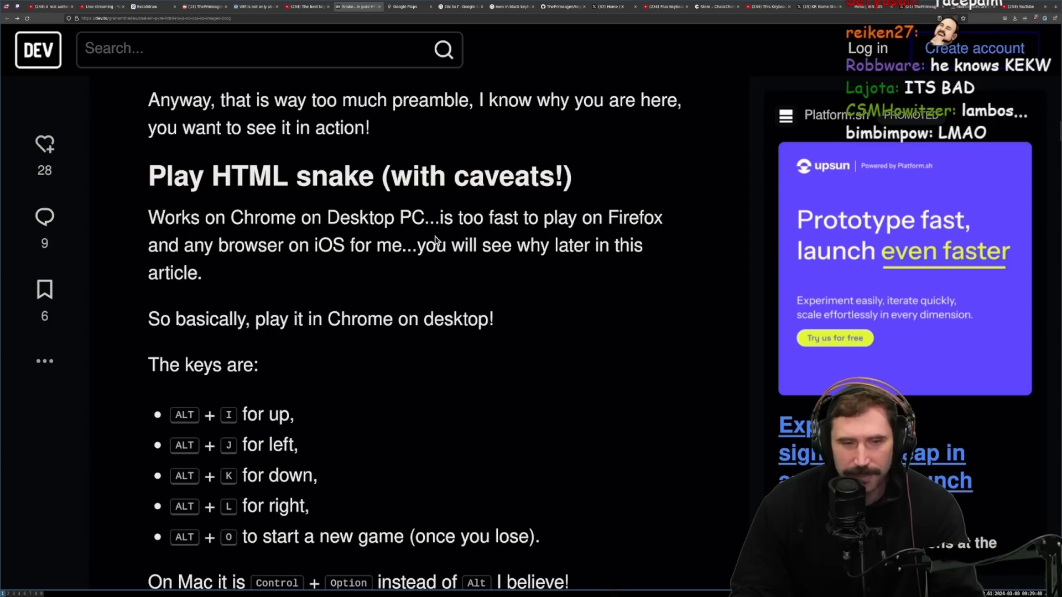
mouse_move(458, 264)
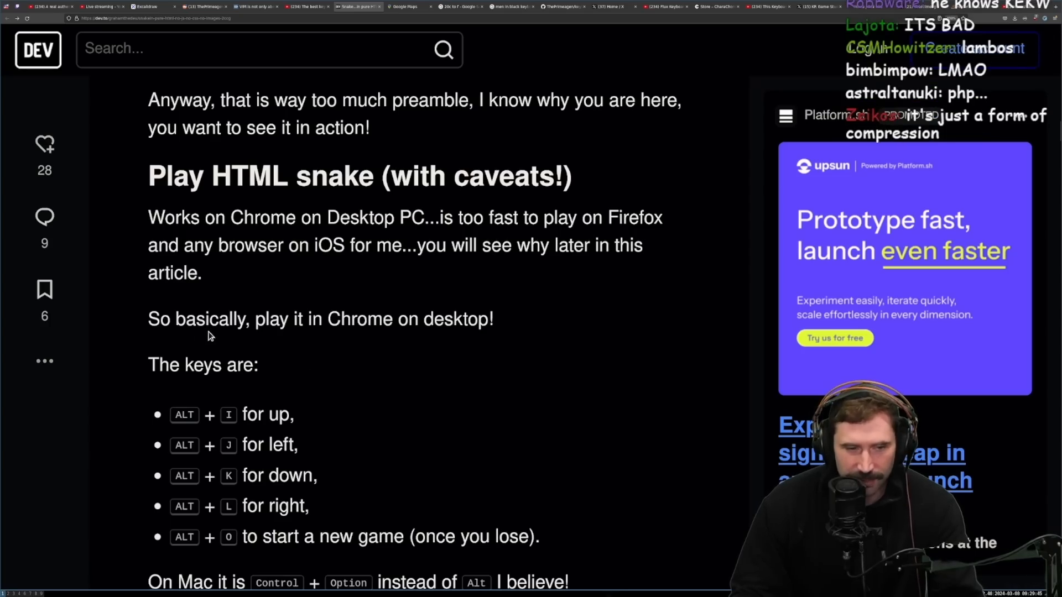
scroll(down, 3)
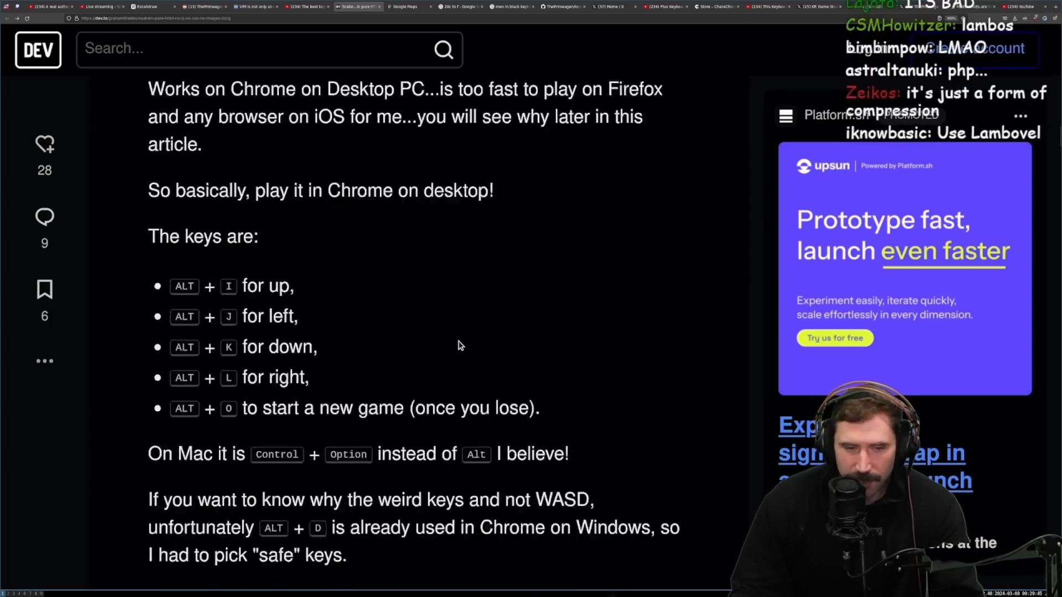
scroll(down, 3)
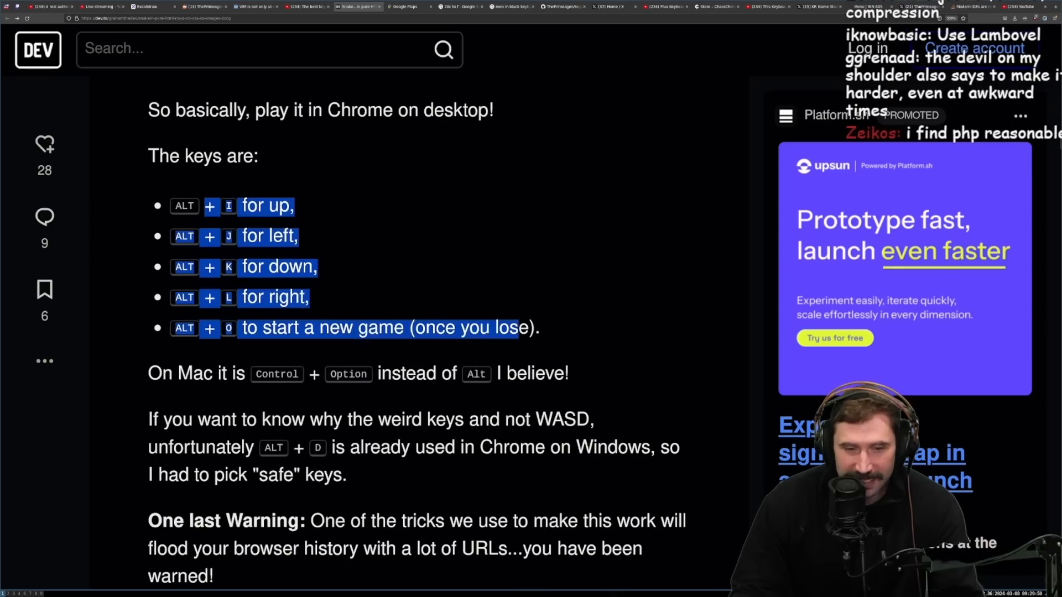
scroll(down, 3)
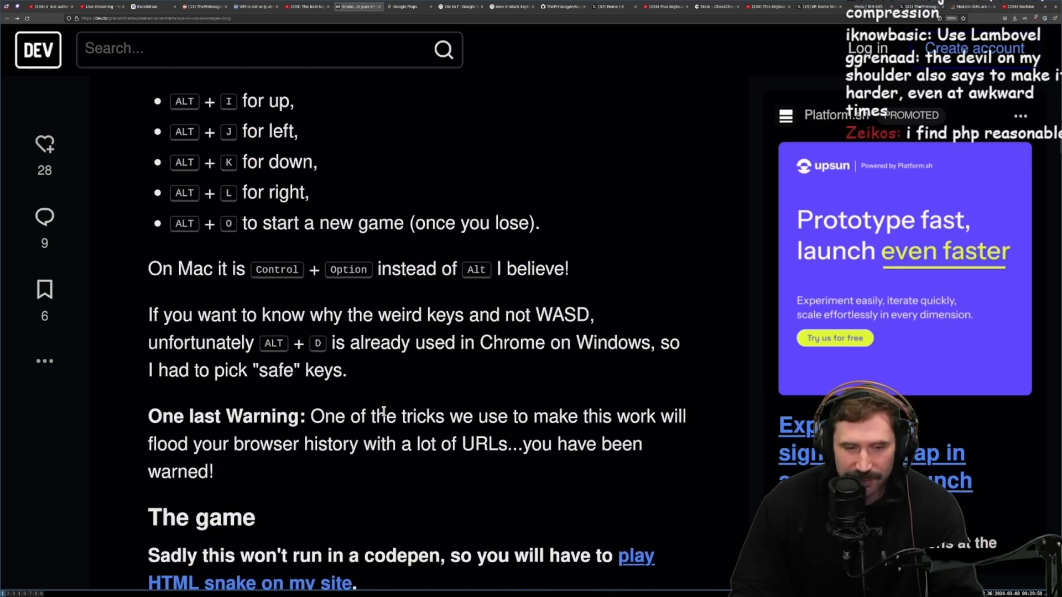
mouse_move(234, 338)
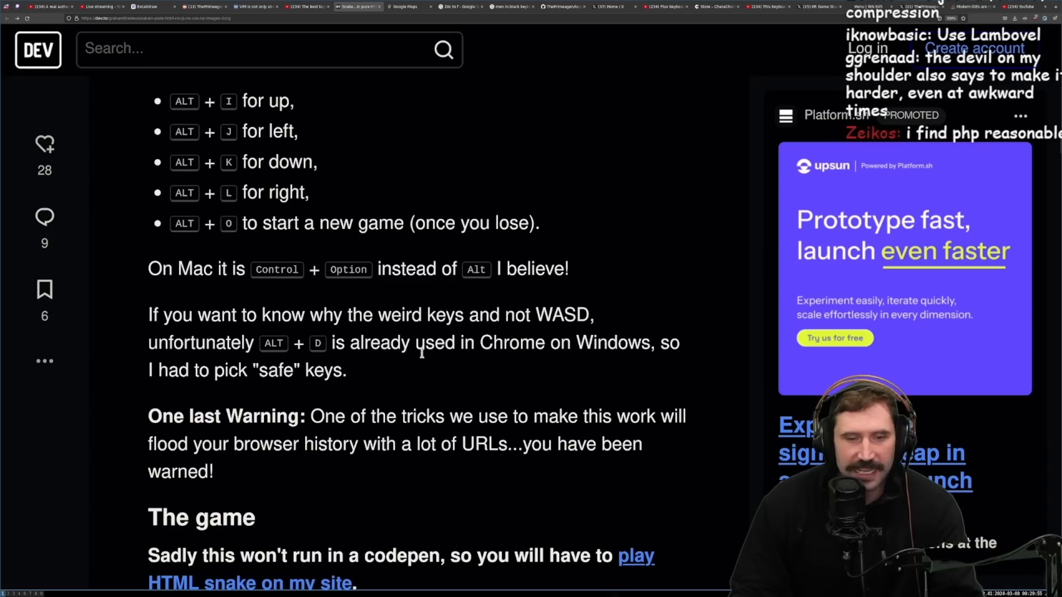
mouse_move(571, 388)
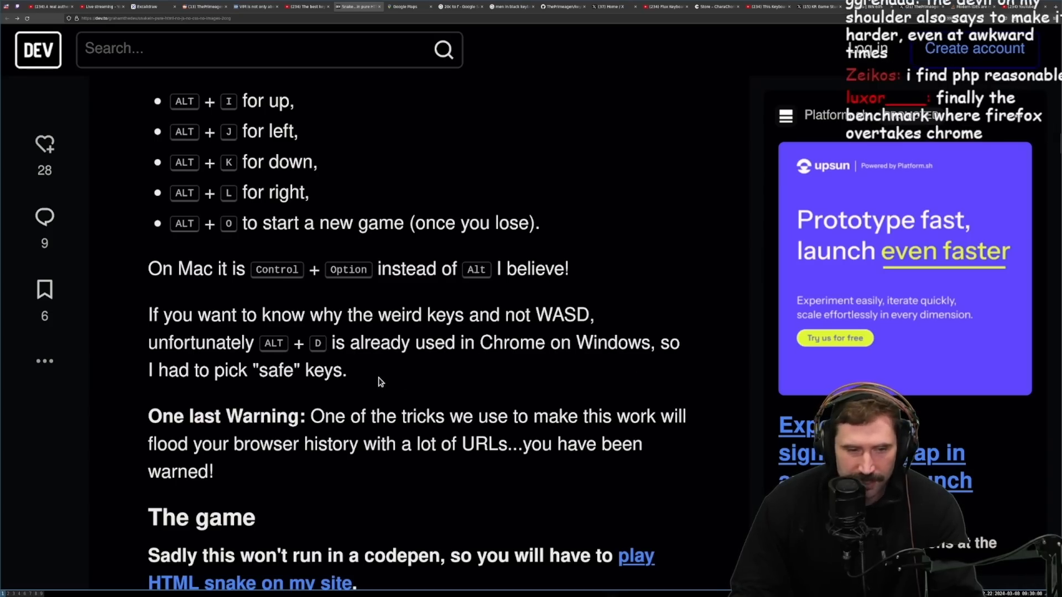
scroll(down, 3)
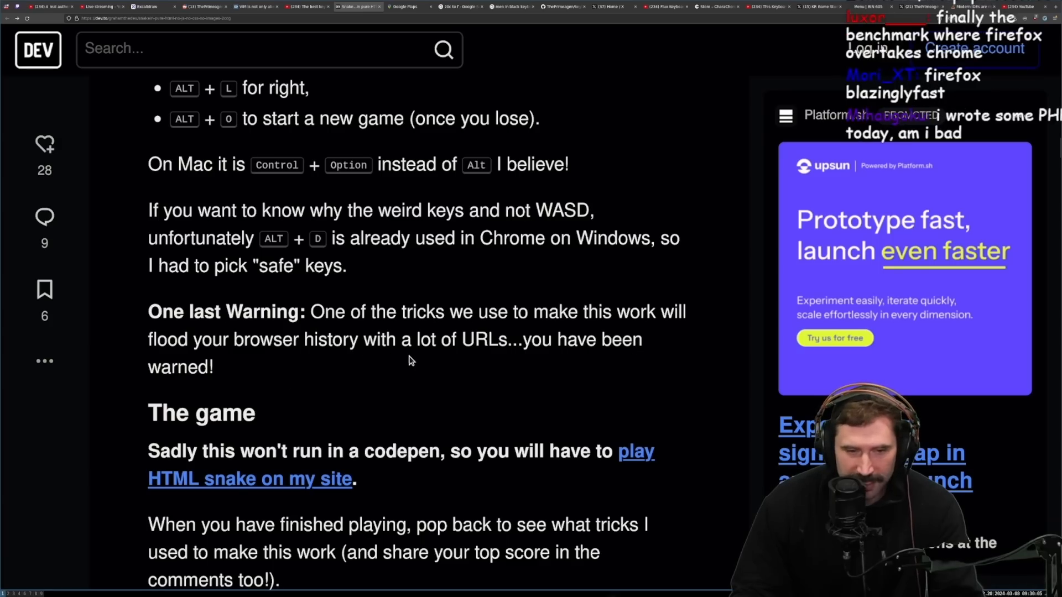
mouse_move(401, 444)
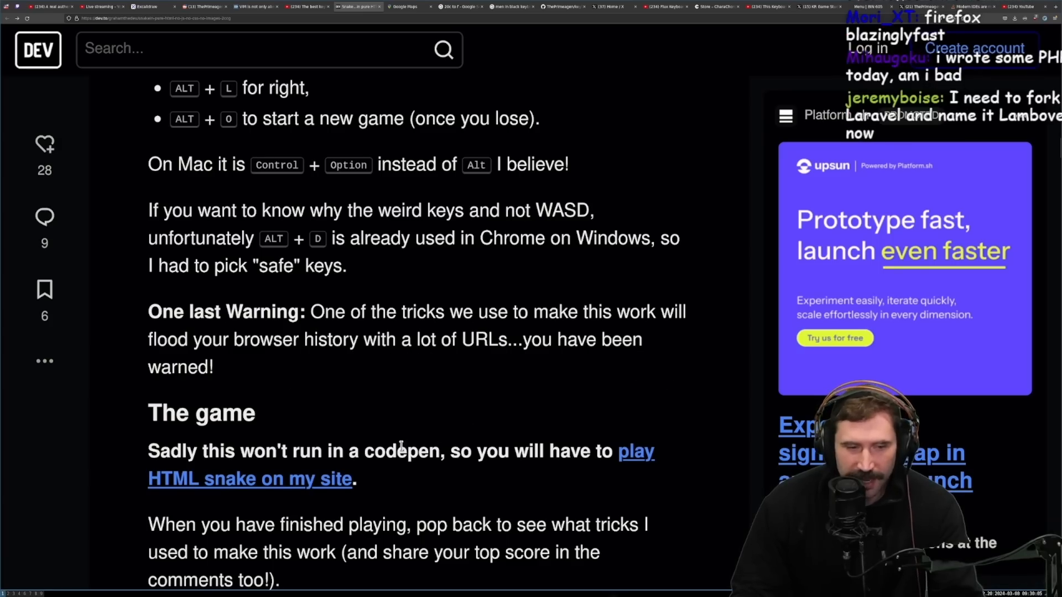
scroll(down, 3)
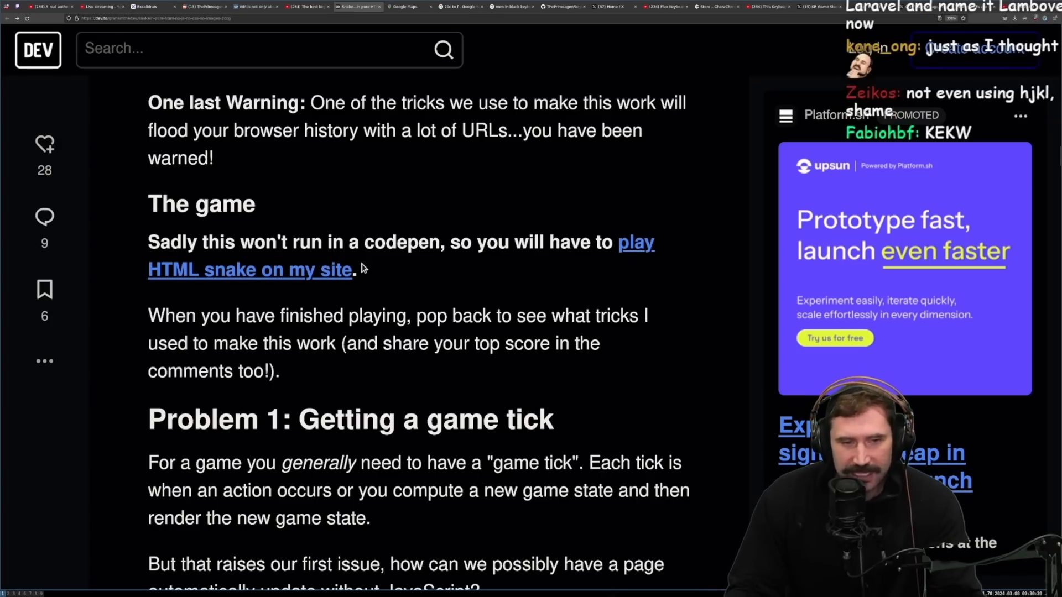
mouse_move(194, 368)
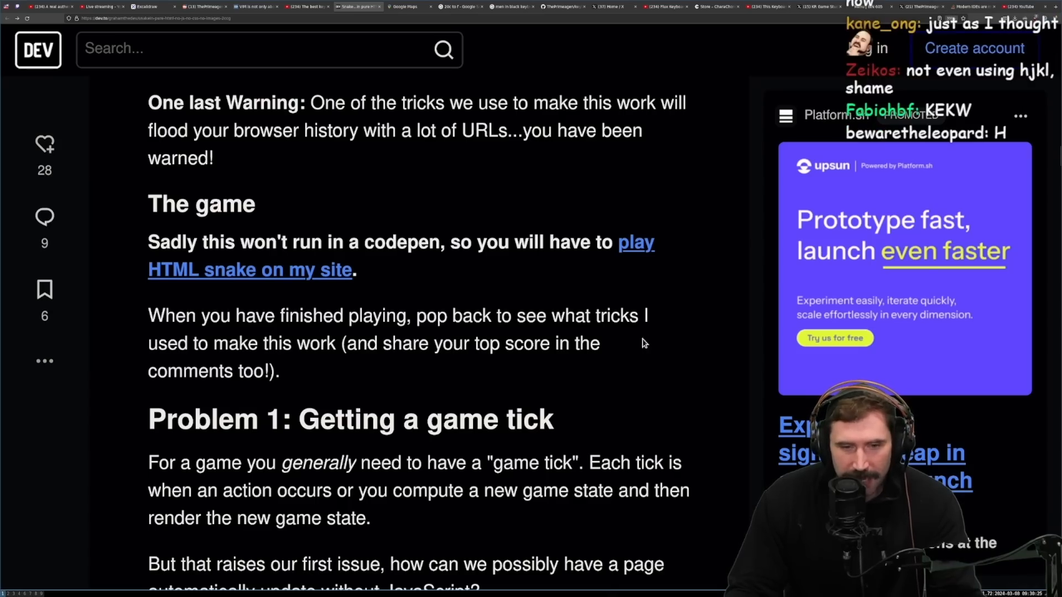
scroll(down, 3)
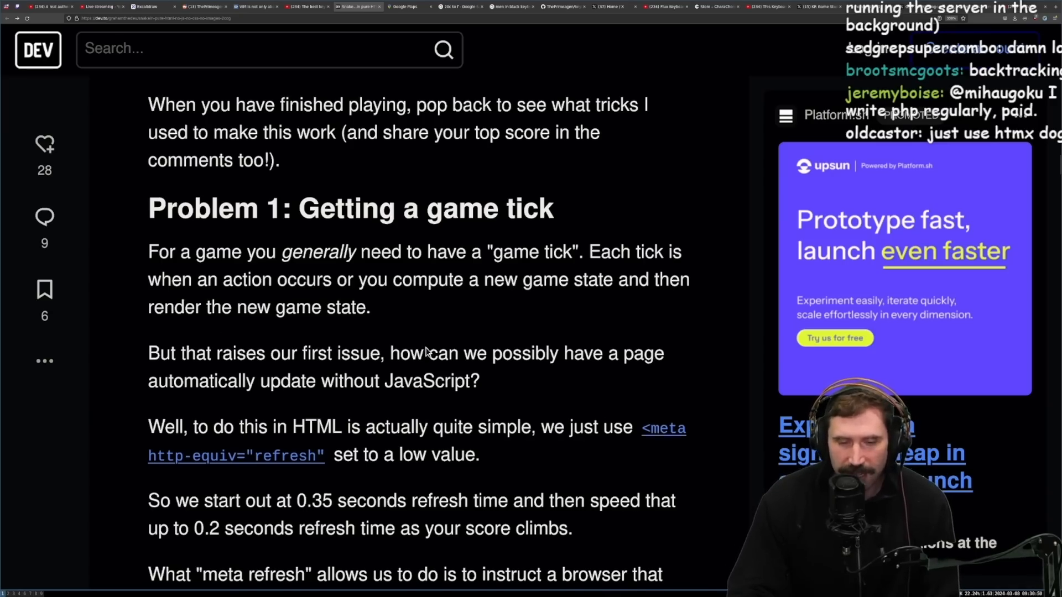
scroll(down, 3)
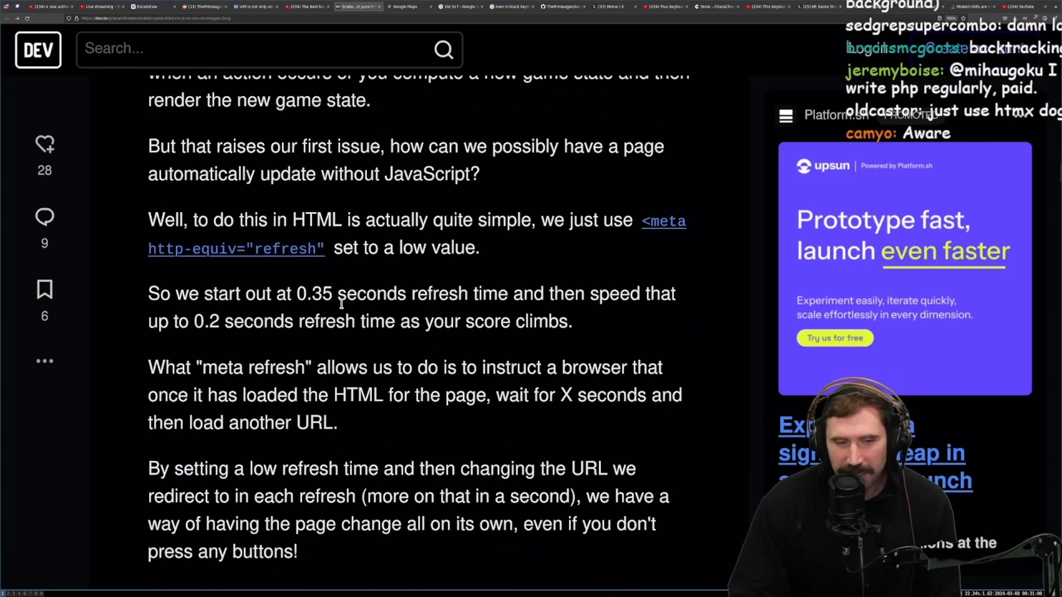
mouse_move(655, 314)
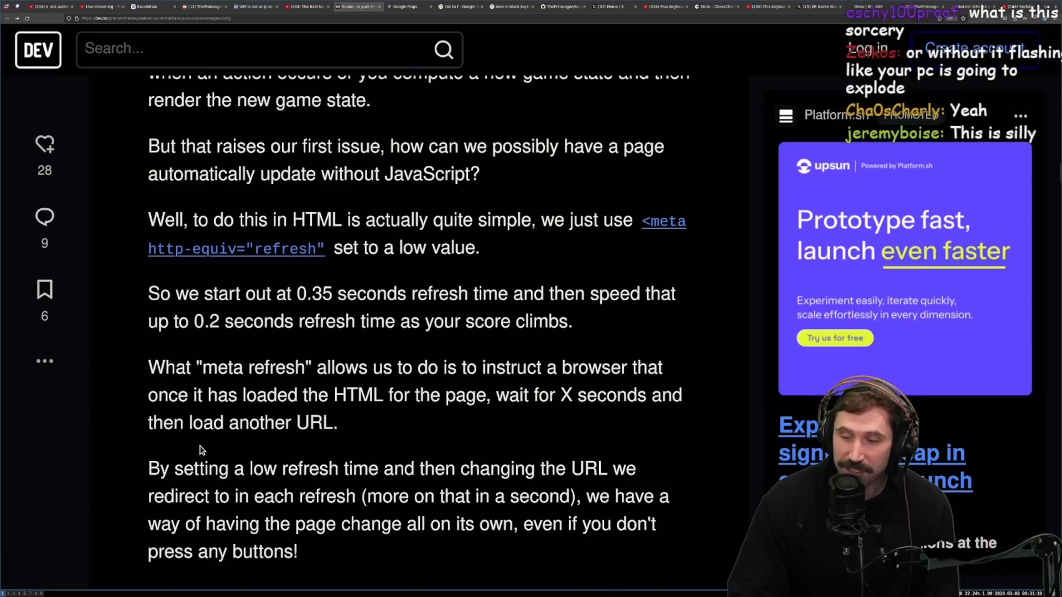
scroll(down, 3)
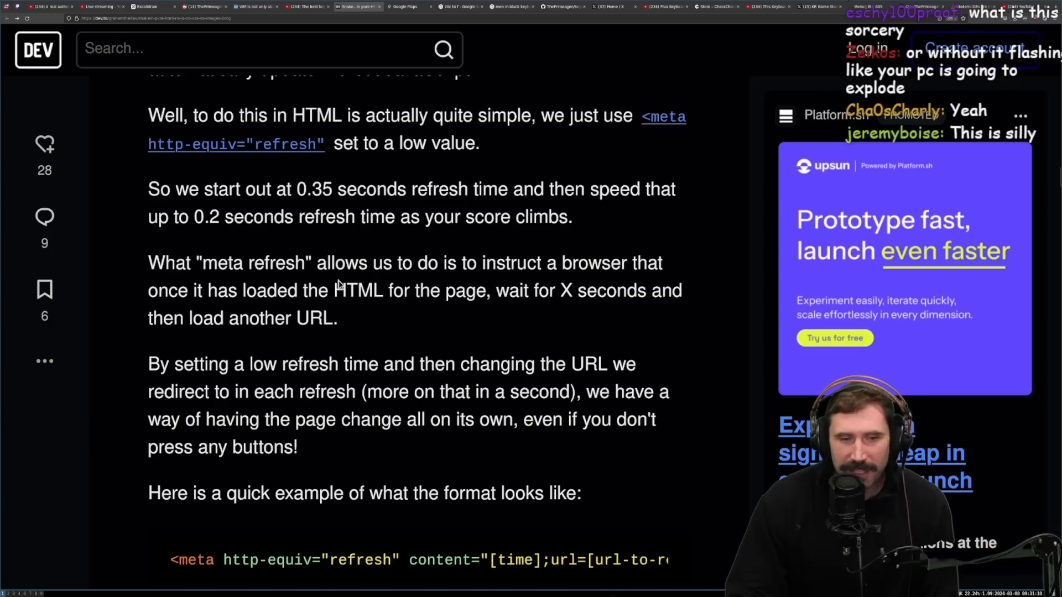
mouse_move(211, 309)
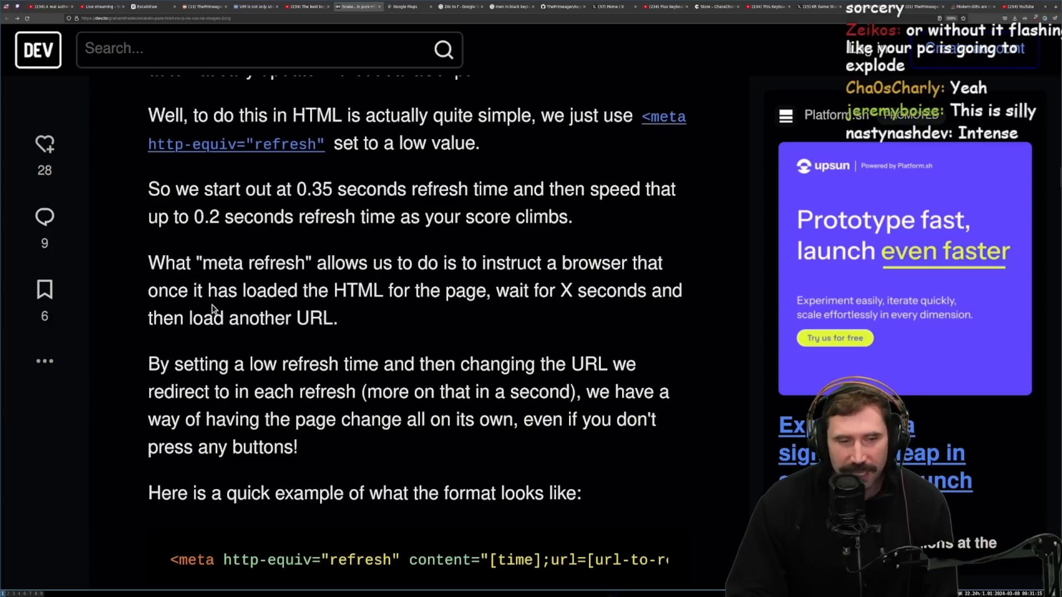
mouse_move(368, 315)
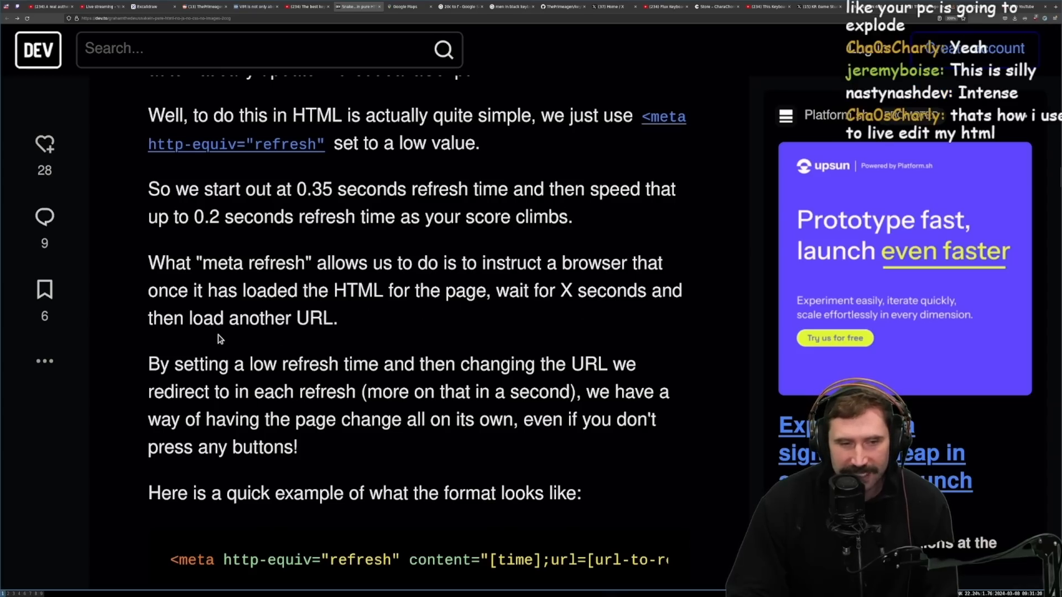
scroll(down, 3)
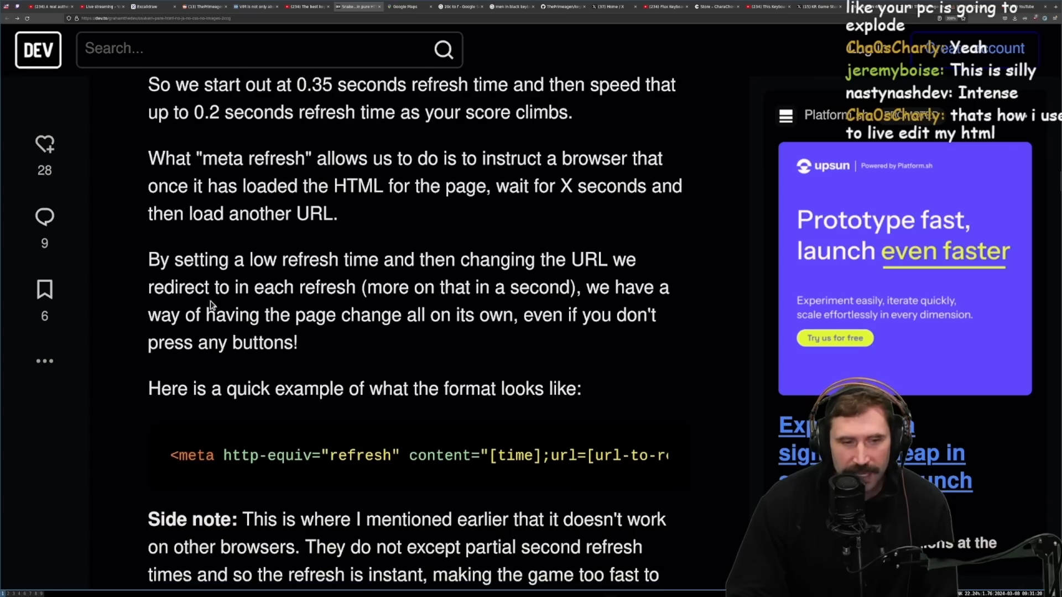
mouse_move(633, 285)
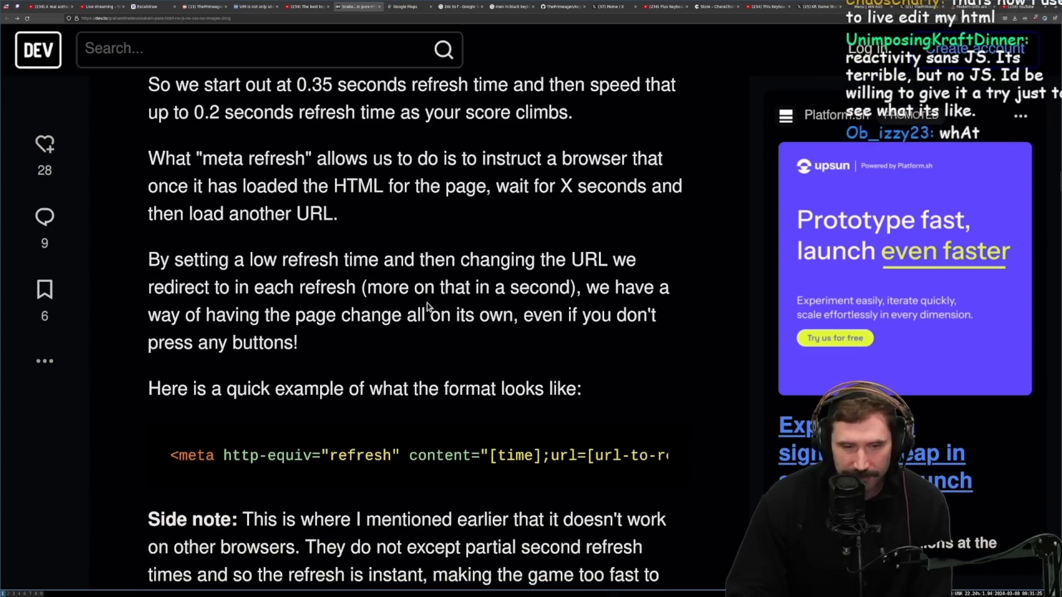
mouse_move(339, 359)
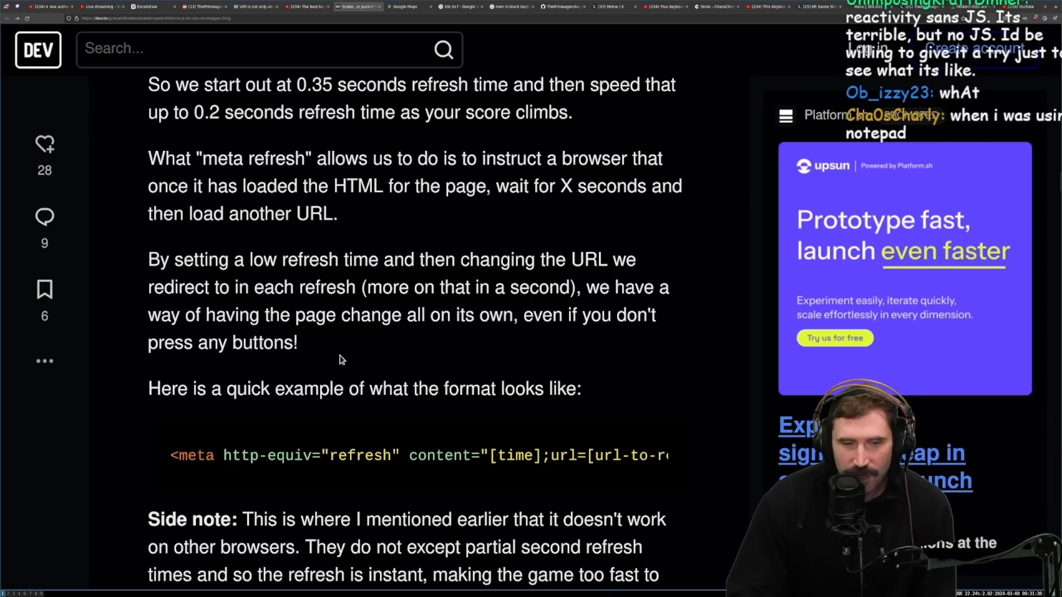
mouse_move(440, 339)
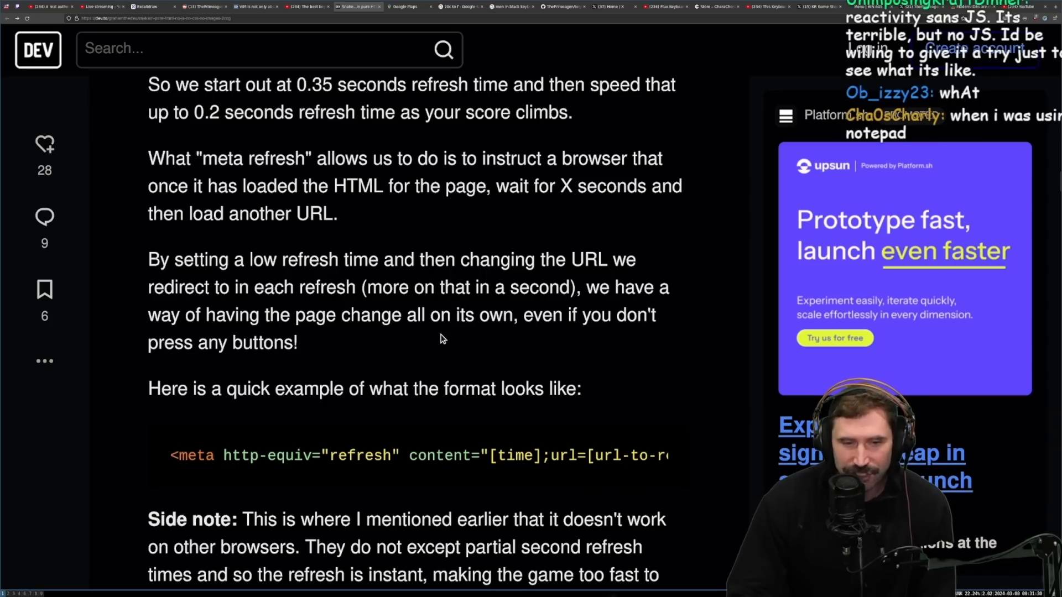
mouse_move(179, 412)
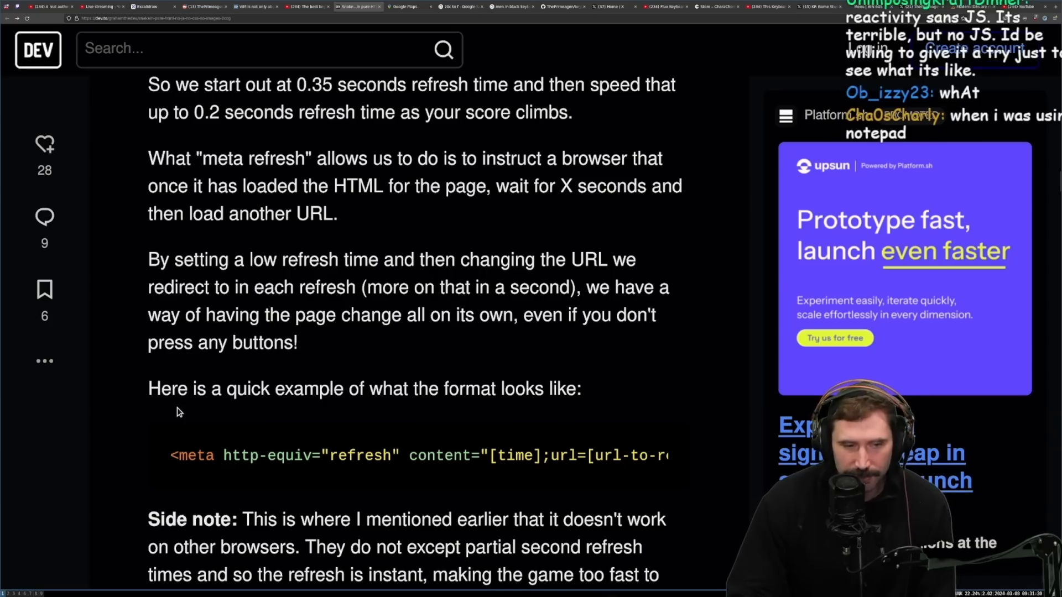
scroll(down, 3)
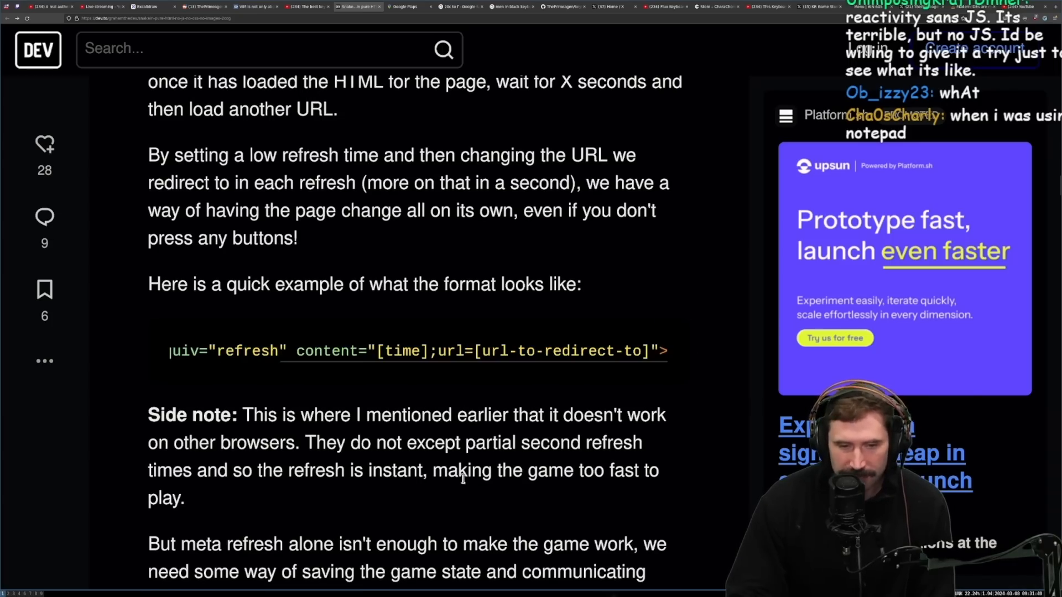
scroll(down, 3)
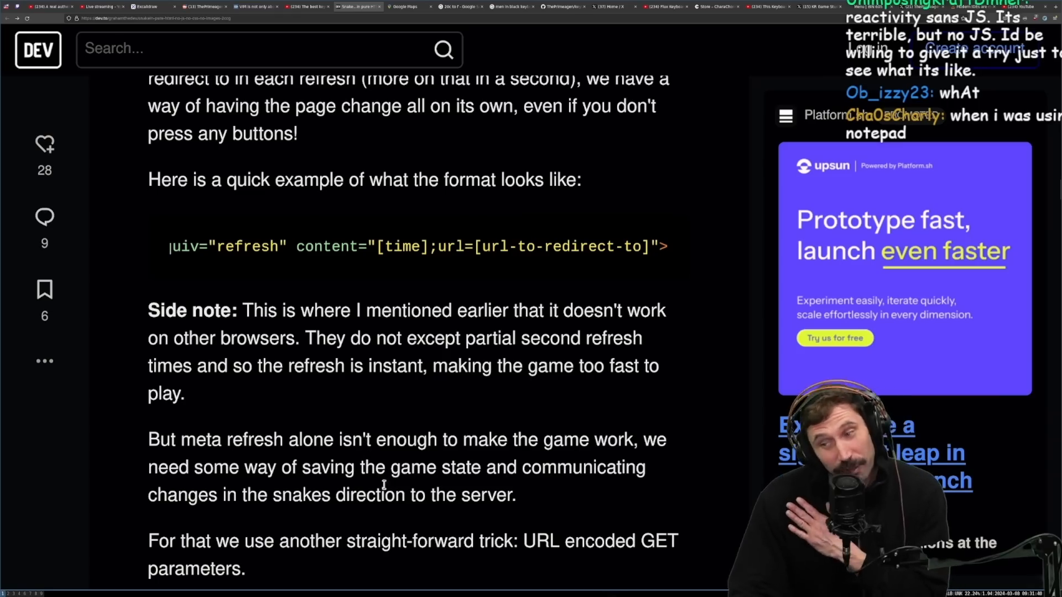
mouse_move(340, 402)
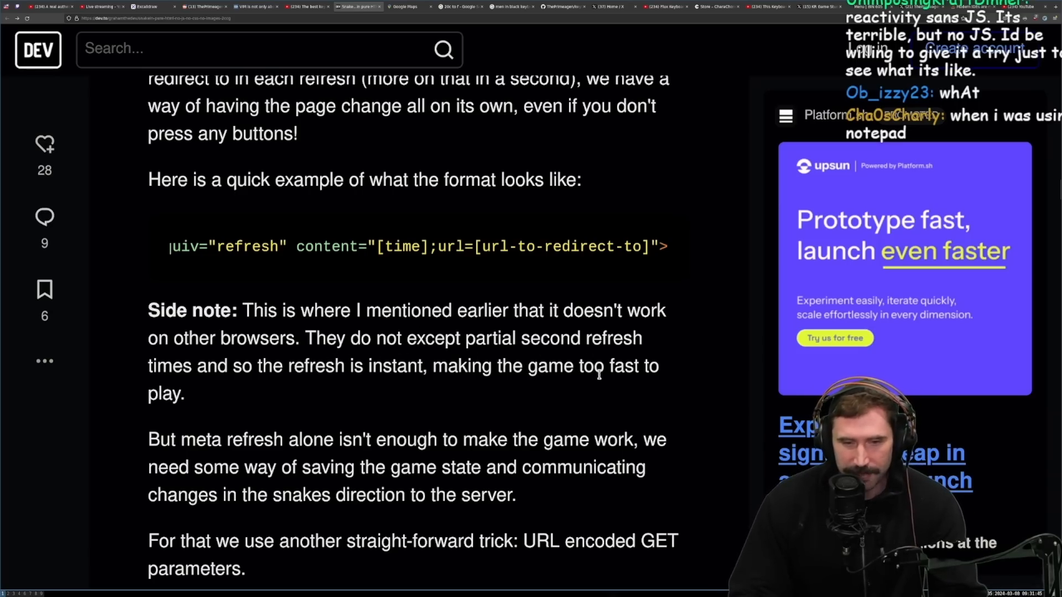
mouse_move(494, 399)
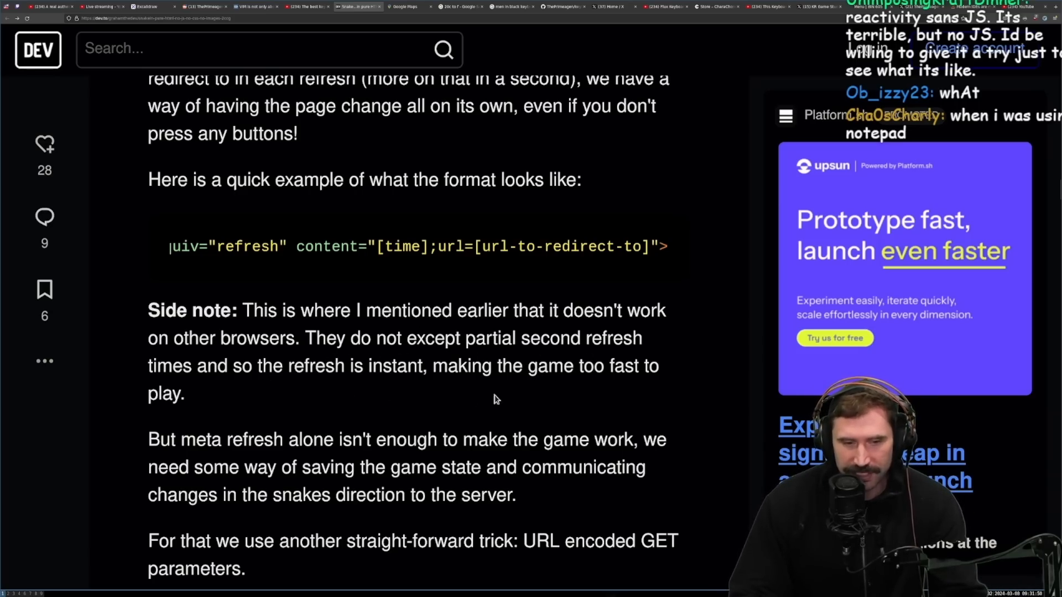
Read 'Problem 2: Managing game state' through the paragraph on the hacky x,y coordinates list.
scroll(down, 3)
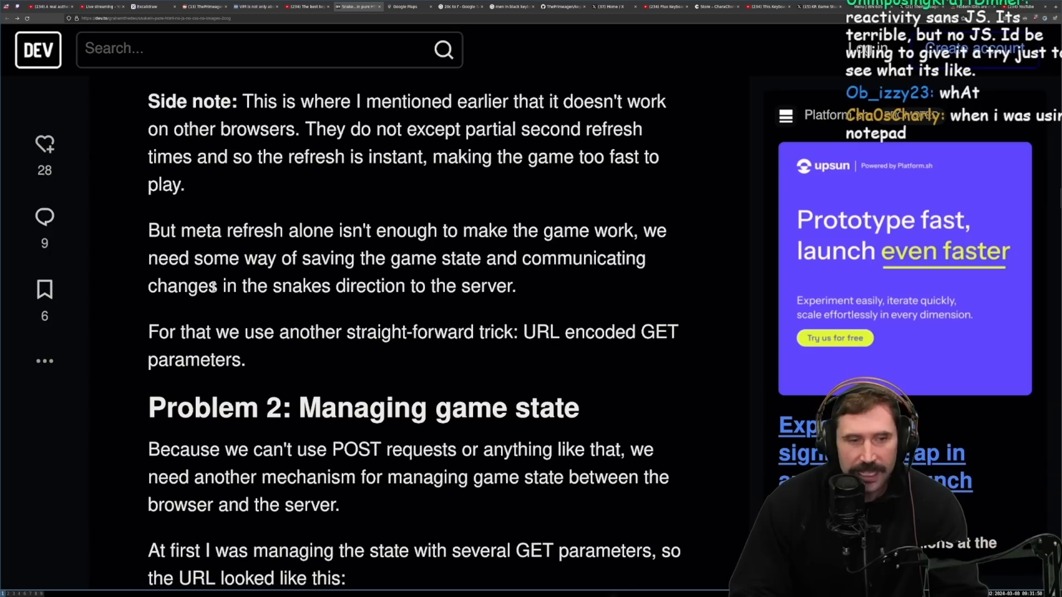
mouse_move(655, 266)
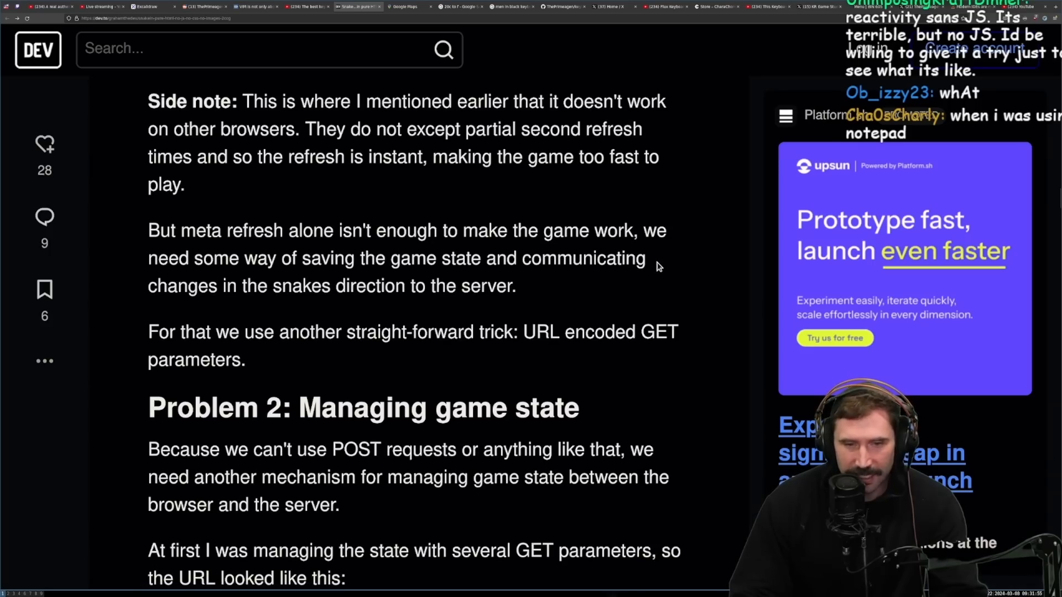
mouse_move(447, 283)
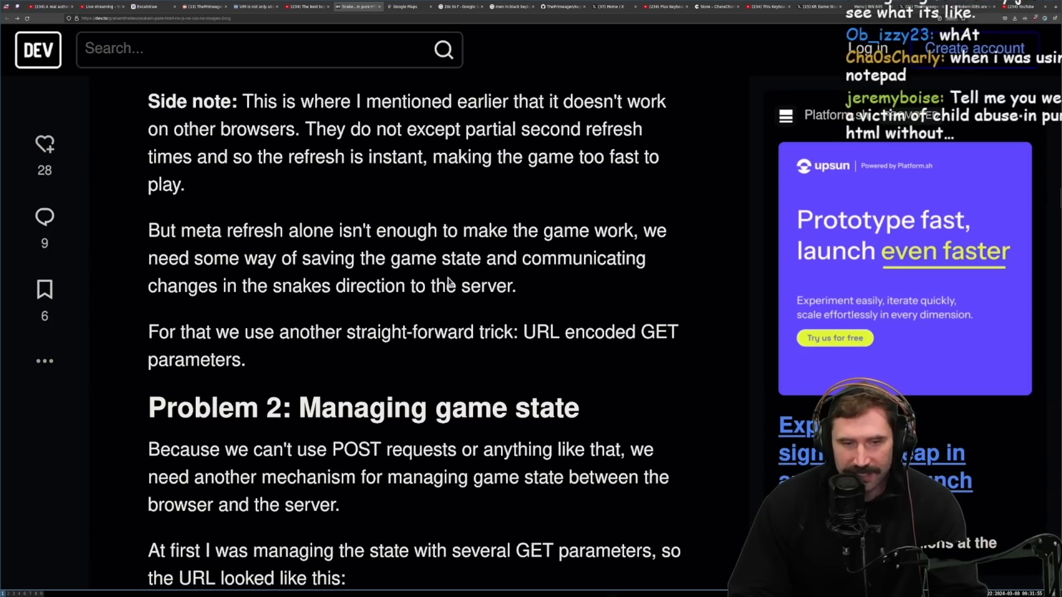
mouse_move(307, 312)
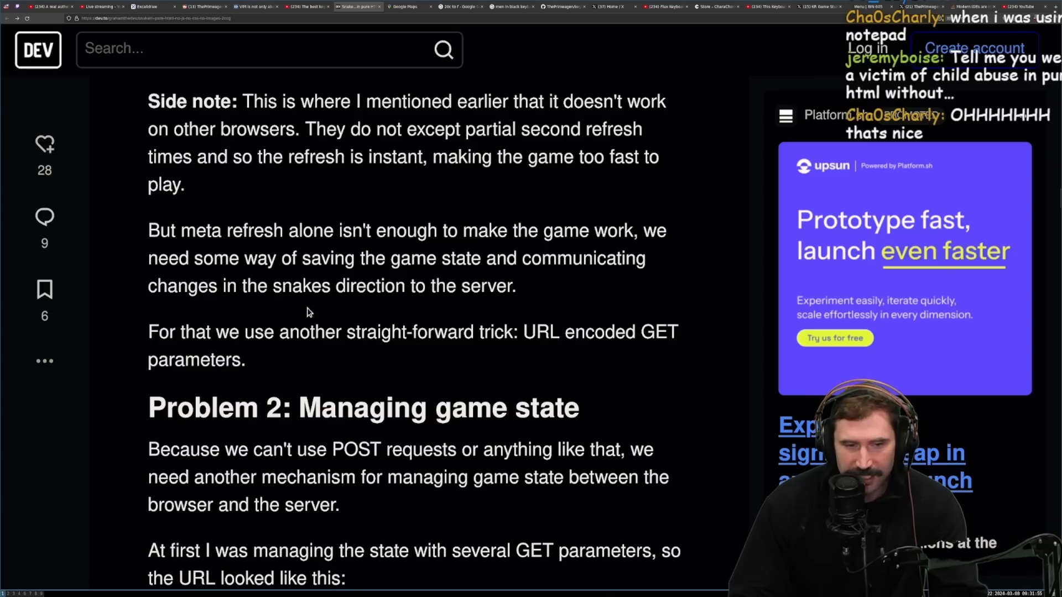
mouse_move(414, 366)
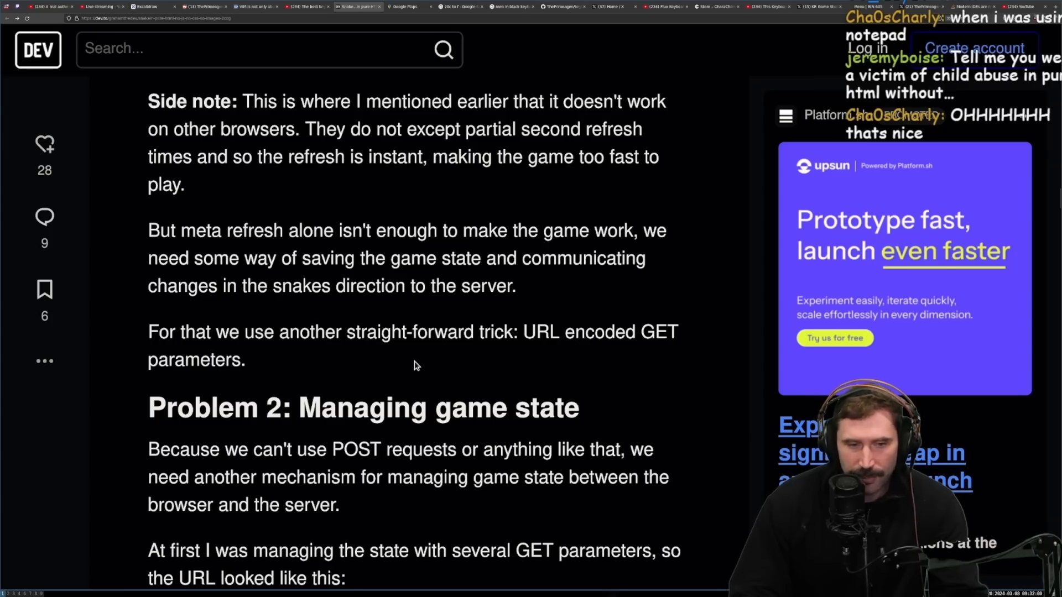
mouse_move(643, 363)
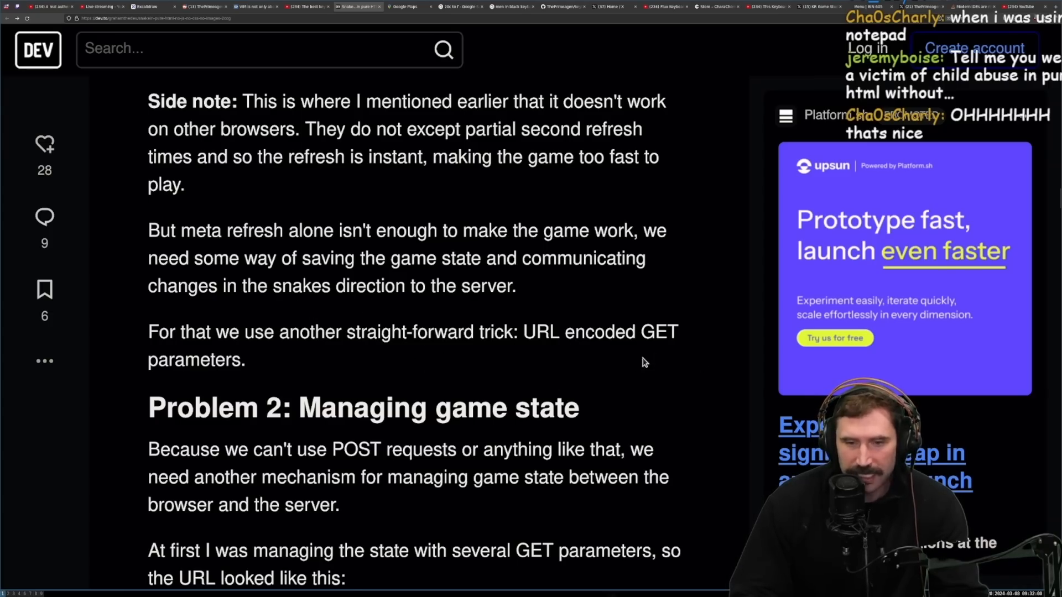
scroll(down, 3)
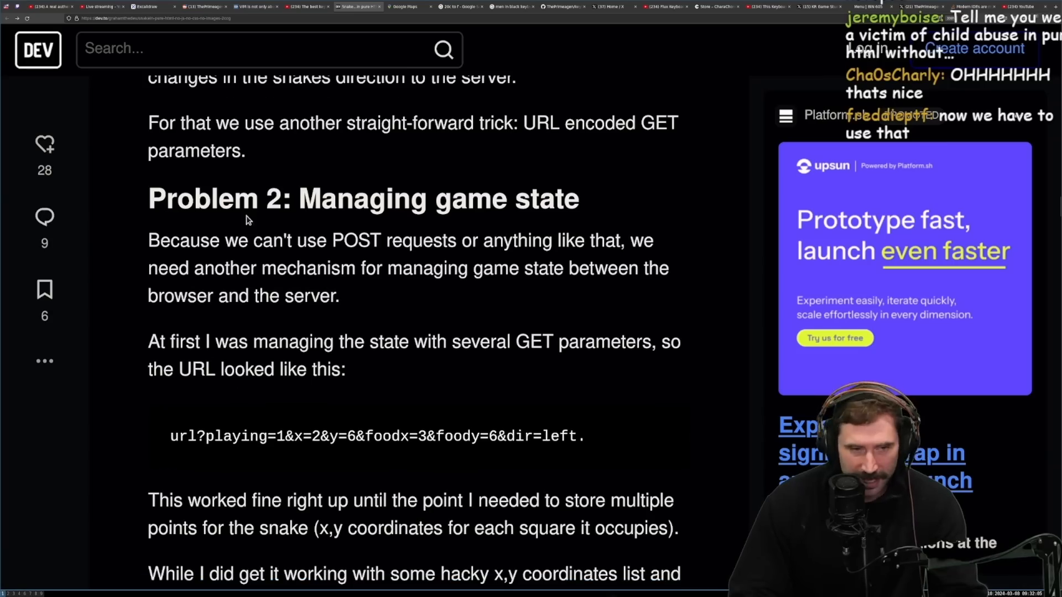
mouse_move(245, 265)
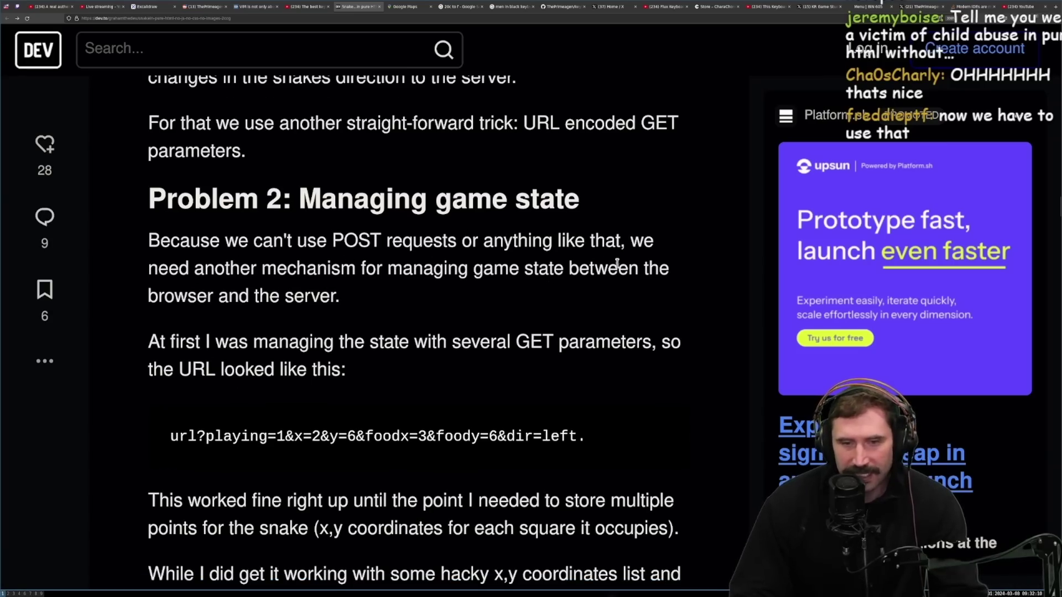
mouse_move(598, 287)
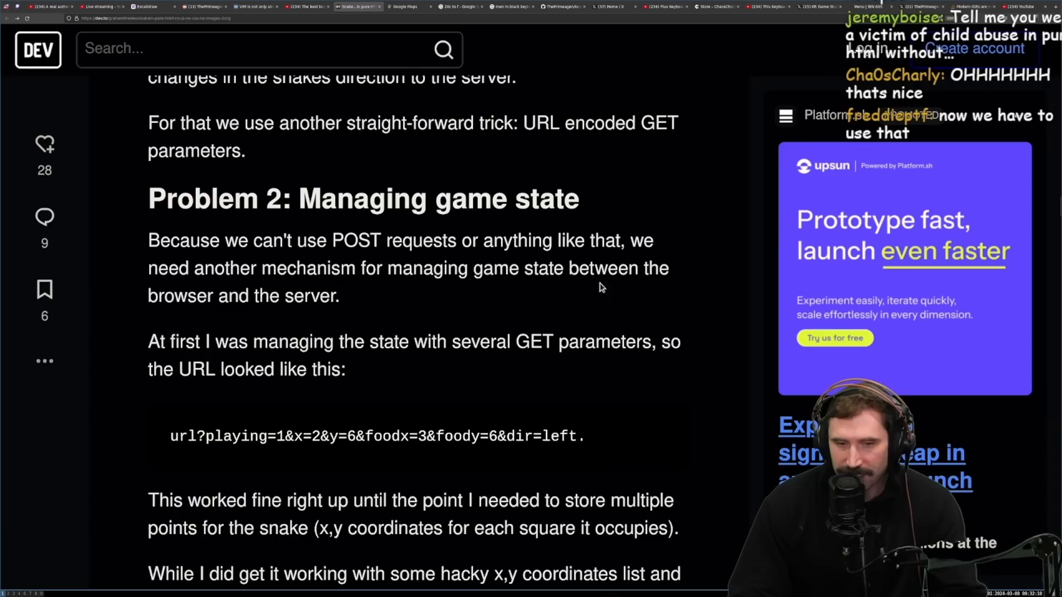
mouse_move(203, 365)
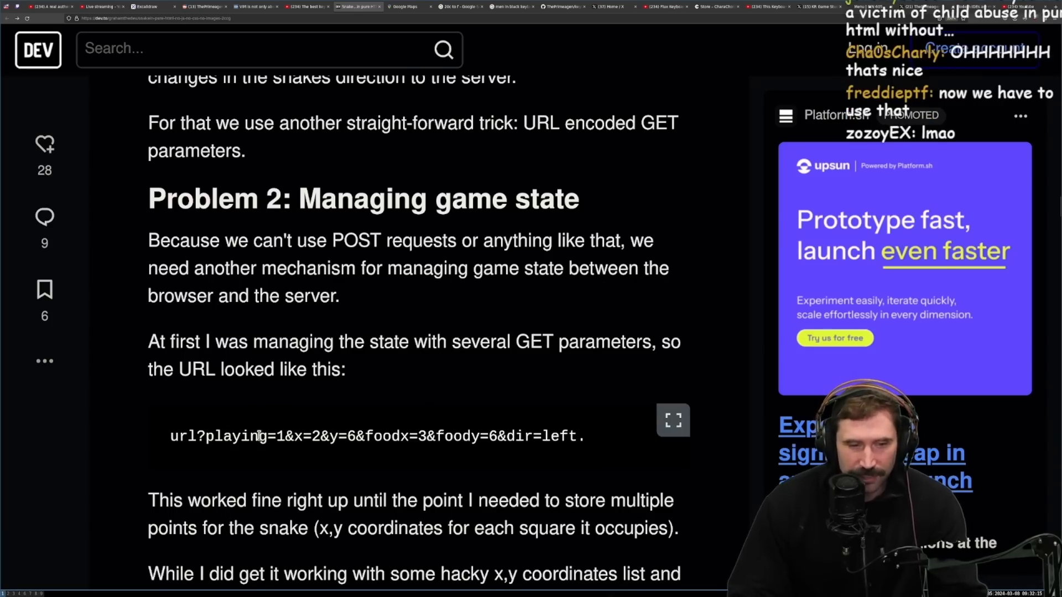
scroll(down, 3)
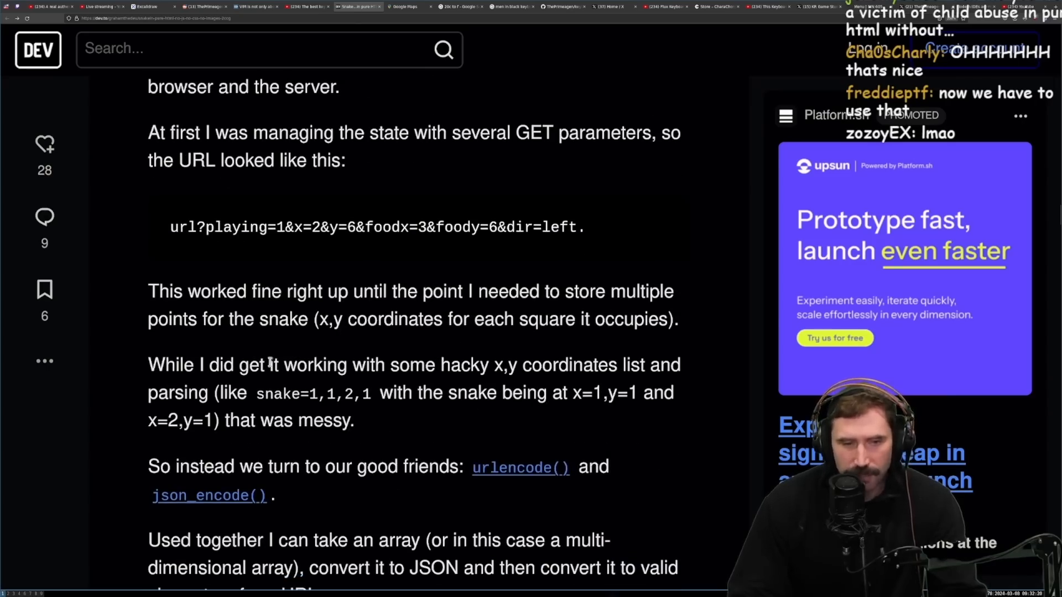
mouse_move(414, 319)
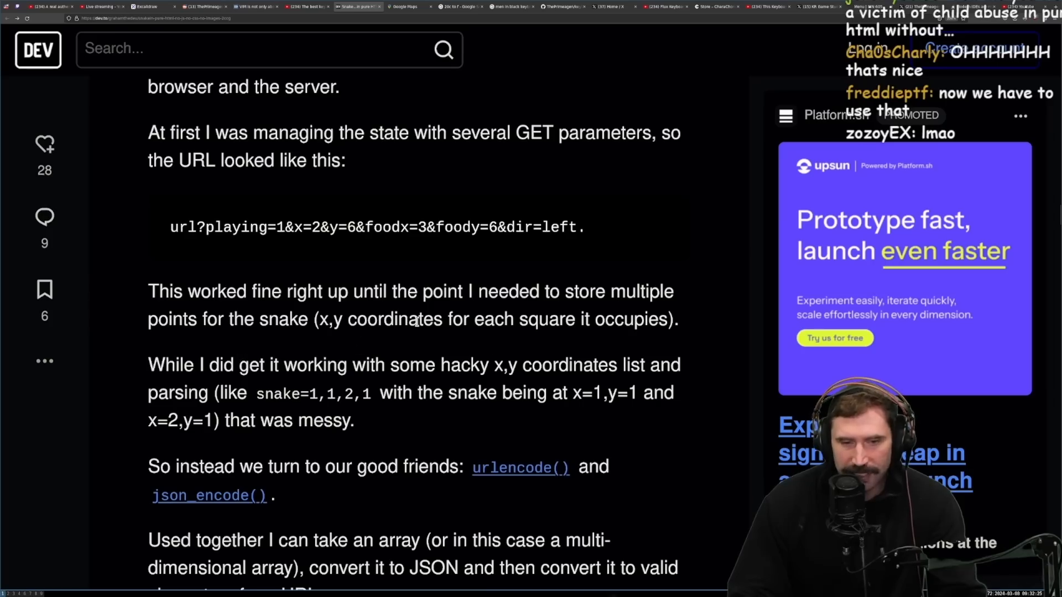
mouse_move(219, 382)
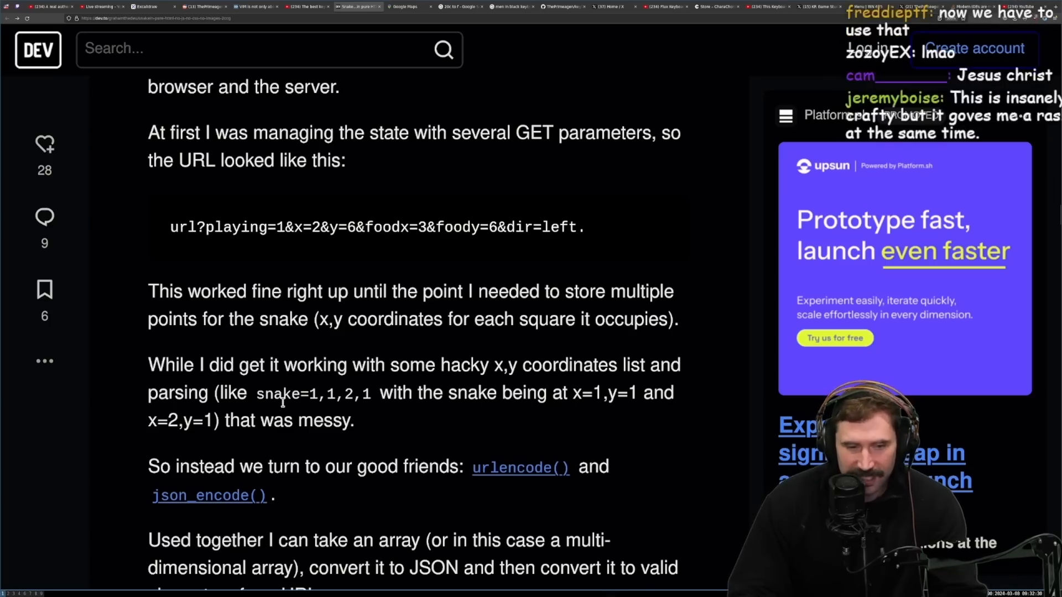
mouse_move(501, 416)
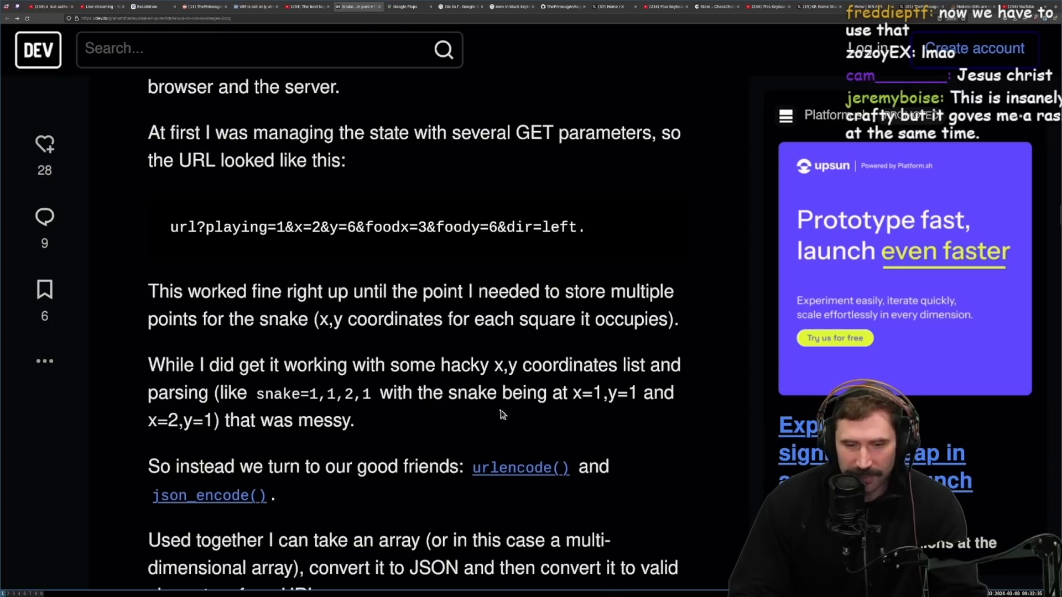
mouse_move(238, 436)
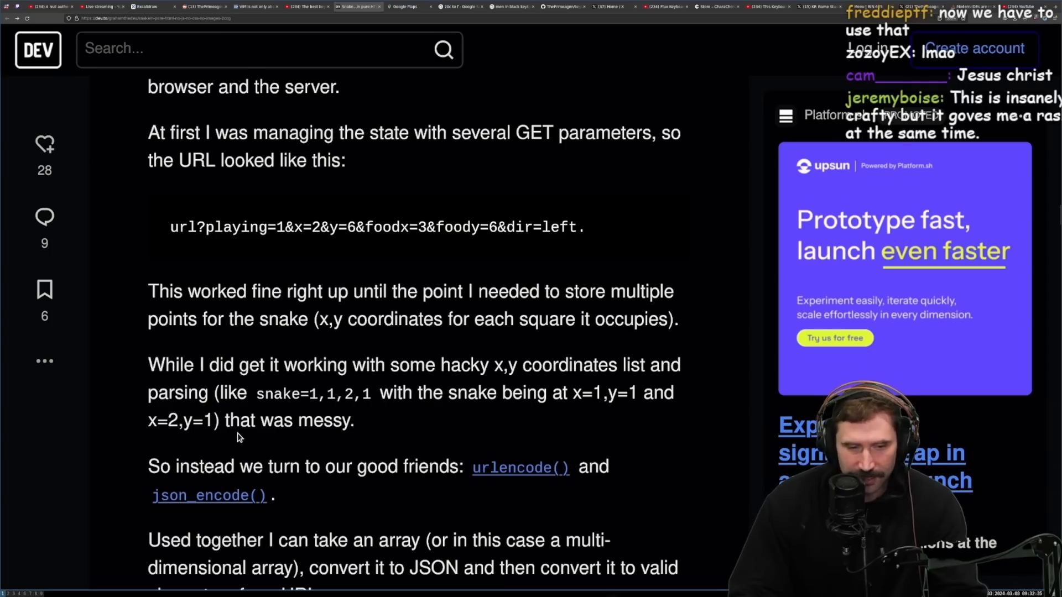
mouse_move(388, 444)
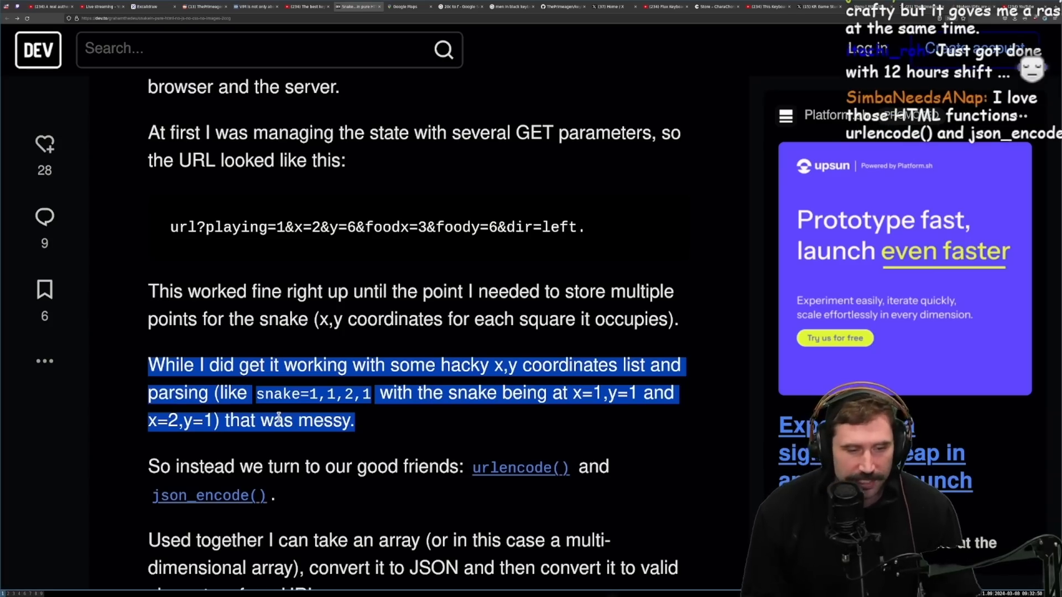
Read through the 'max URL lengths' section of the article.
scroll(down, 3)
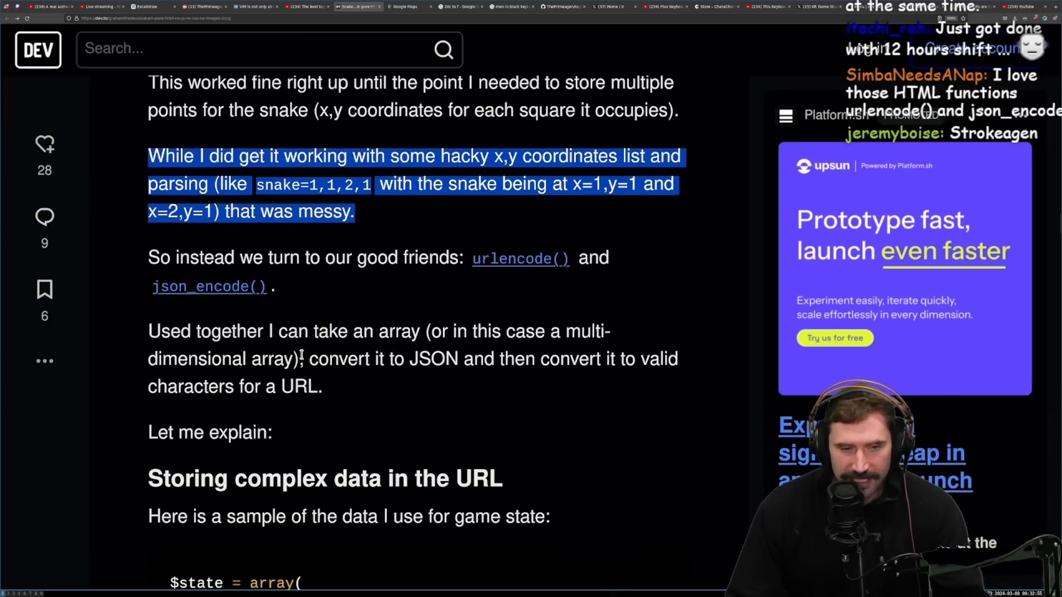
scroll(down, 3)
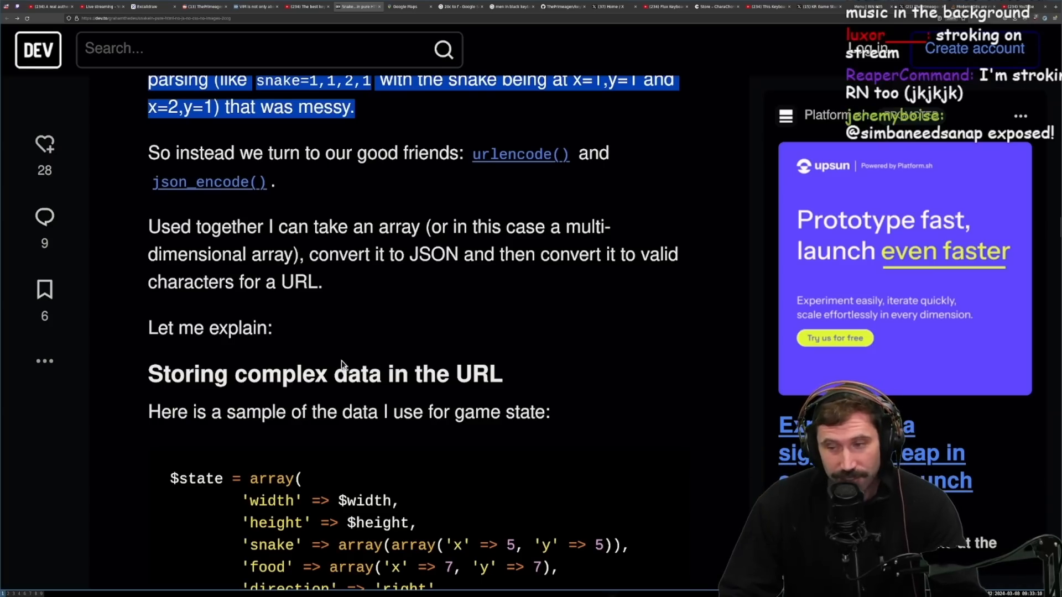
scroll(down, 3)
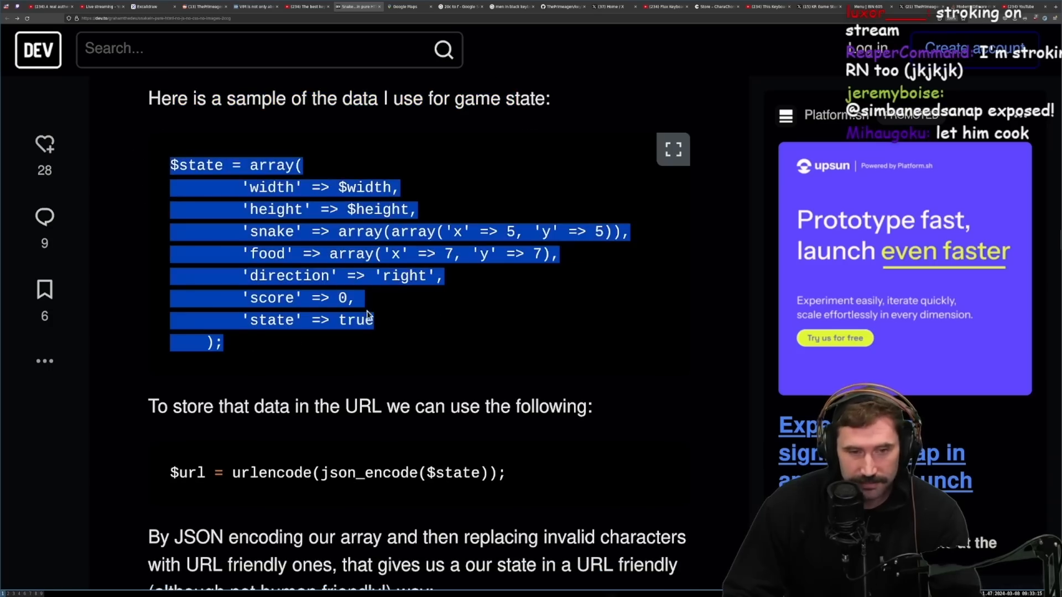
scroll(up, 3)
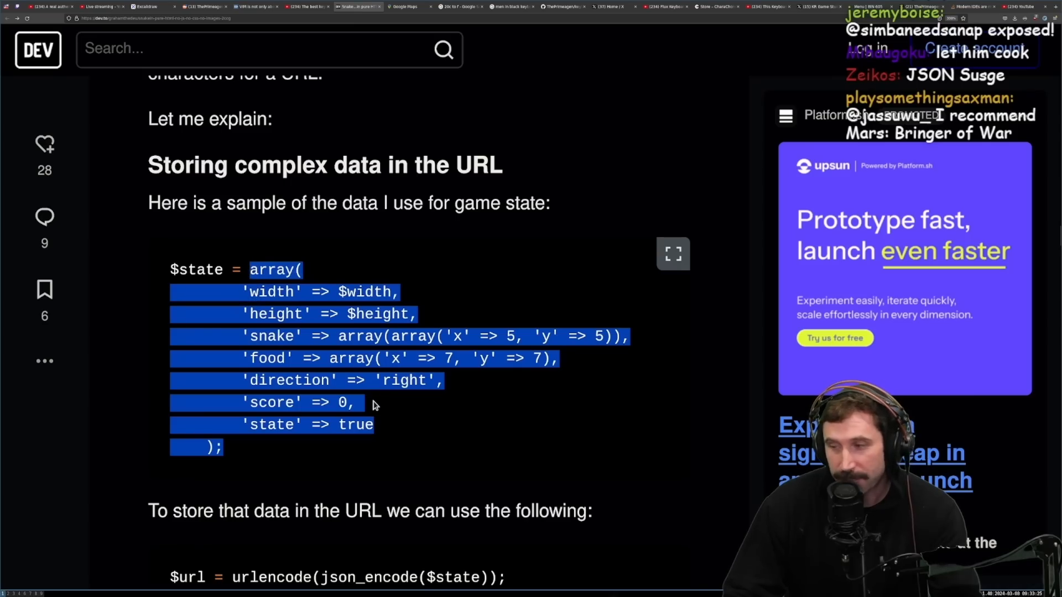
mouse_move(458, 412)
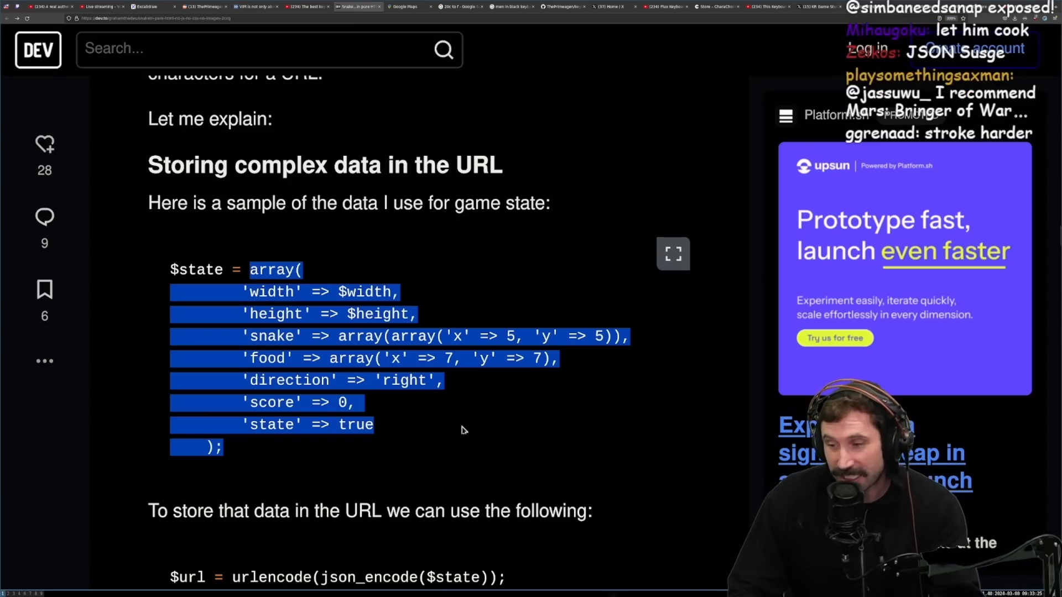
scroll(down, 3)
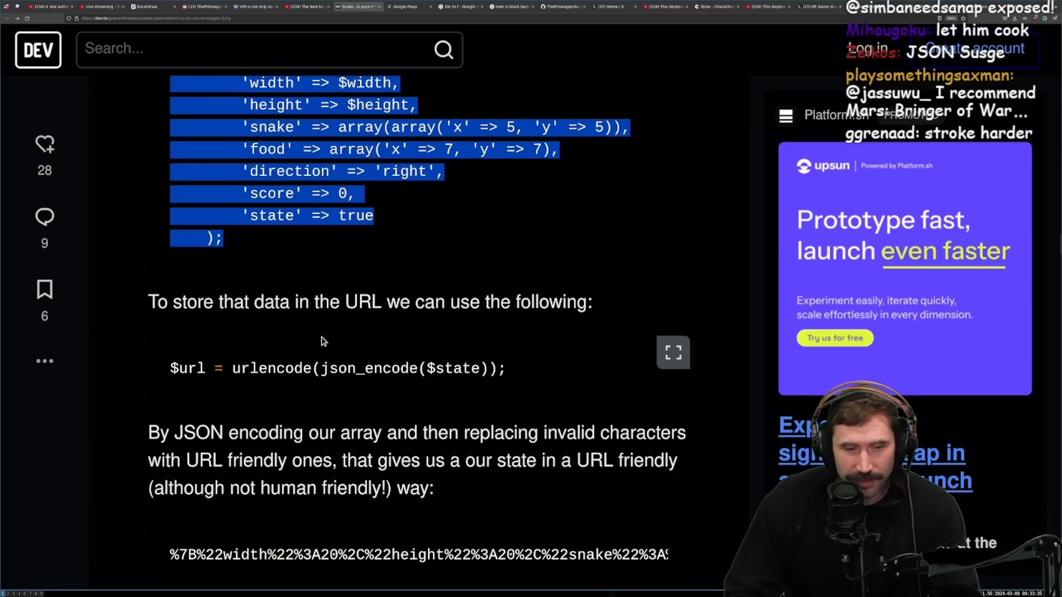
scroll(down, 3)
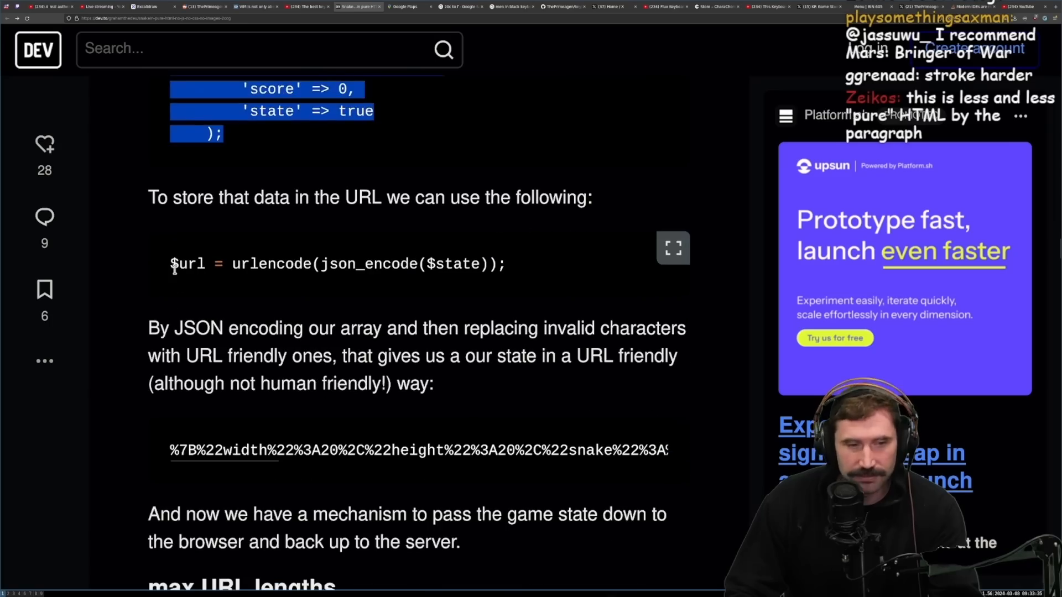
scroll(down, 3)
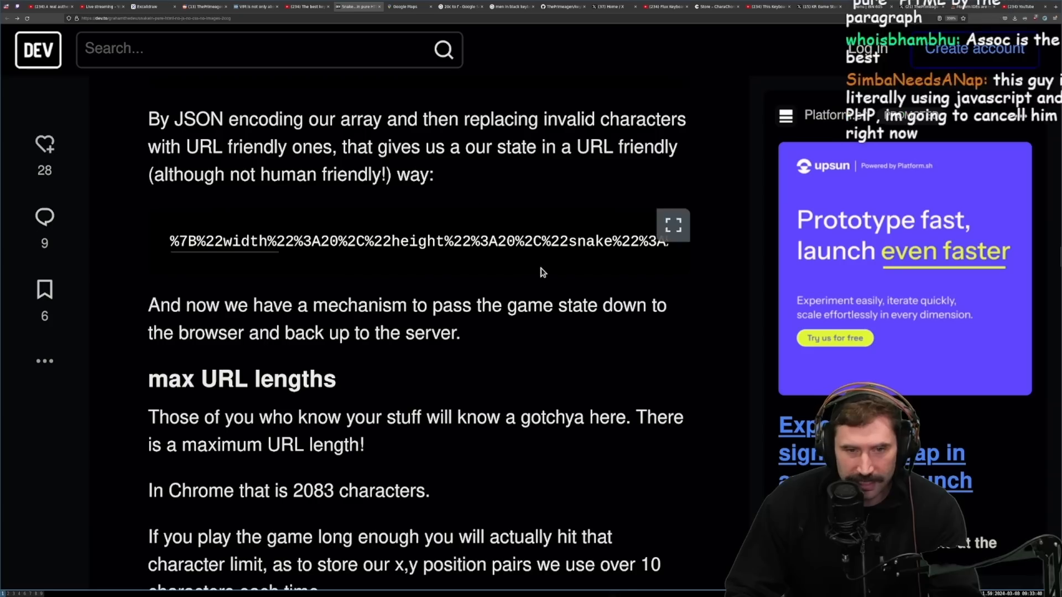
mouse_move(669, 173)
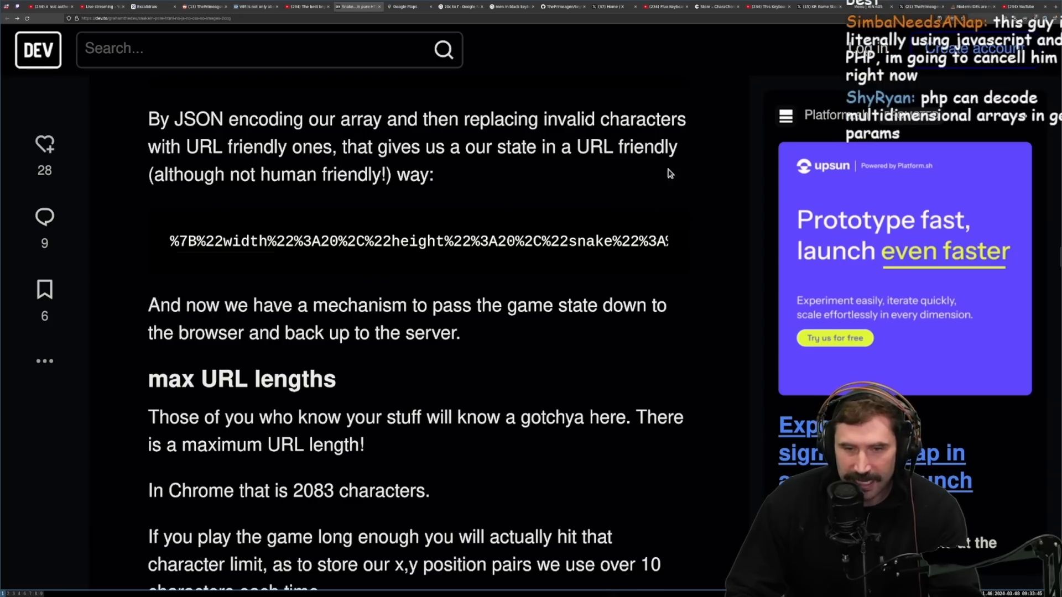
mouse_move(230, 223)
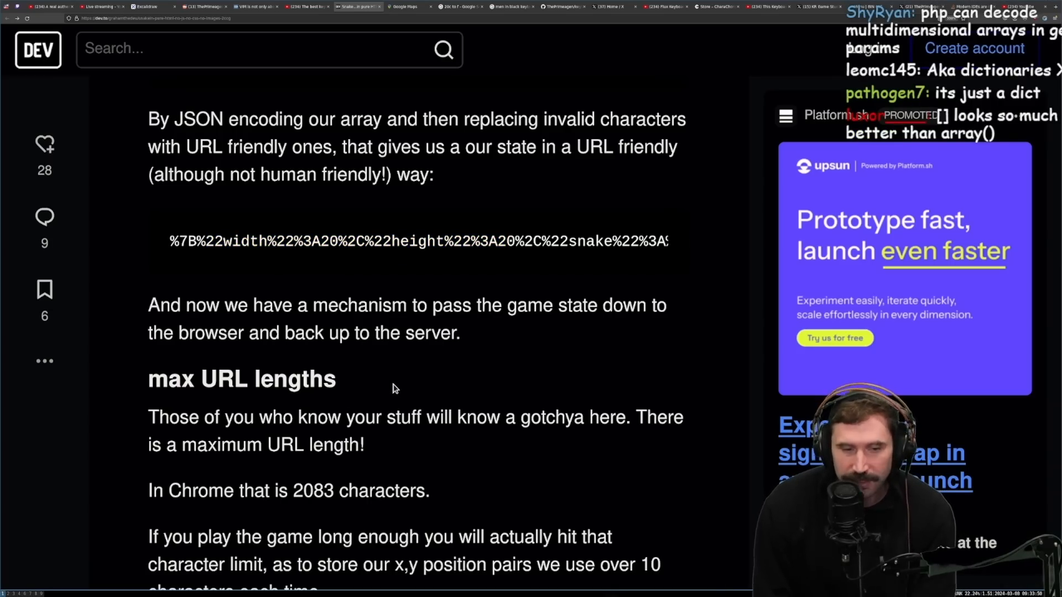
scroll(down, 3)
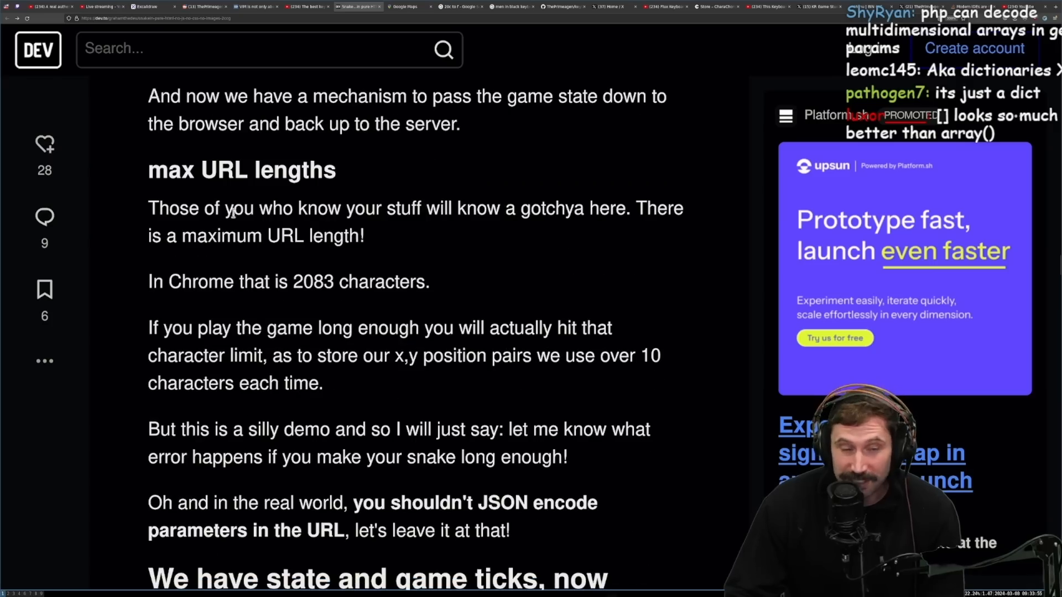
Highlight Chrome's 2083-character URL limit and continue past it.
double_click(320, 281)
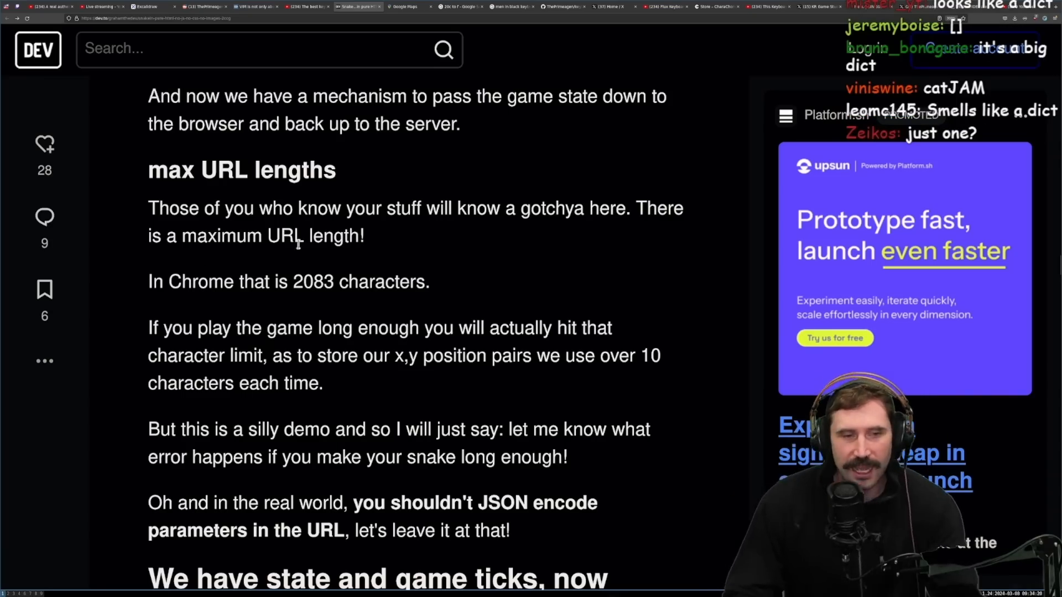
mouse_move(518, 241)
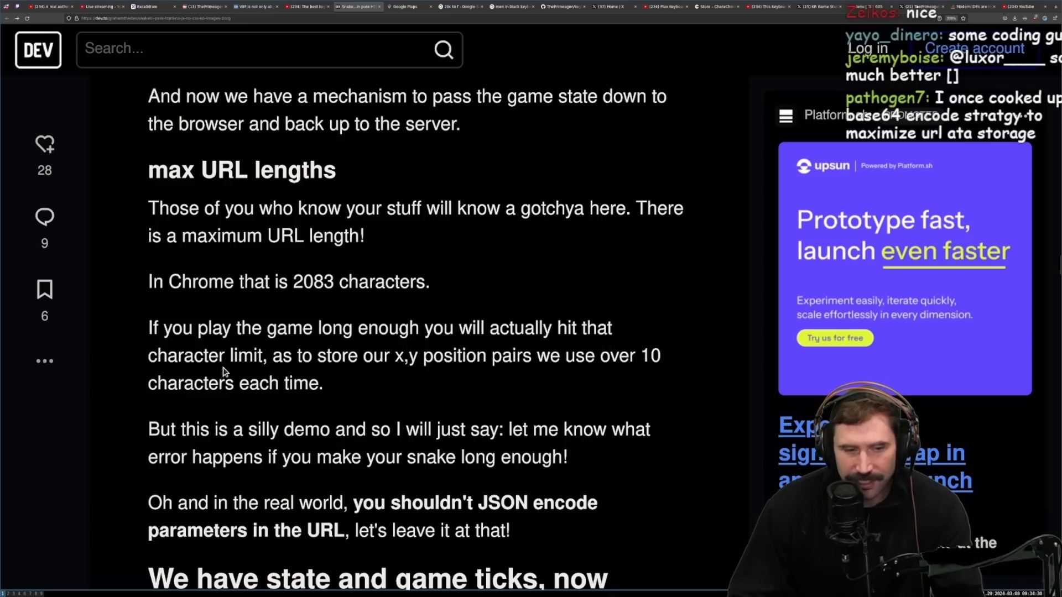
double_click(313, 282)
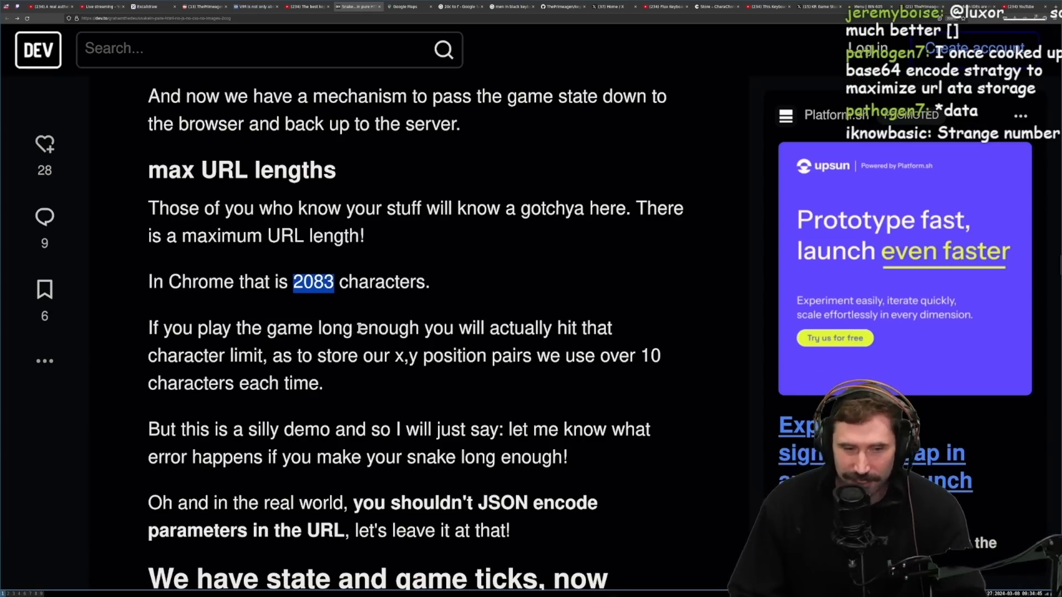
mouse_move(609, 347)
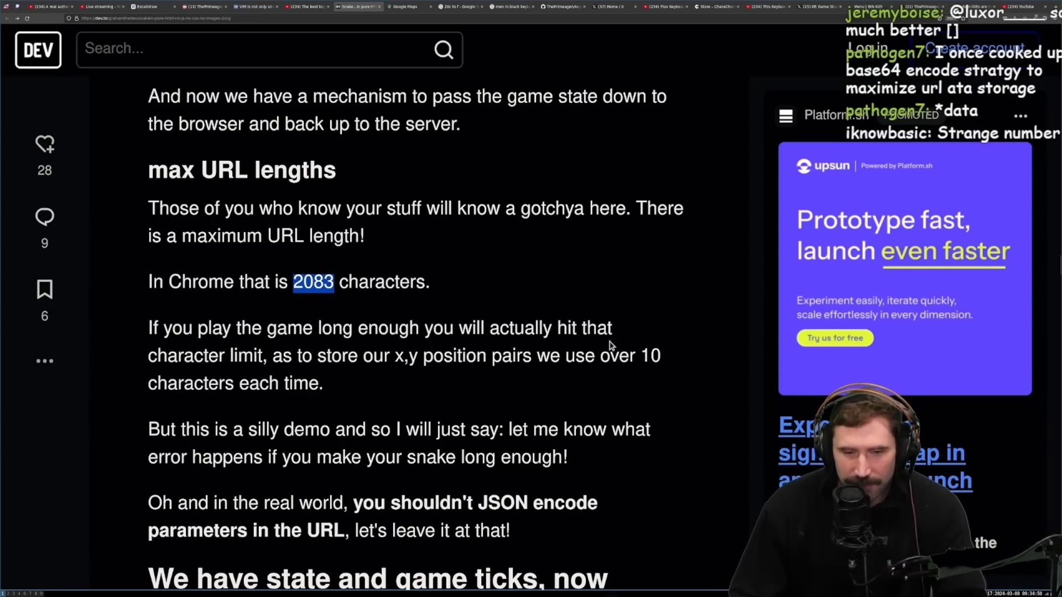
mouse_move(323, 376)
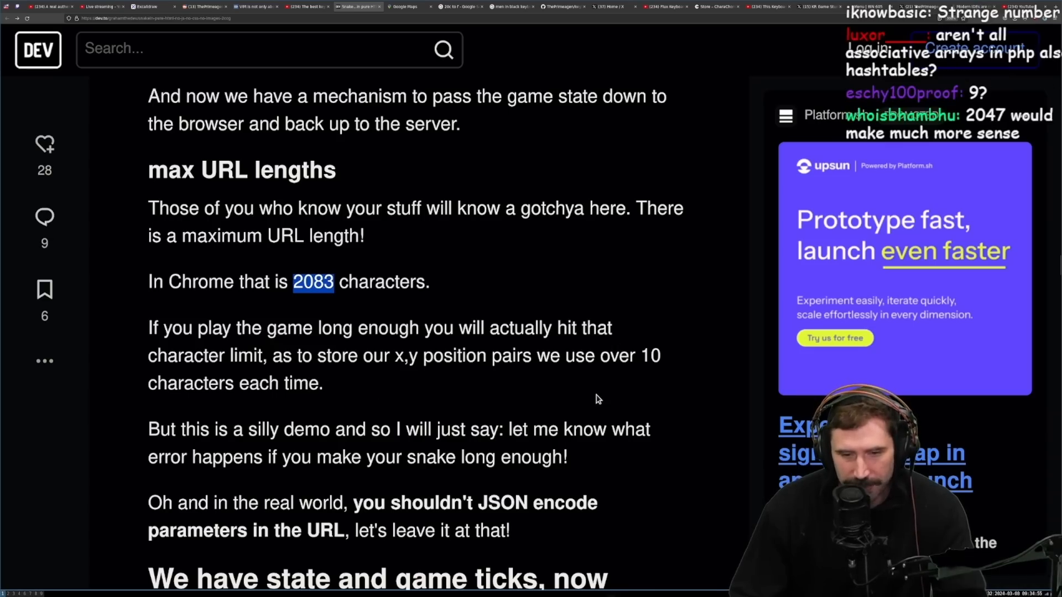
scroll(down, 3)
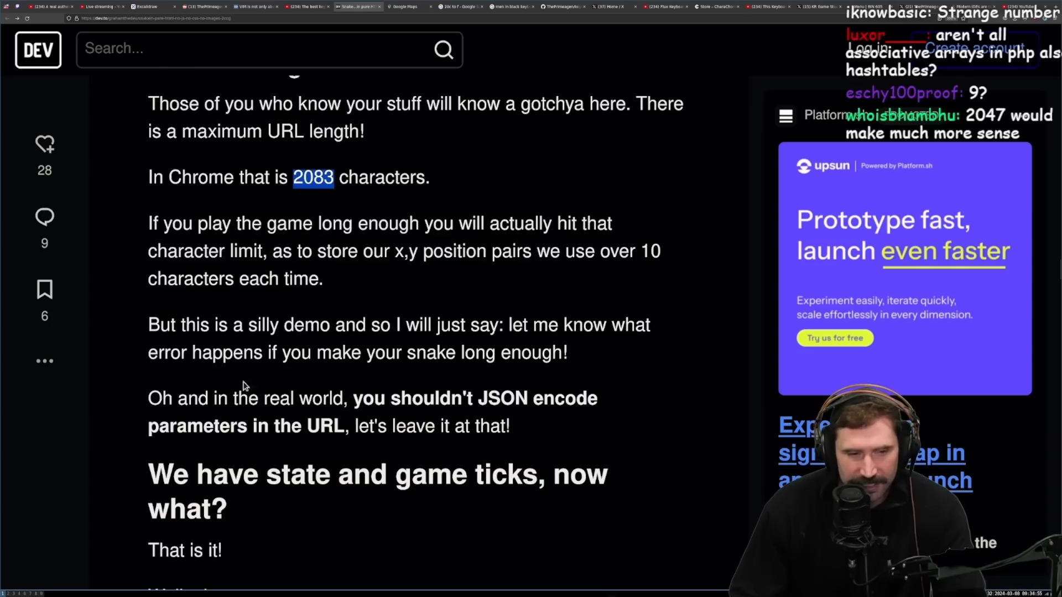
mouse_move(479, 349)
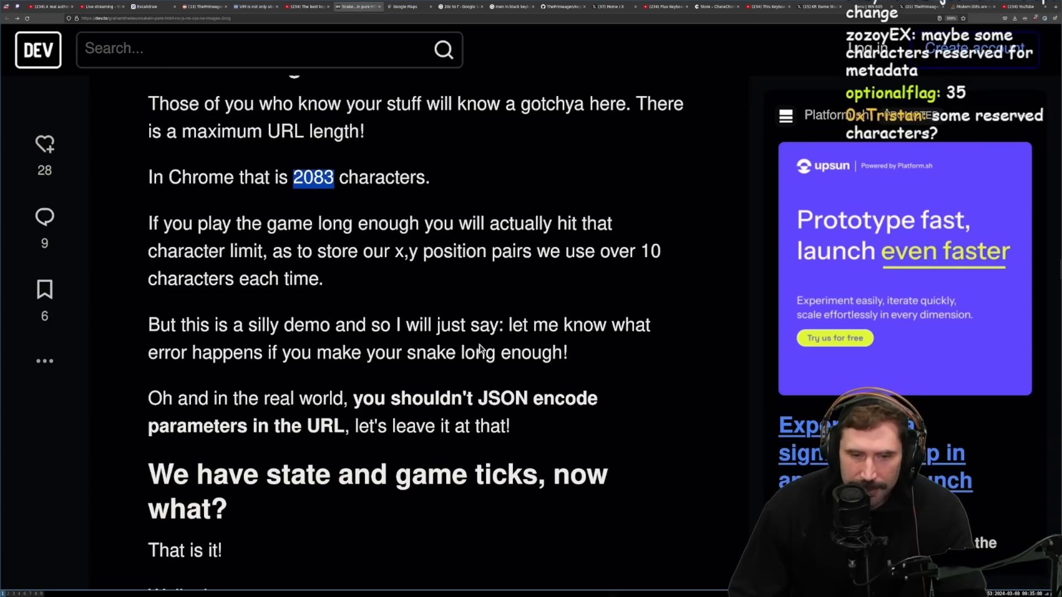
mouse_move(561, 374)
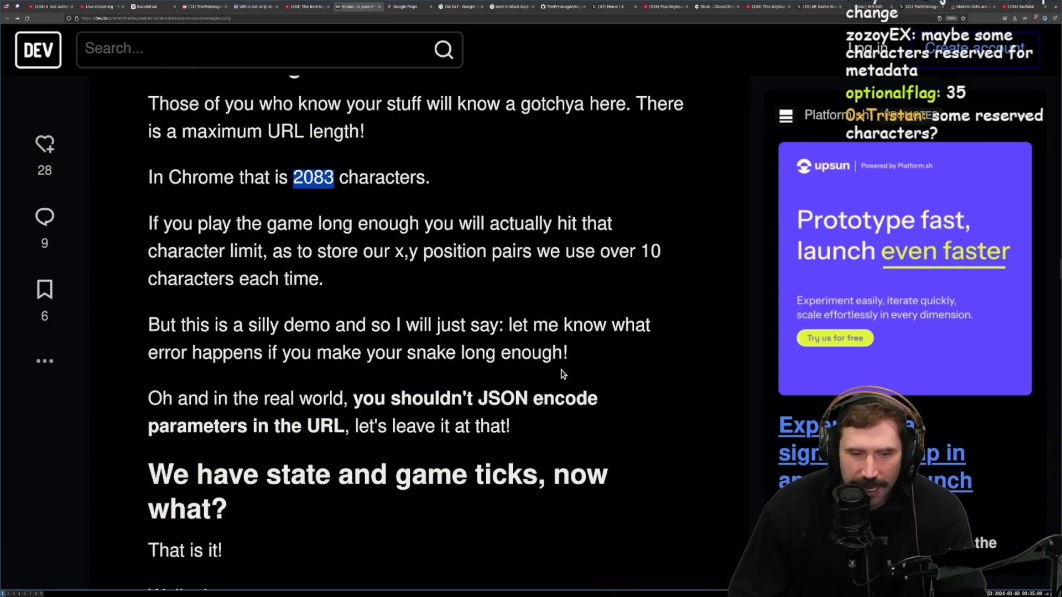
Read past 'We have state and game ticks, now what?' into Problem 3 on snake direction.
scroll(down, 3)
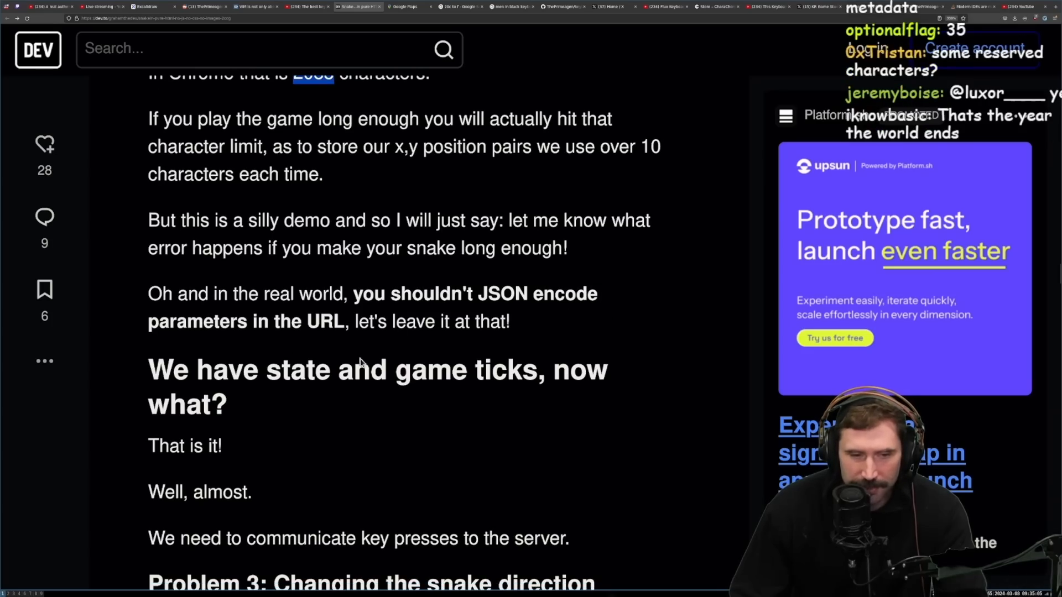
mouse_move(350, 401)
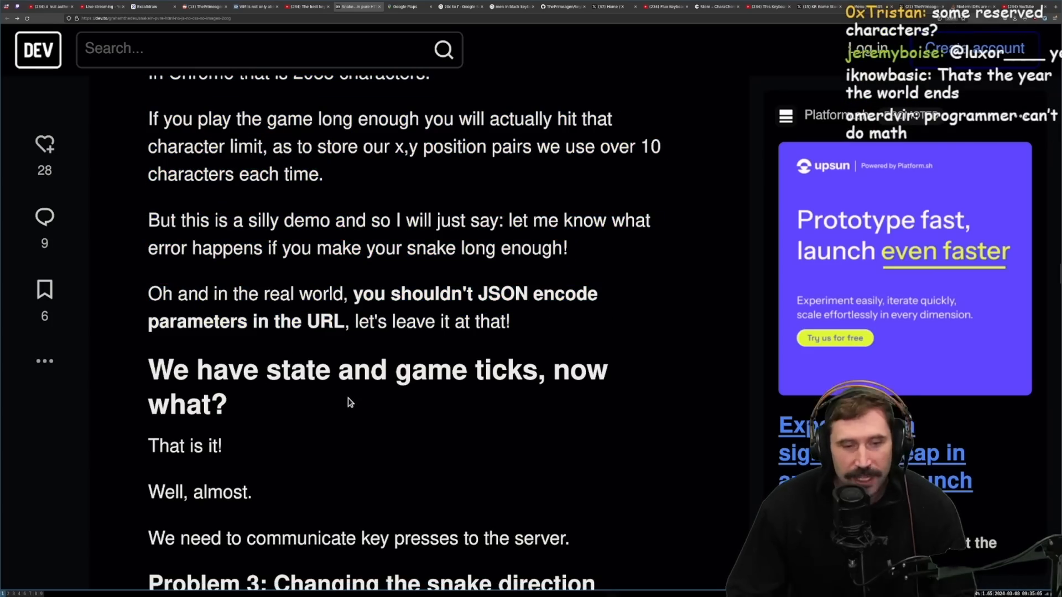
scroll(down, 3)
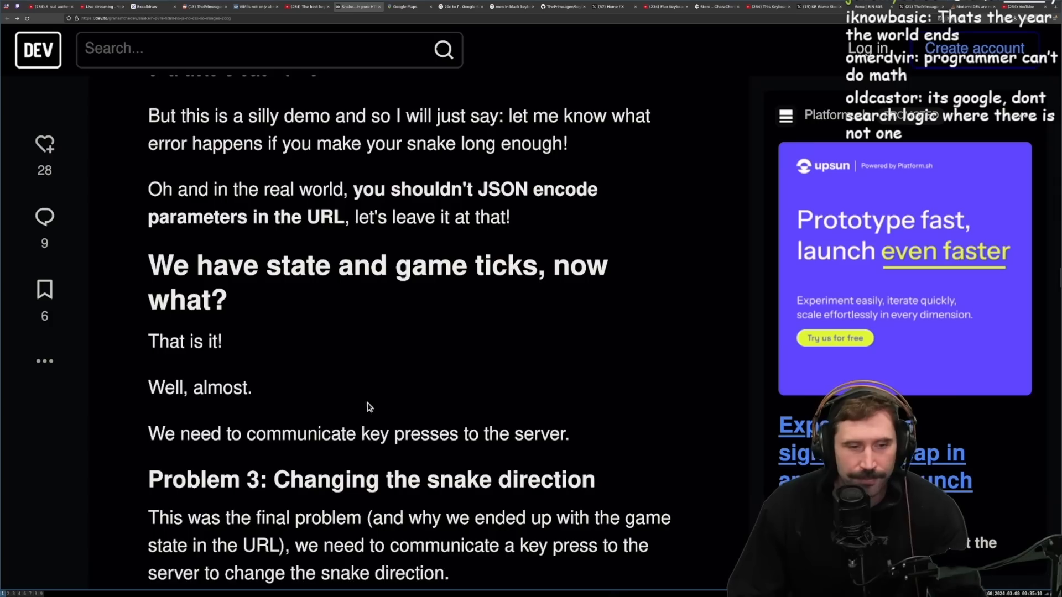
scroll(down, 3)
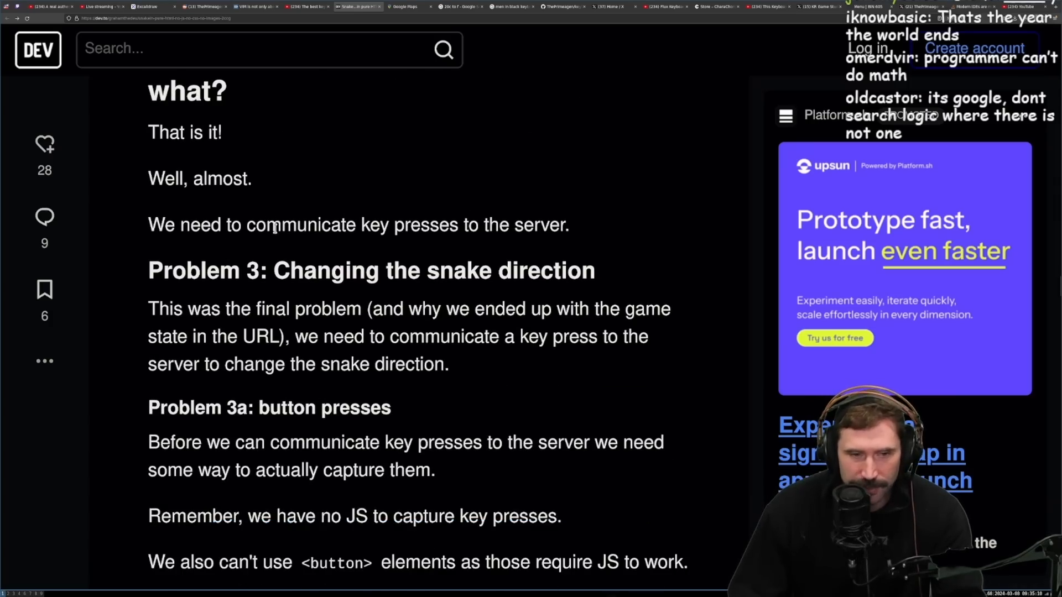
mouse_move(596, 221)
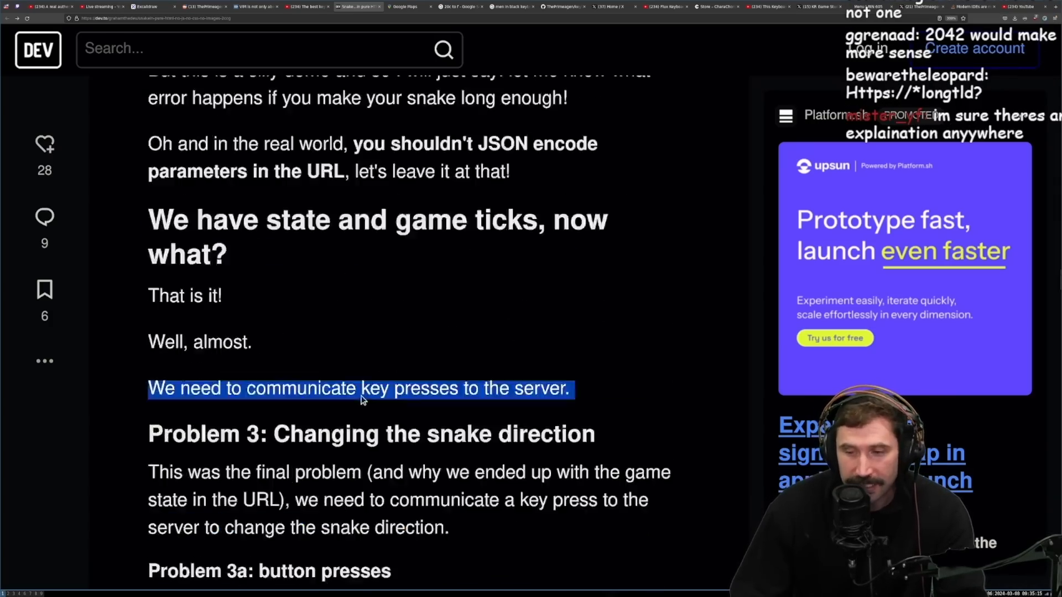
scroll(up, 3)
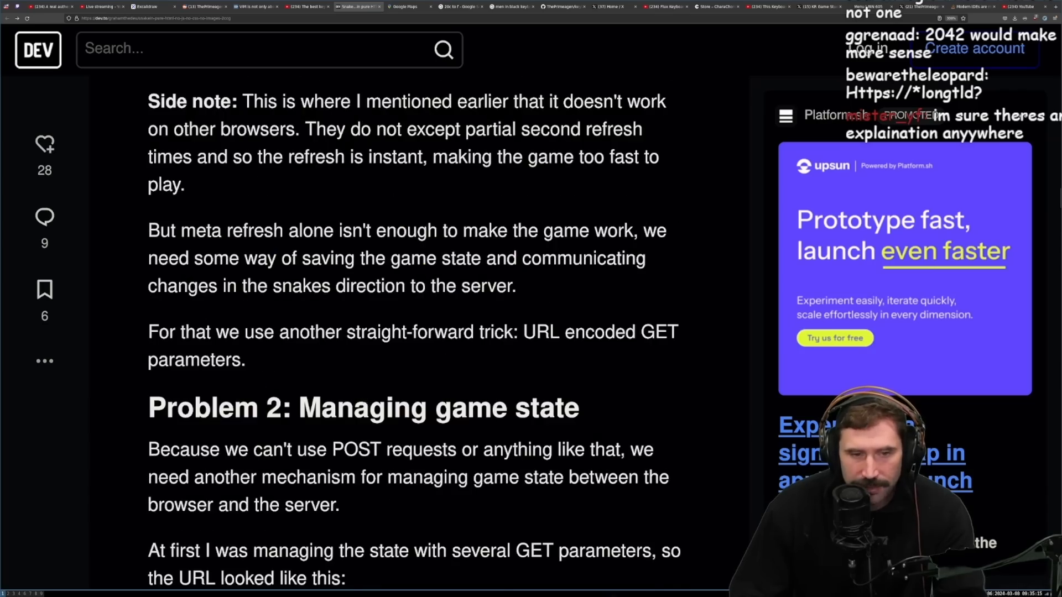
scroll(down, 3)
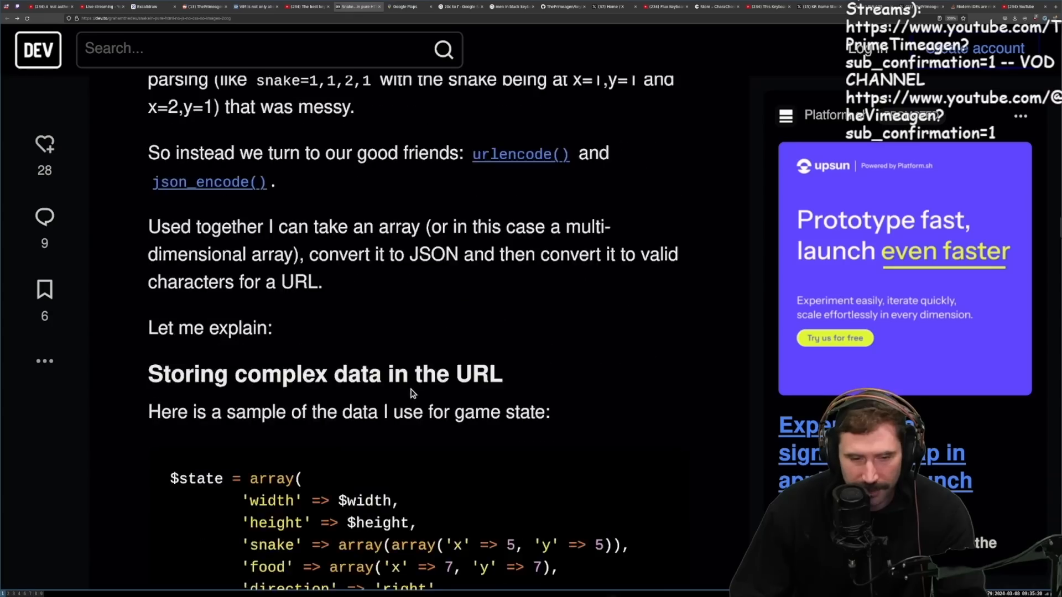
scroll(down, 3)
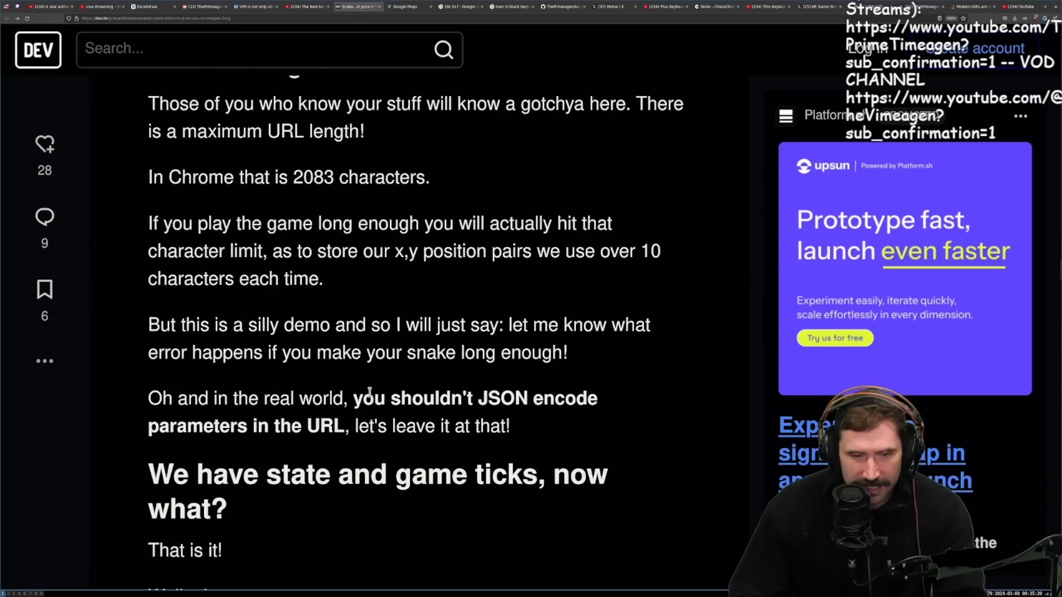
scroll(down, 3)
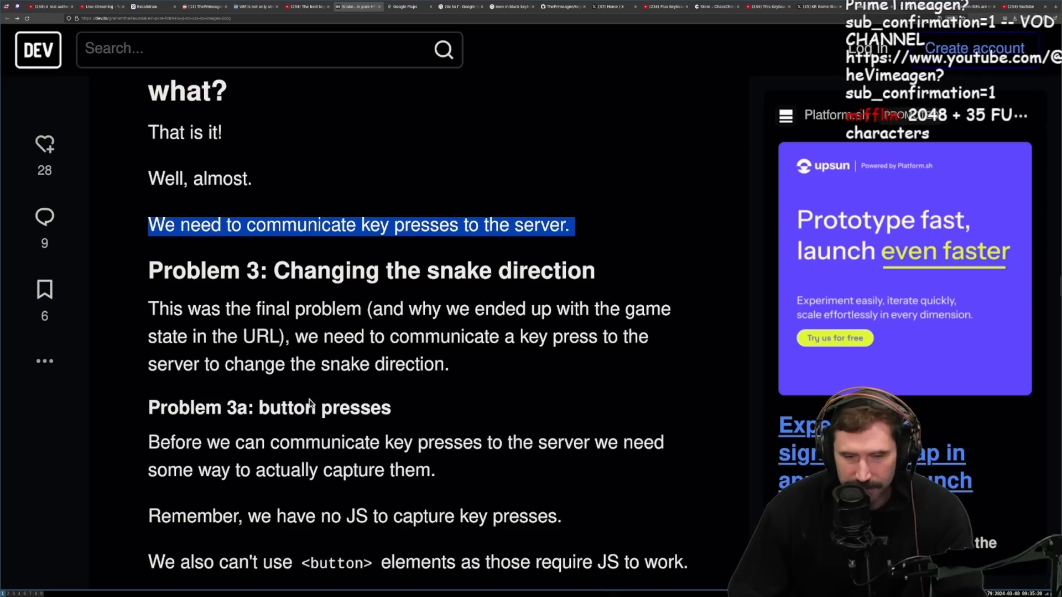
mouse_move(700, 343)
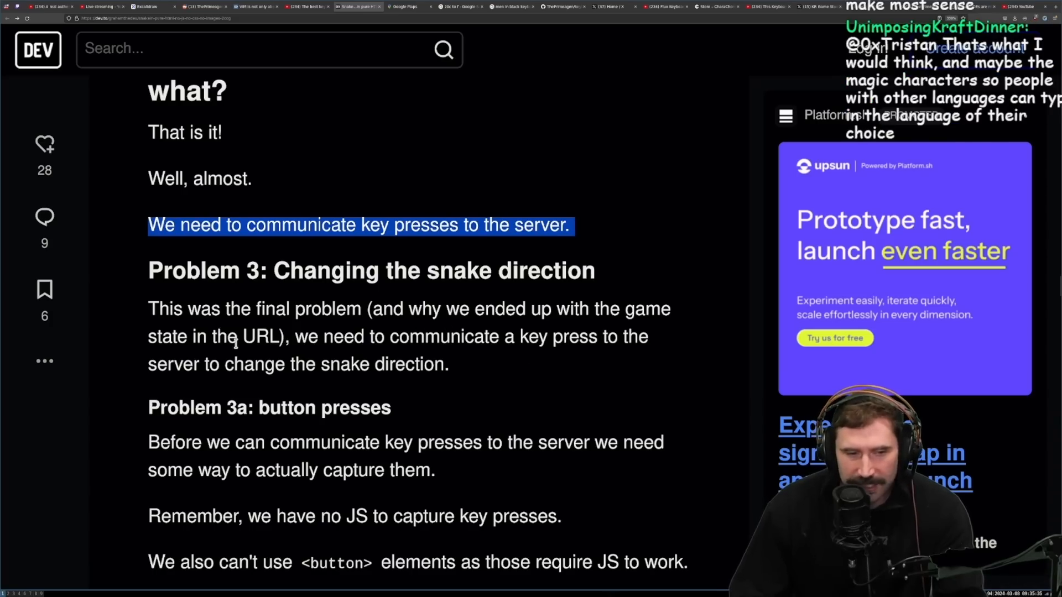
mouse_move(542, 371)
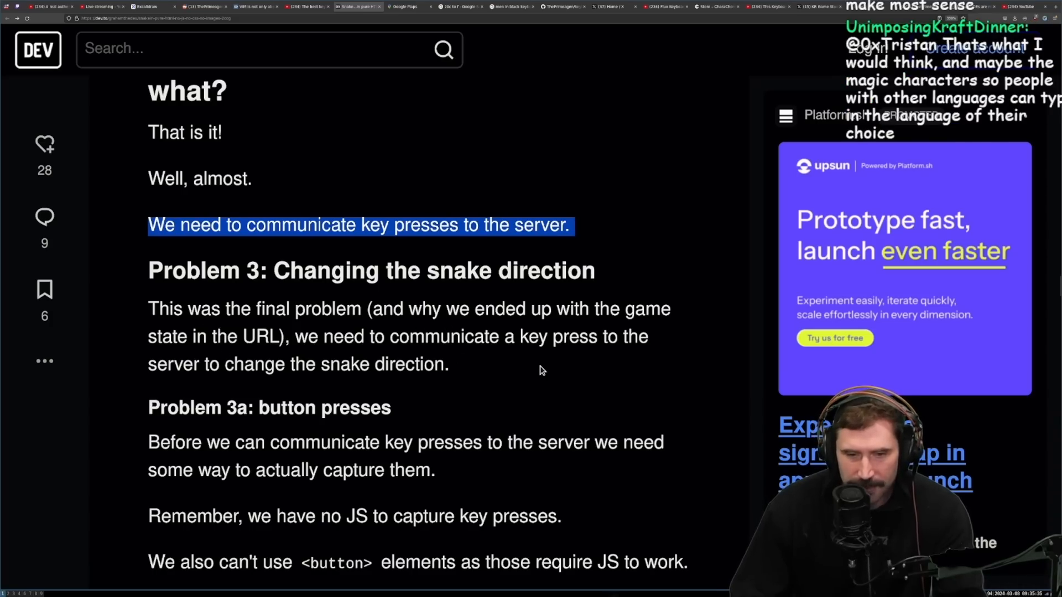
mouse_move(314, 442)
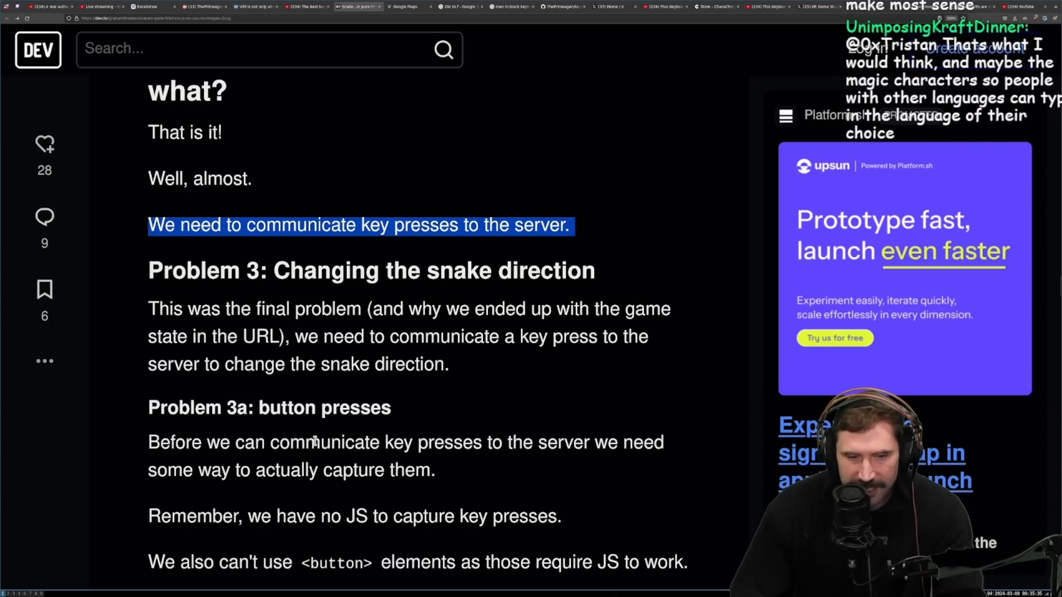
scroll(down, 3)
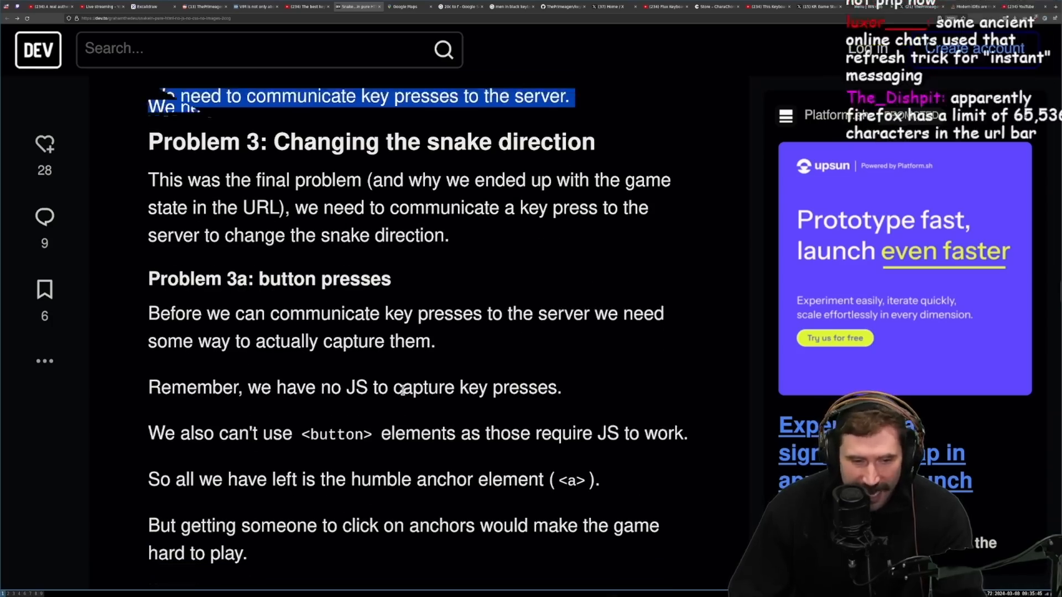
Read 'Problem 3a: button presses' through the accesskeys keyboard-shortcut paragraphs.
scroll(down, 3)
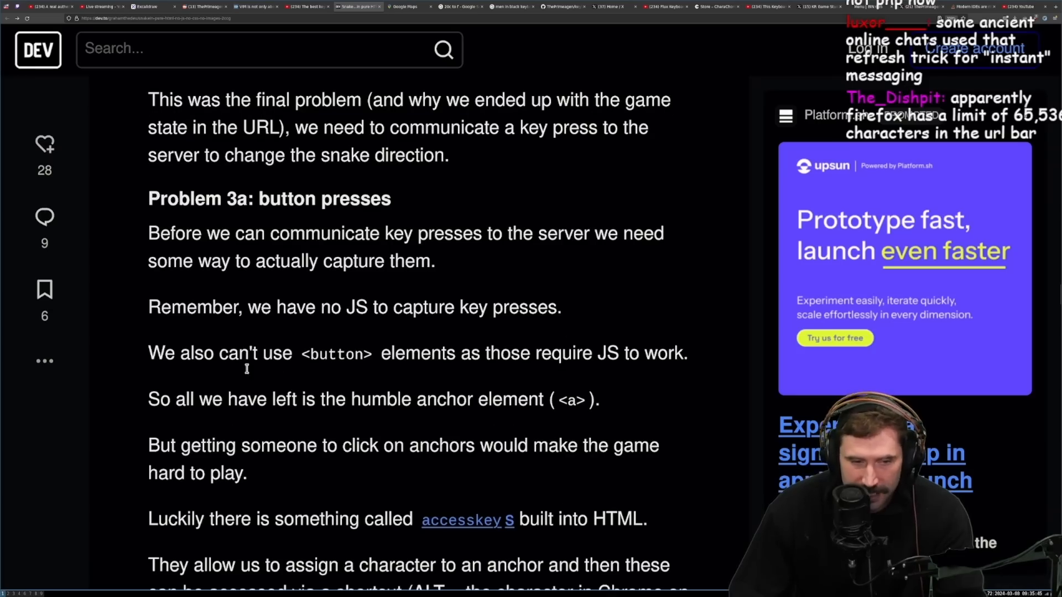
mouse_move(464, 375)
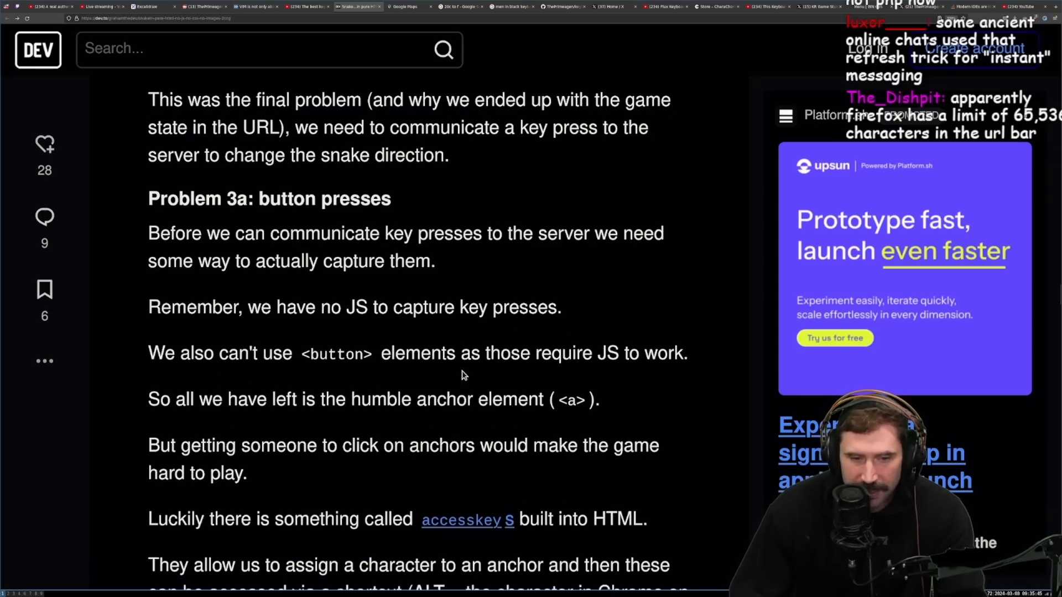
mouse_move(688, 373)
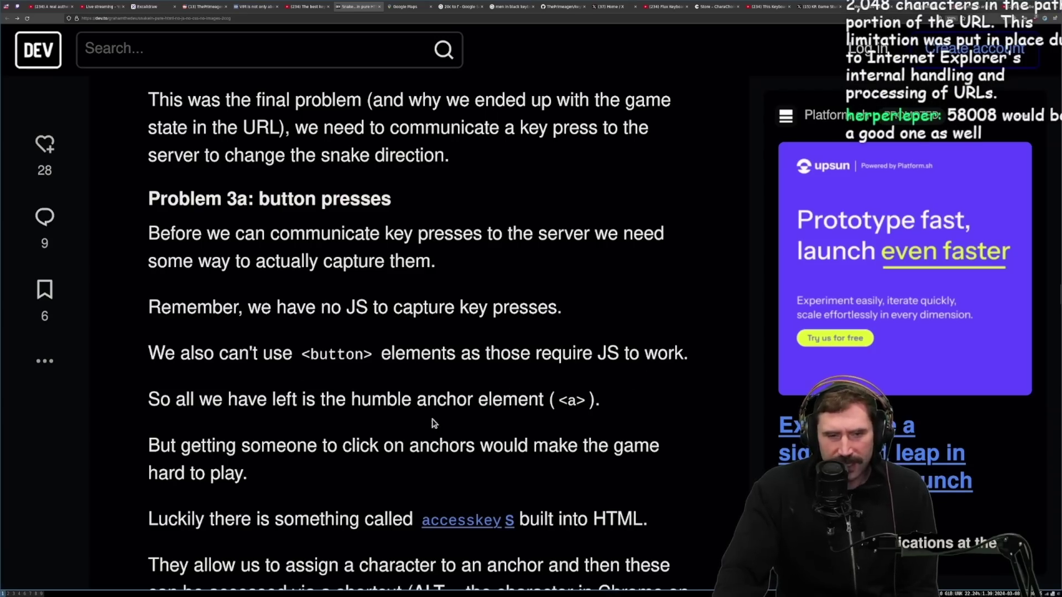
scroll(down, 3)
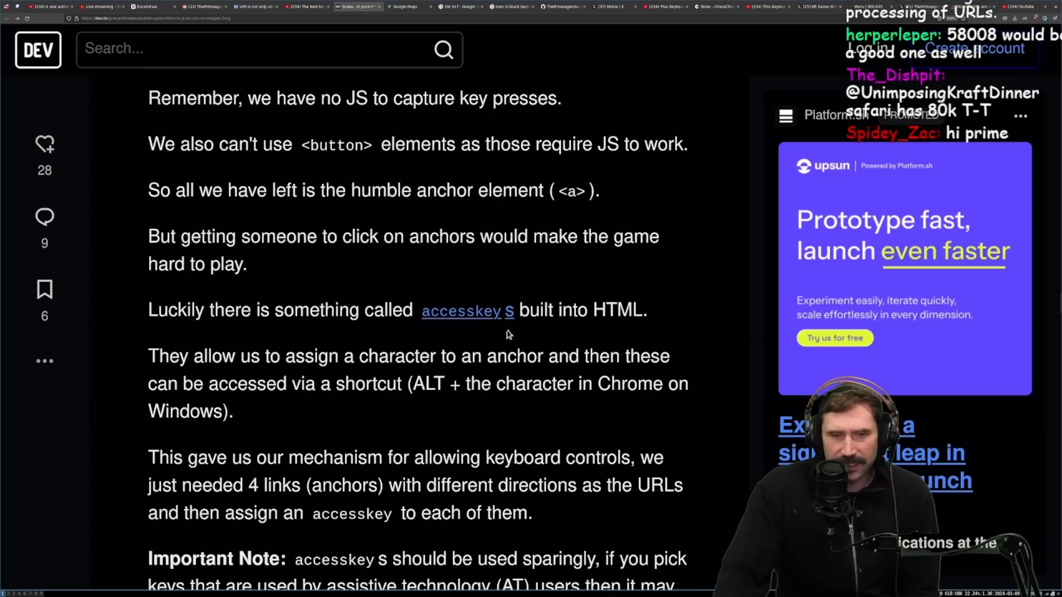
mouse_move(247, 393)
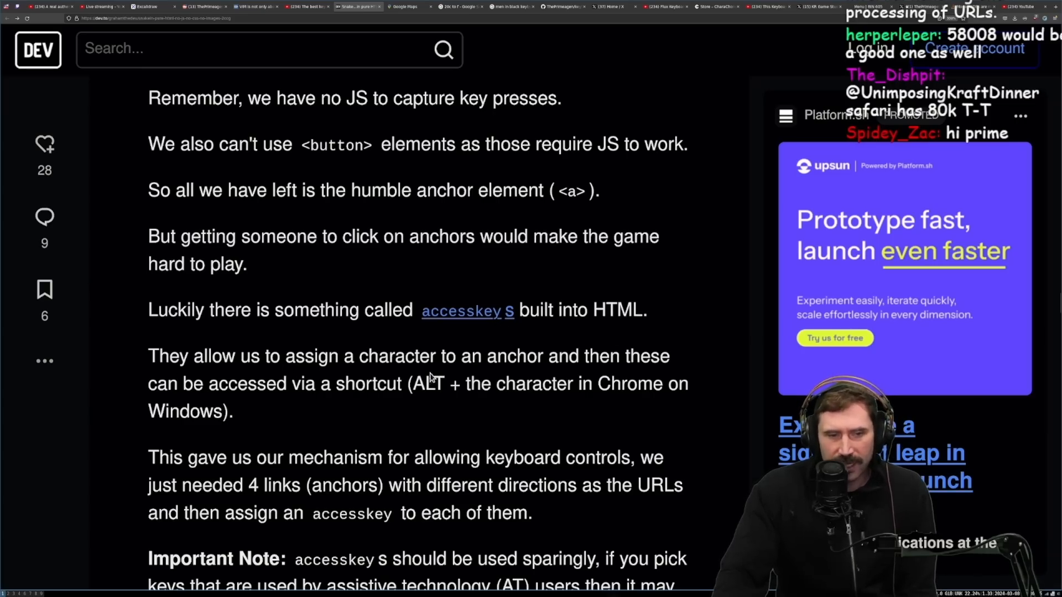
mouse_move(602, 380)
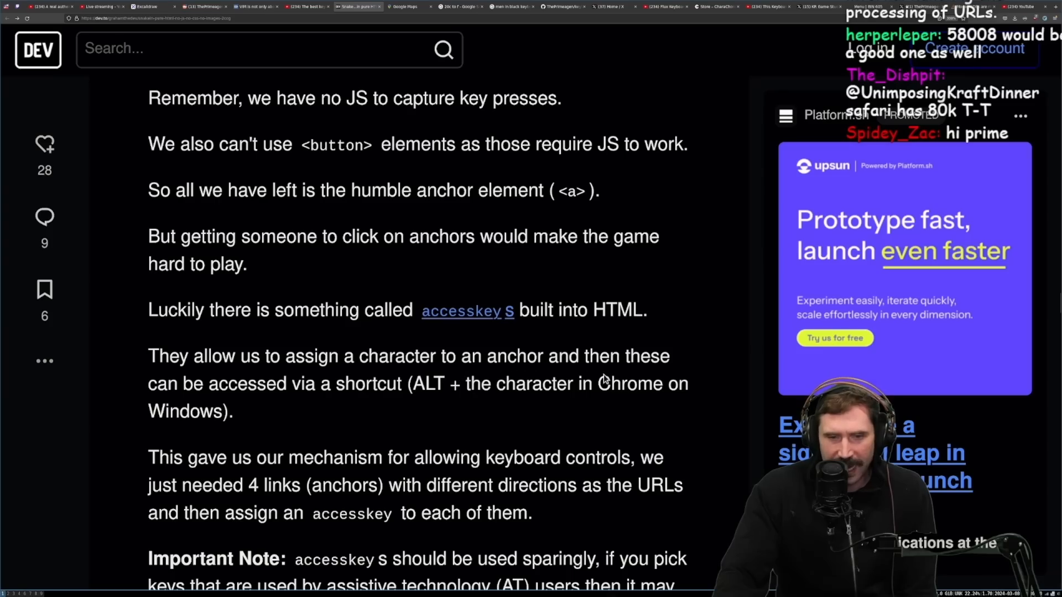
mouse_move(437, 400)
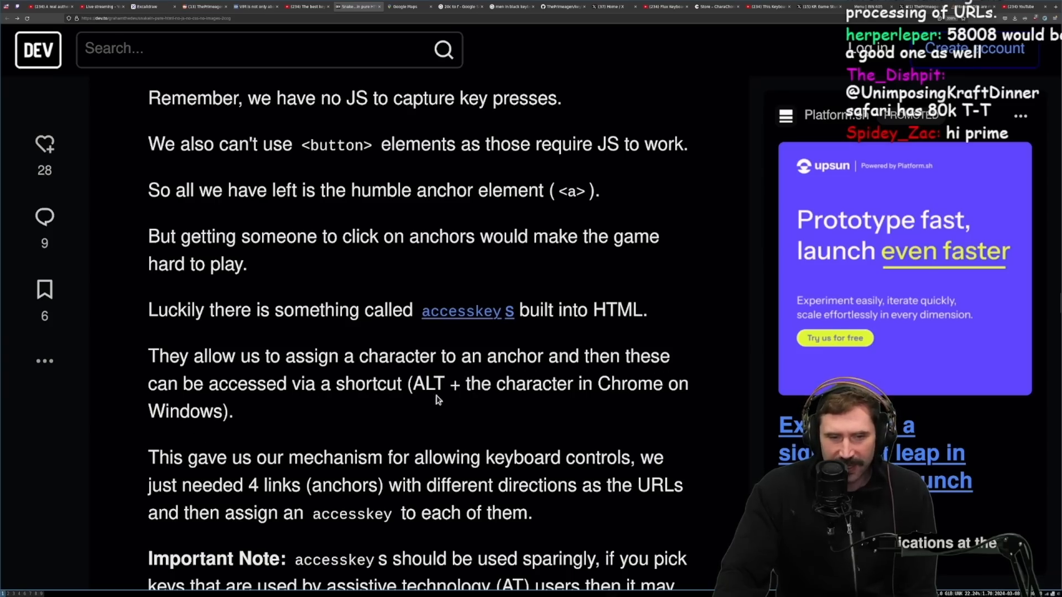
mouse_move(682, 404)
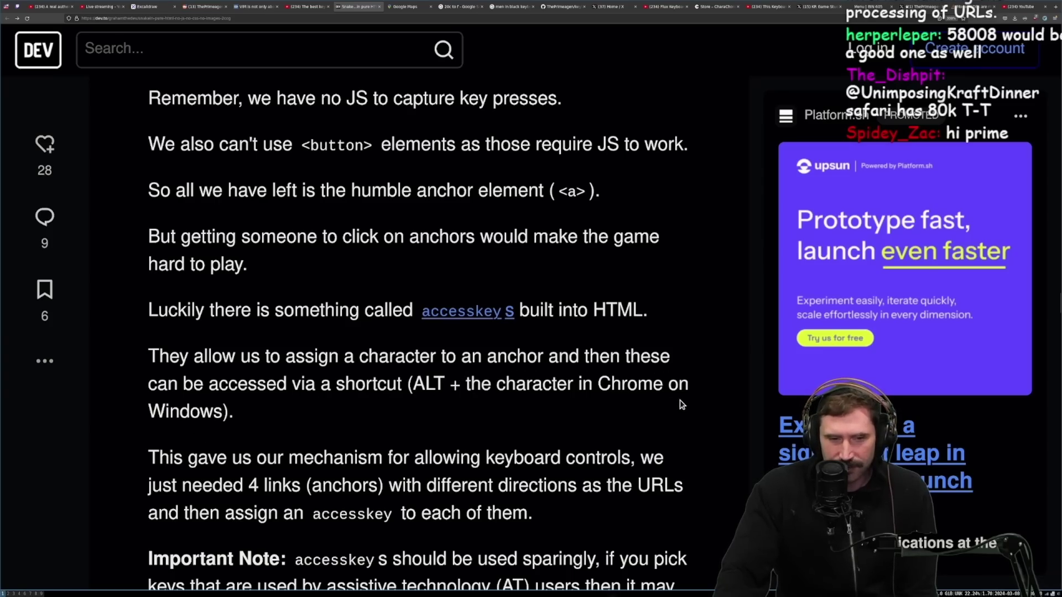
scroll(down, 3)
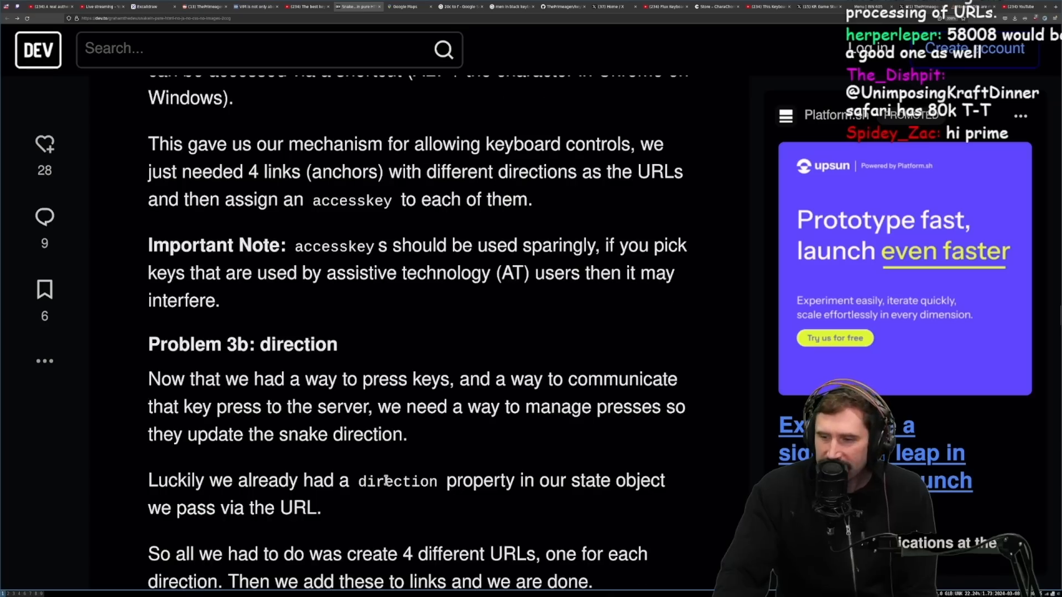
mouse_move(395, 292)
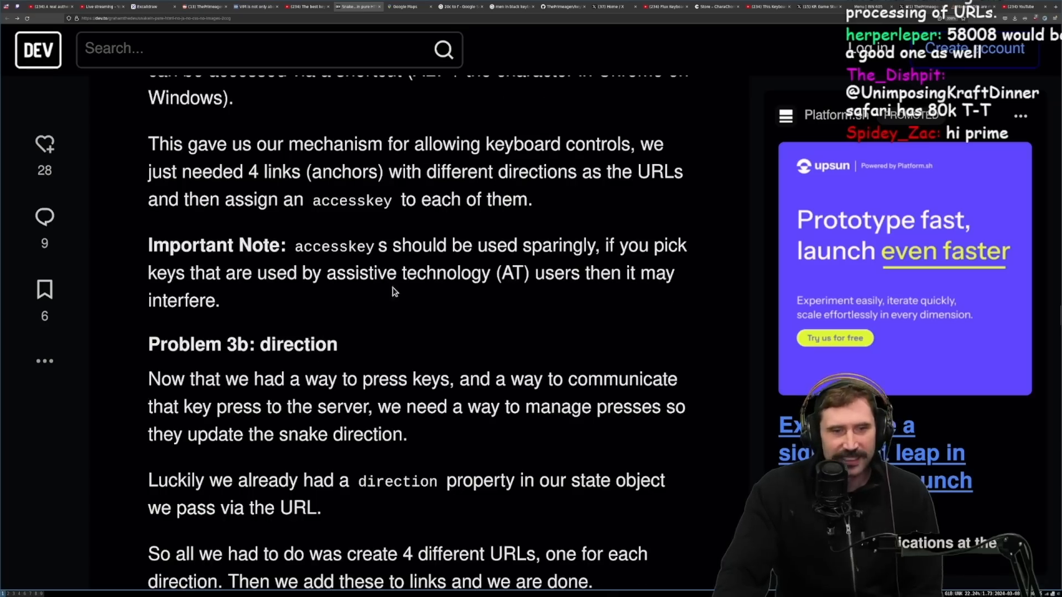
mouse_move(199, 159)
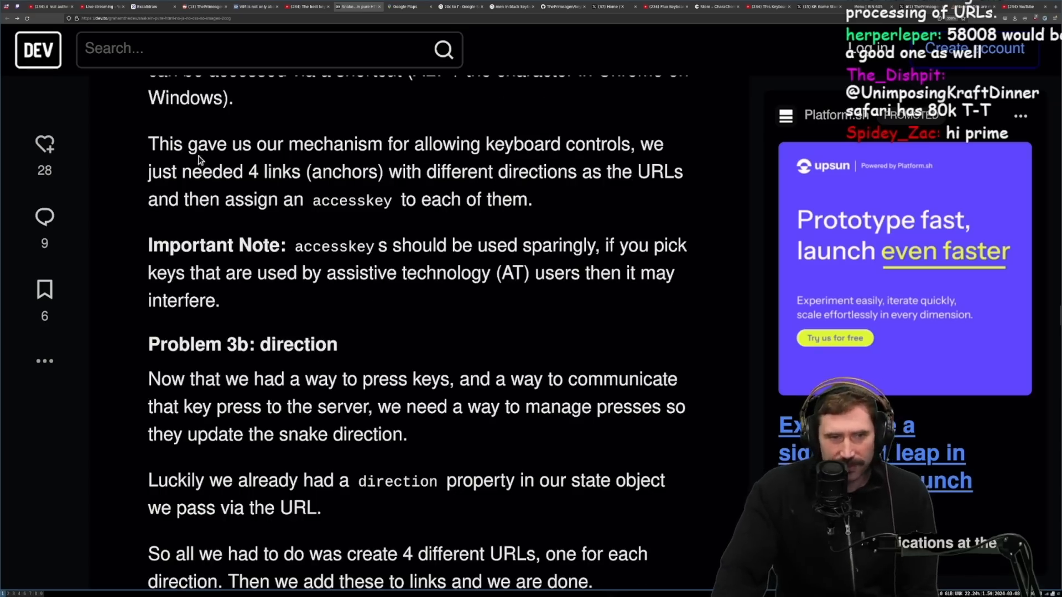
Read past Problem 3b: direction into Game logic and the generateFoodPosition code.
scroll(up, 3)
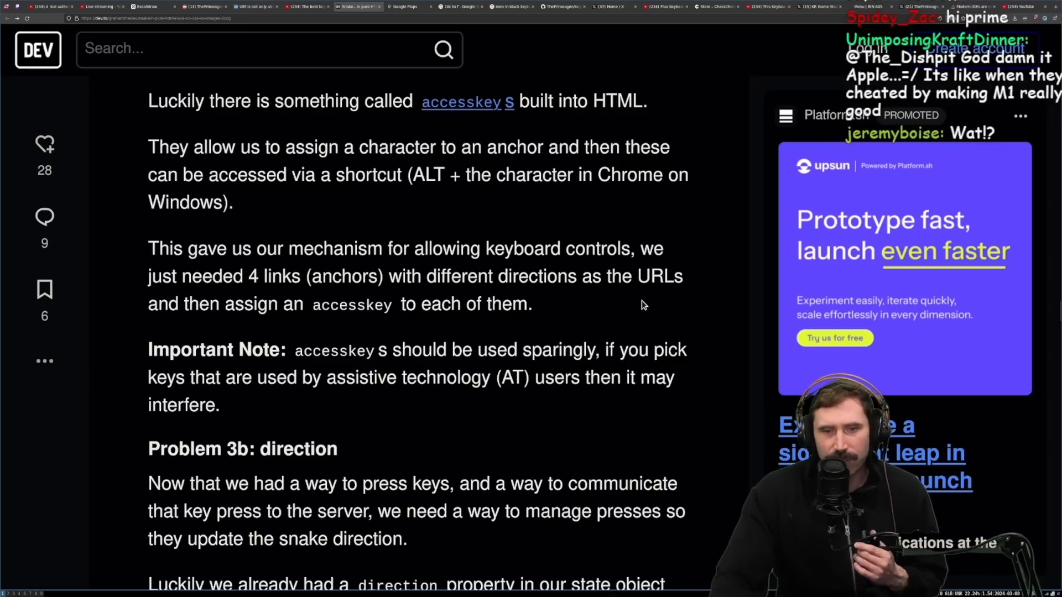
mouse_move(425, 299)
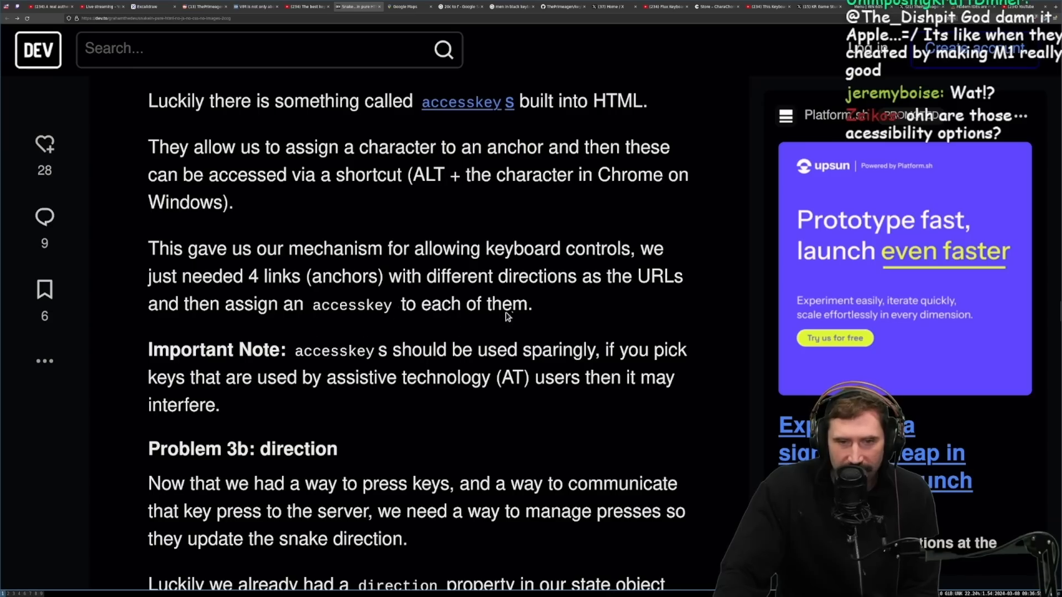
mouse_move(464, 335)
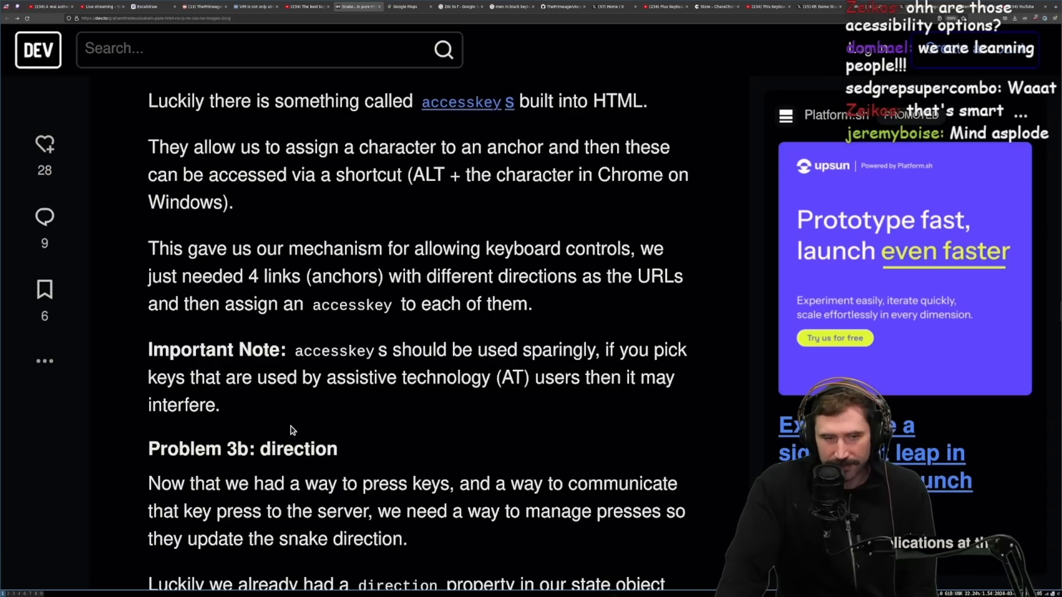
mouse_move(527, 409)
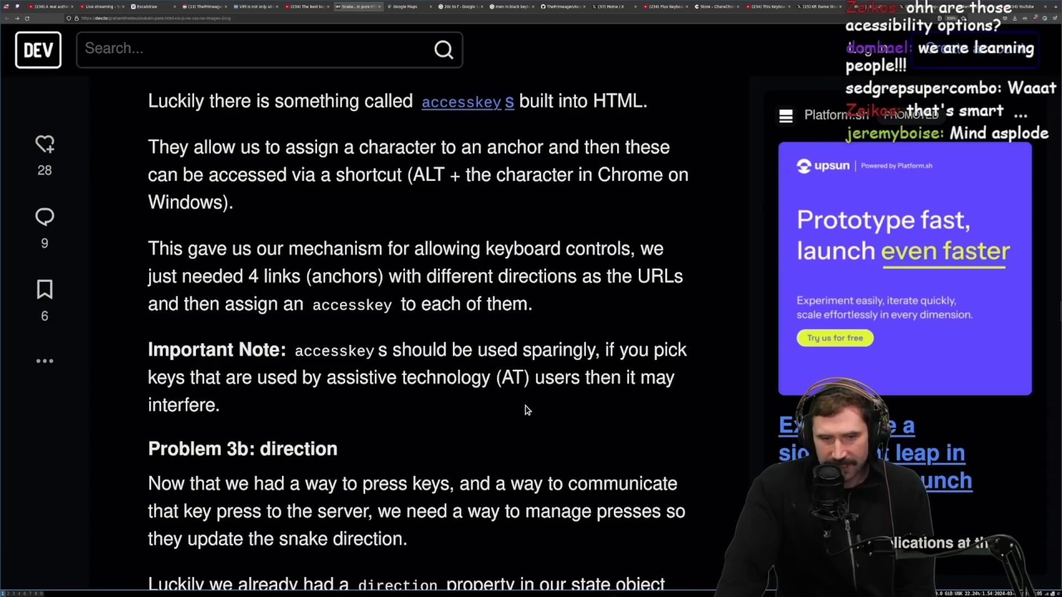
mouse_move(592, 436)
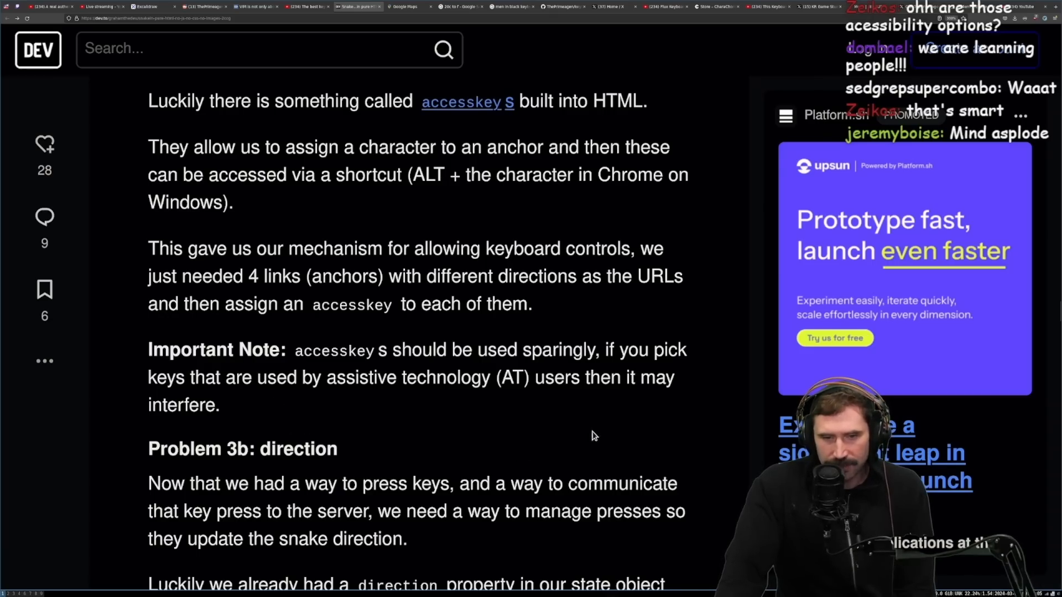
scroll(down, 3)
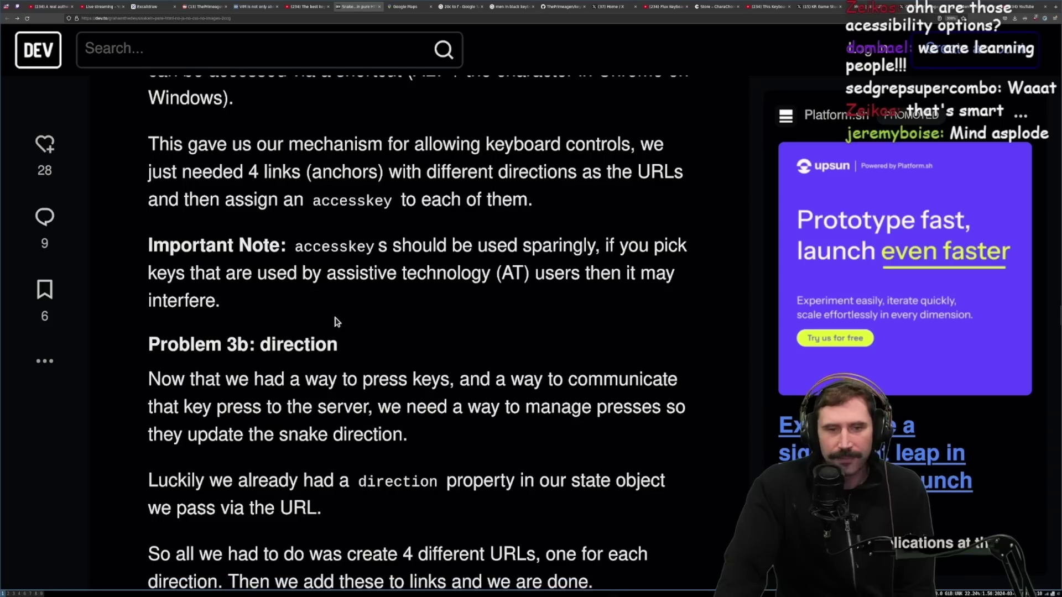
scroll(down, 3)
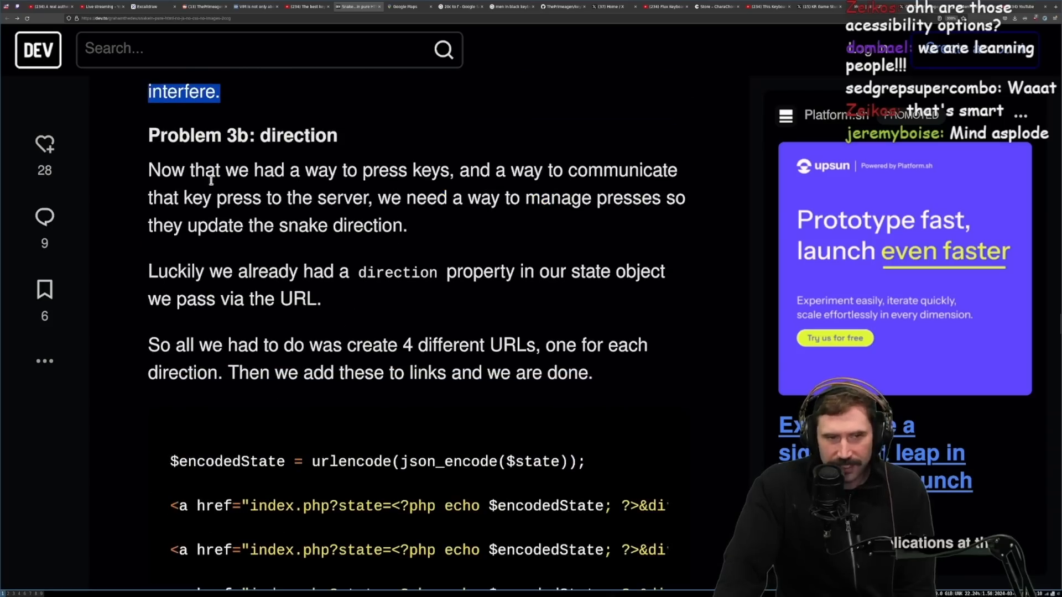
mouse_move(443, 190)
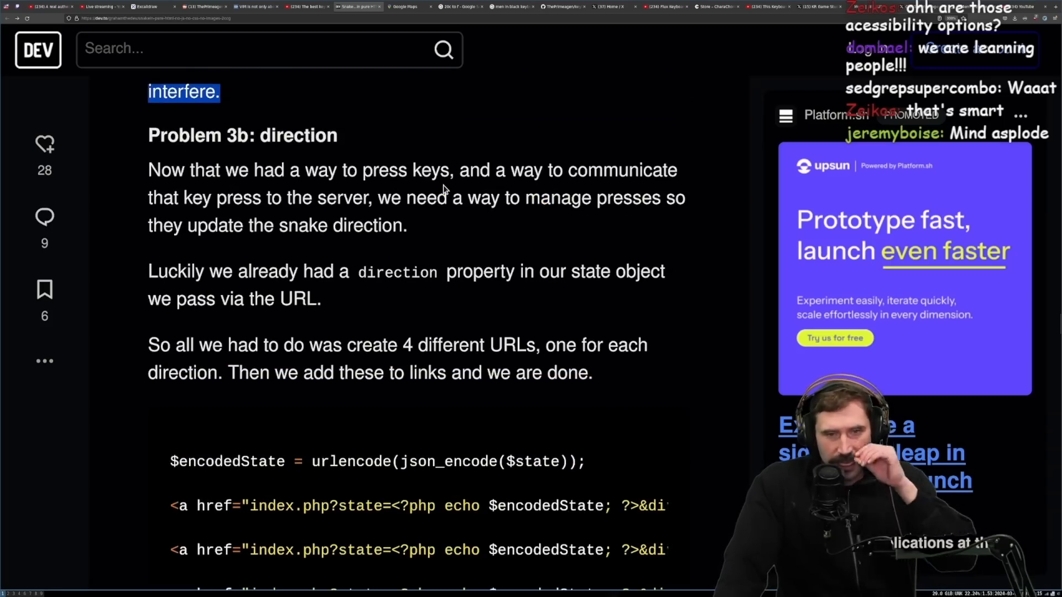
mouse_move(569, 245)
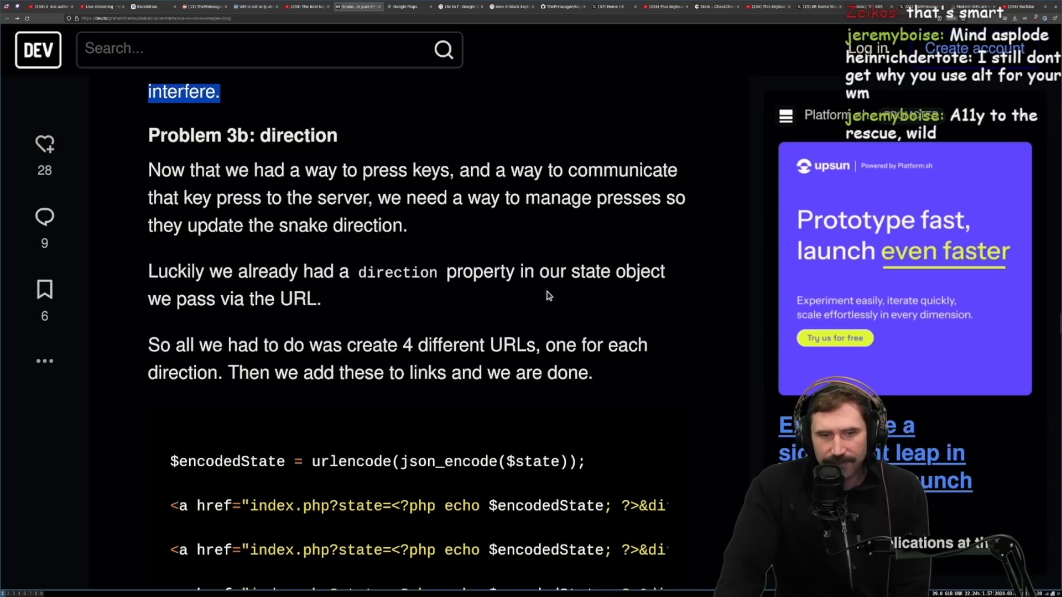
mouse_move(341, 320)
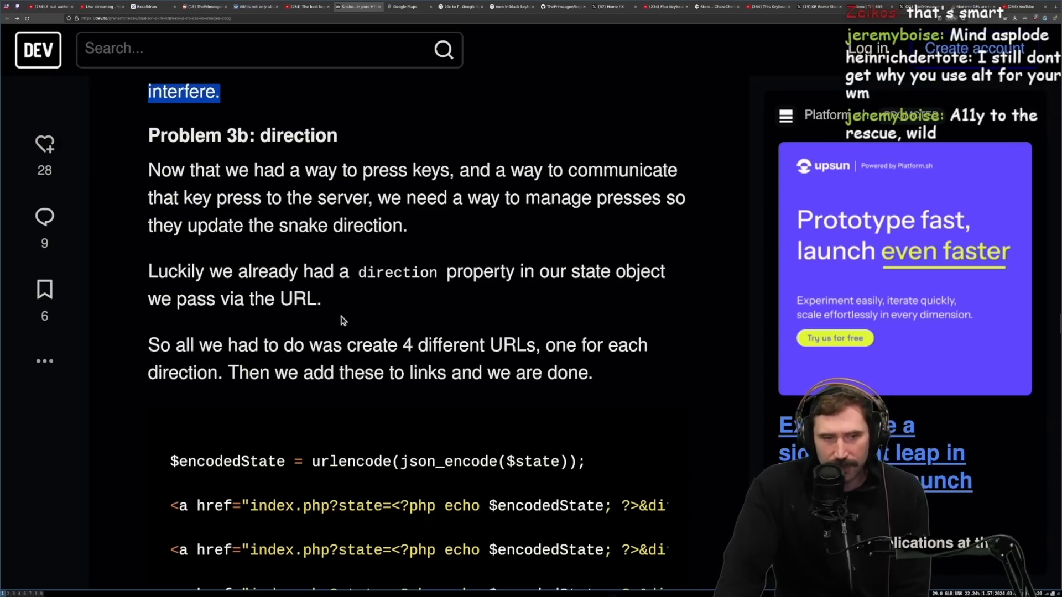
scroll(down, 3)
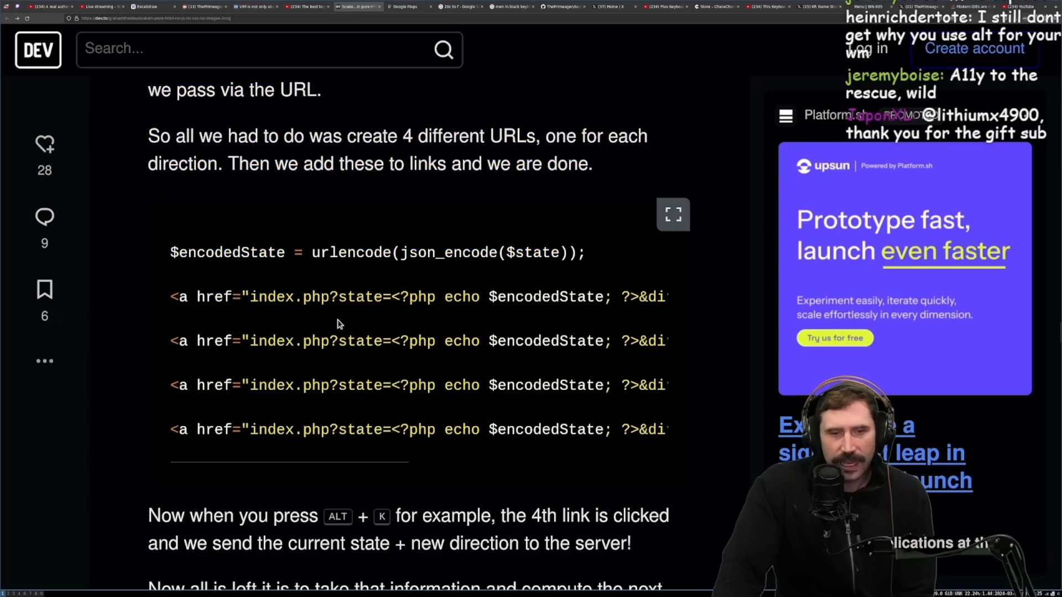
scroll(down, 3)
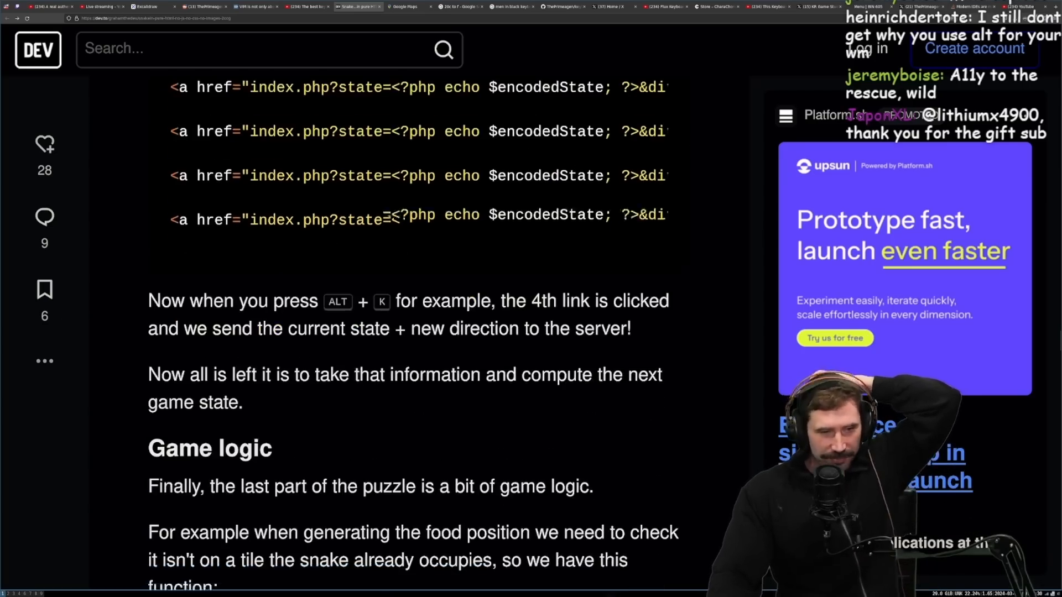
scroll(down, 3)
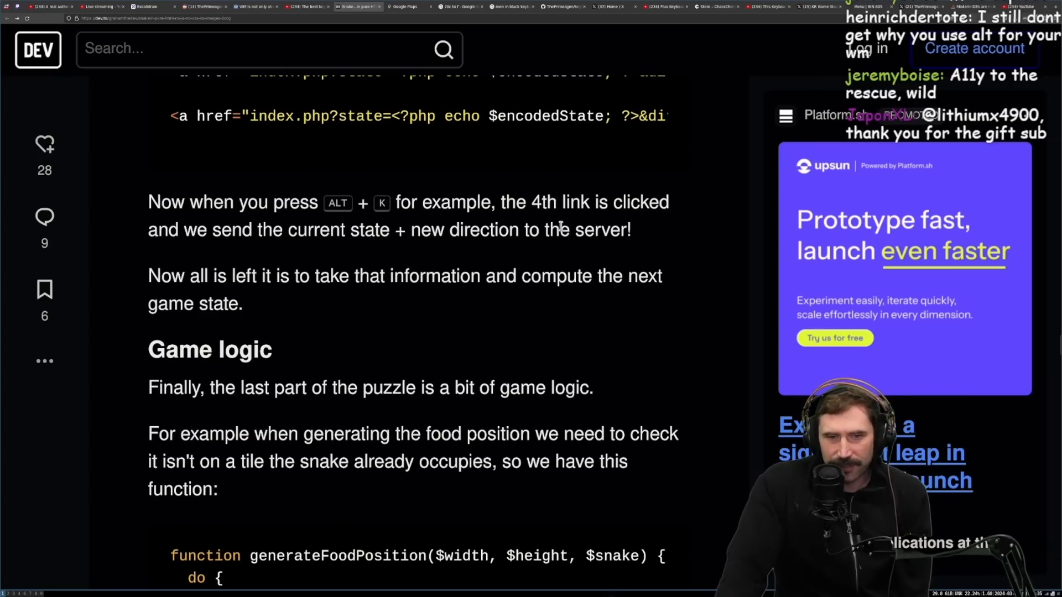
mouse_move(443, 251)
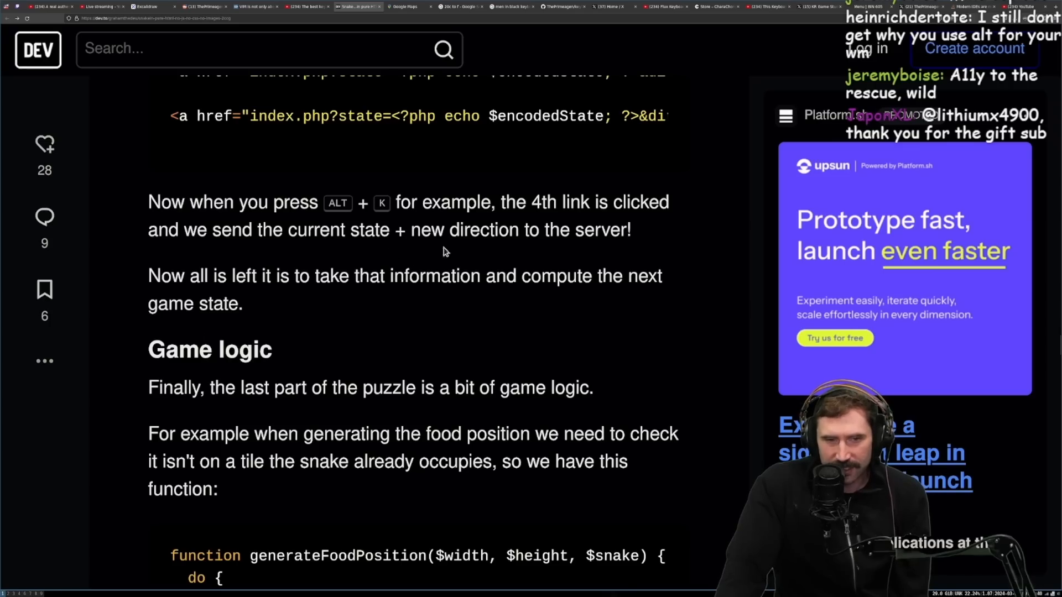
mouse_move(304, 283)
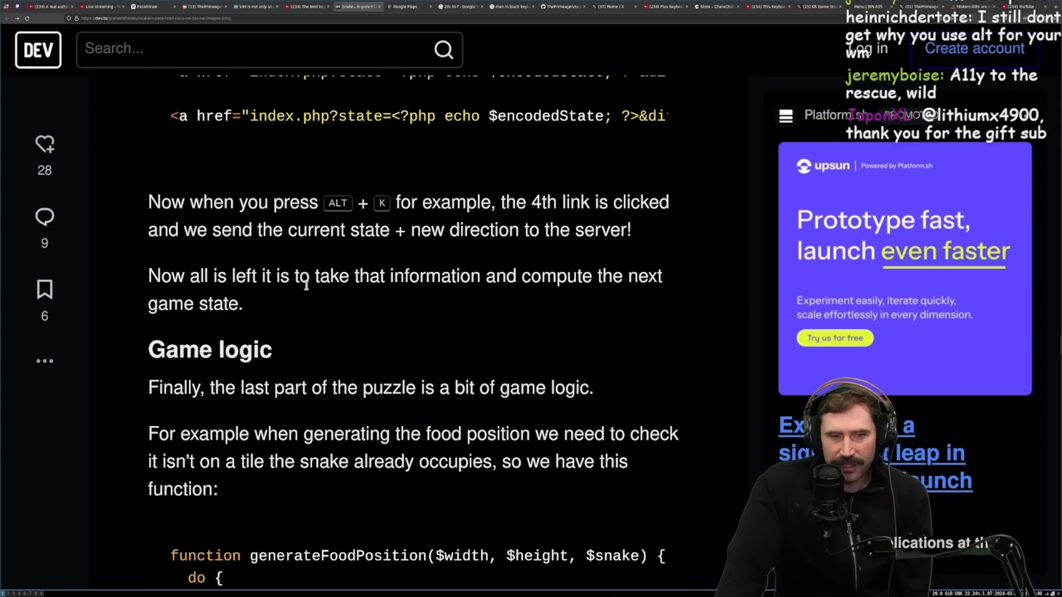
scroll(down, 3)
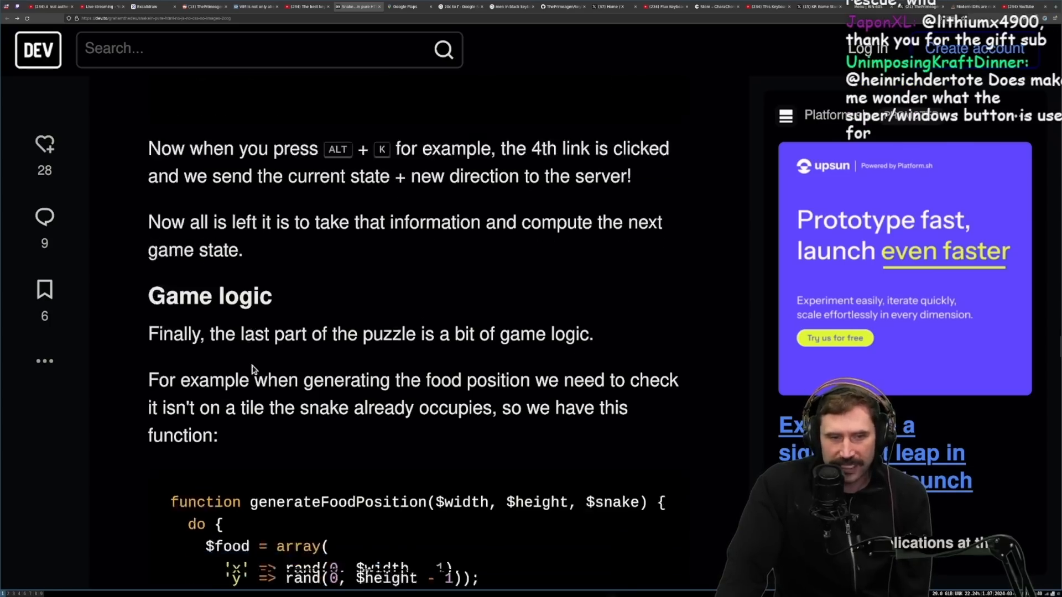
scroll(down, 3)
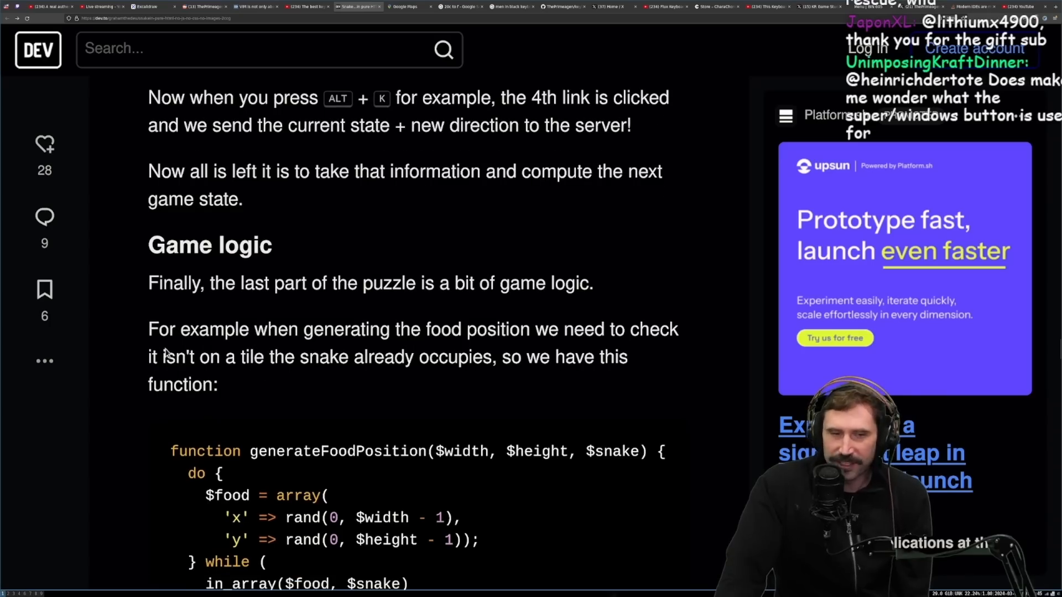
mouse_move(594, 310)
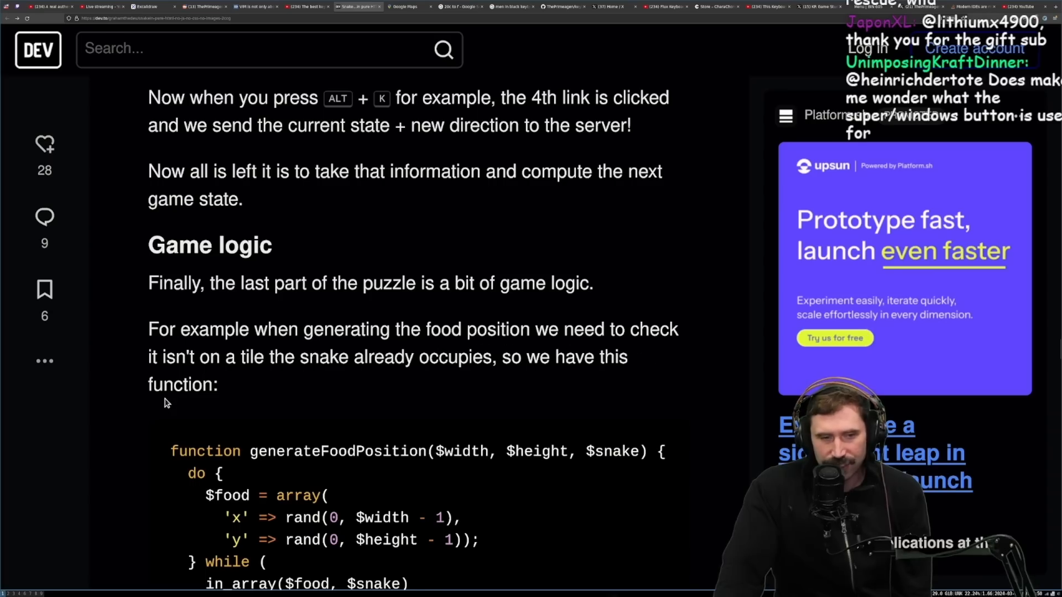
mouse_move(302, 385)
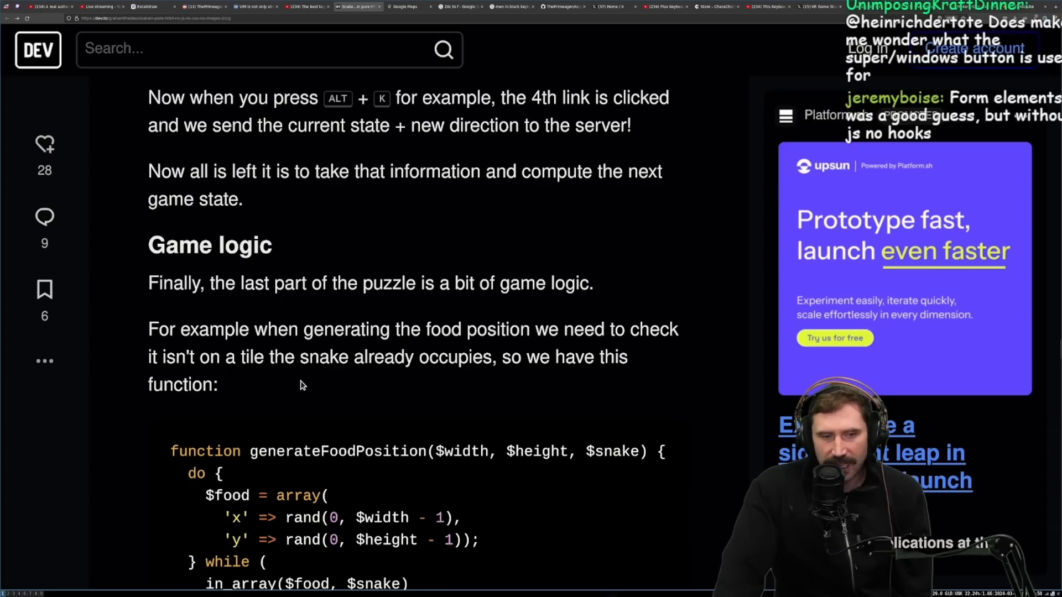
mouse_move(616, 377)
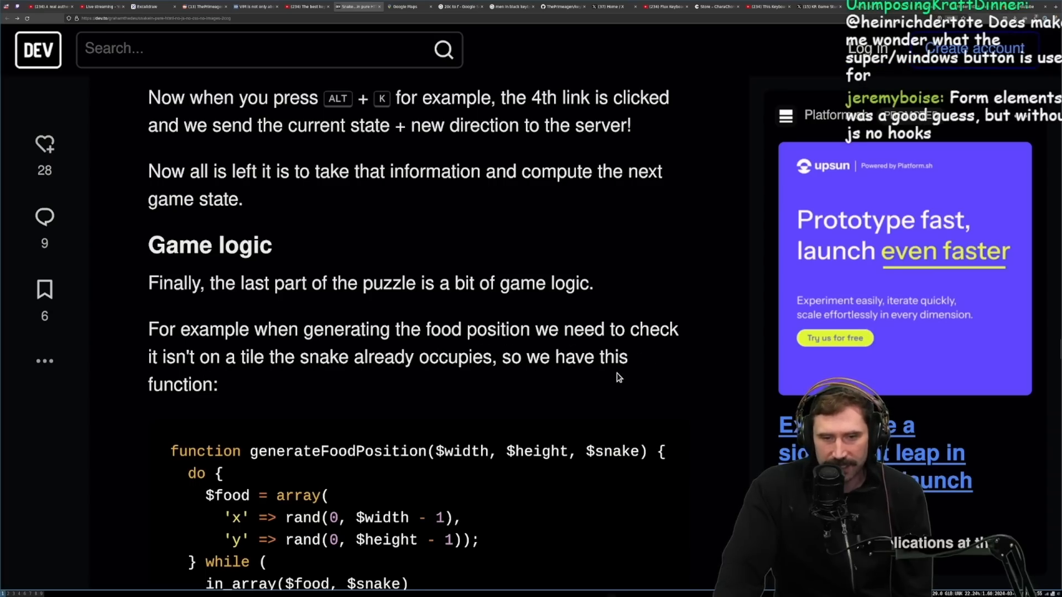
scroll(down, 3)
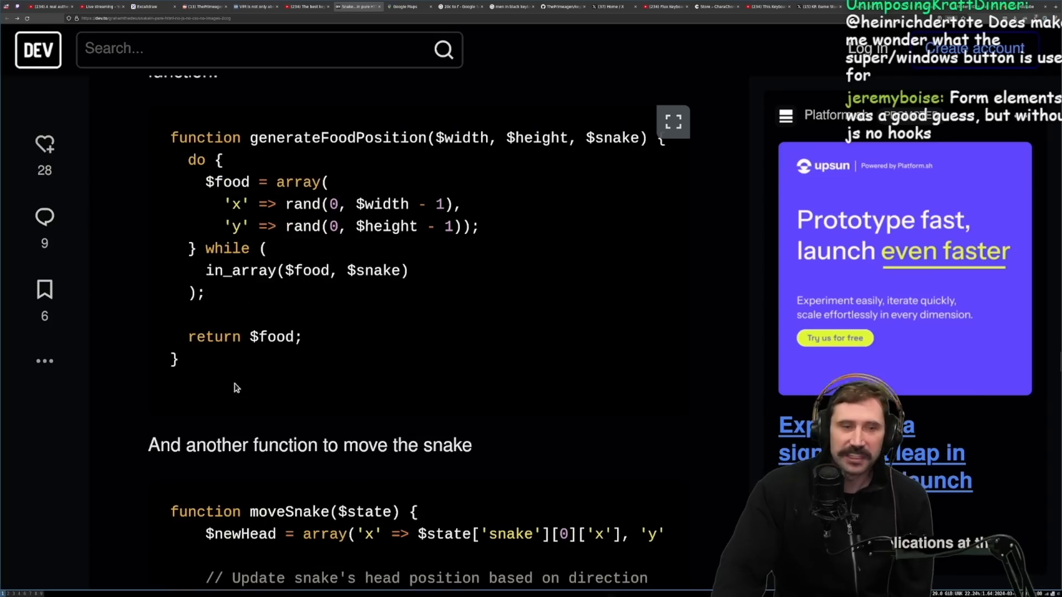
Read the rest of the moveSnake code down to the game-board loop paragraph.
scroll(down, 3)
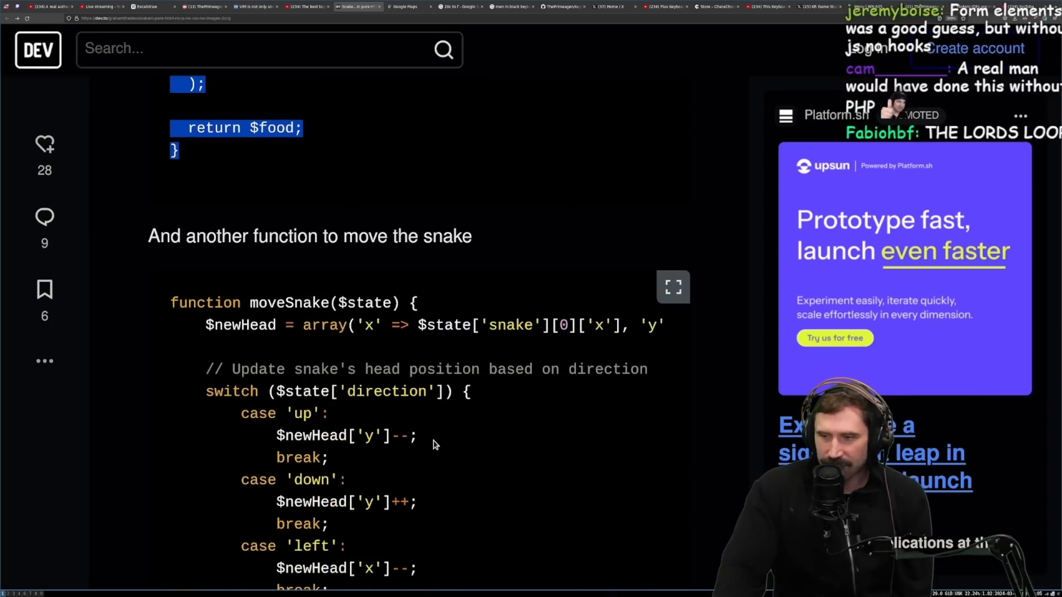
mouse_move(392, 434)
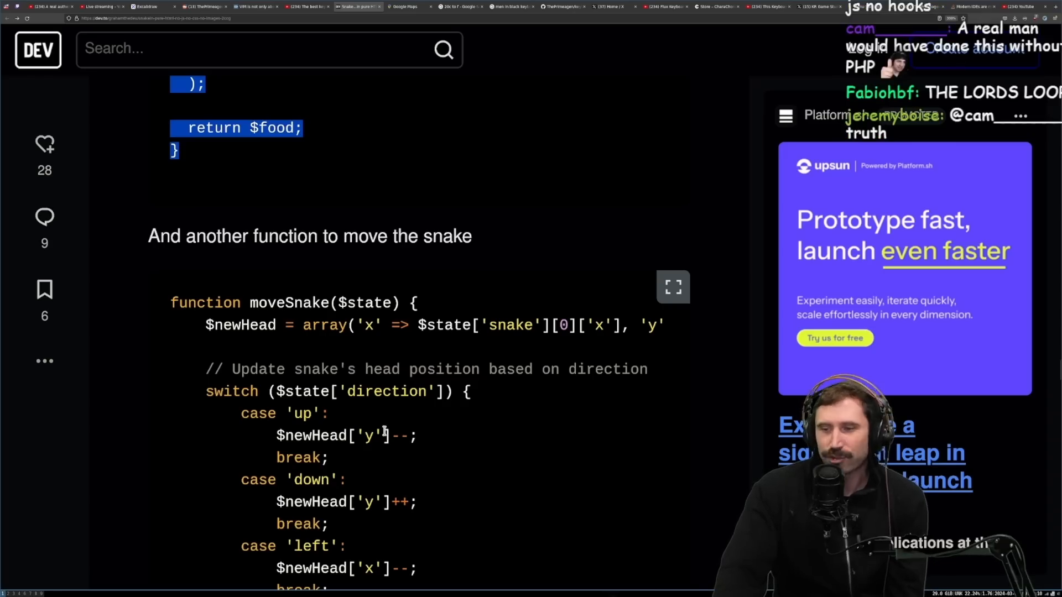
scroll(down, 3)
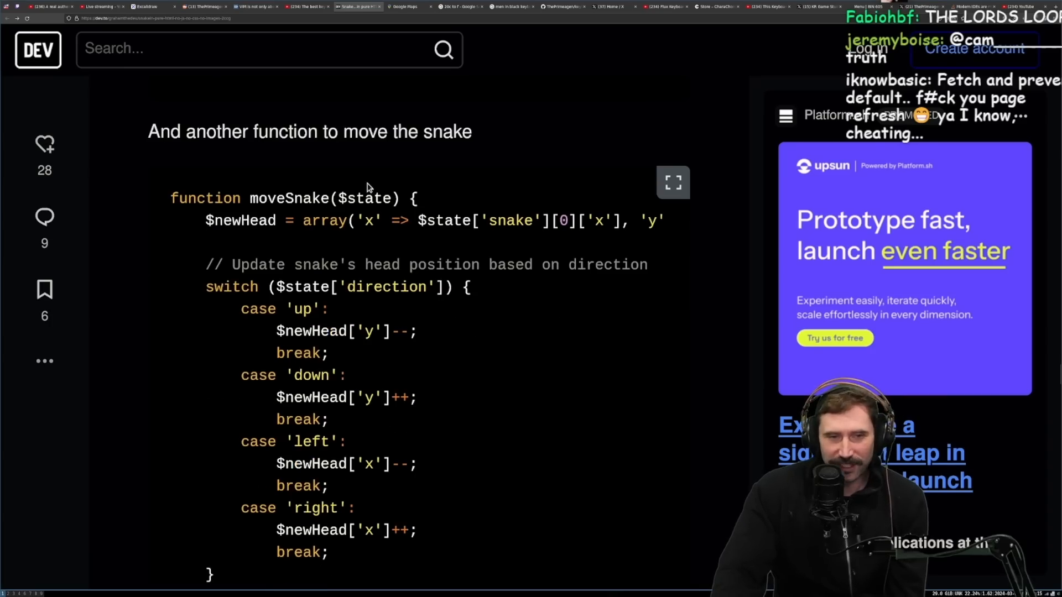
scroll(down, 3)
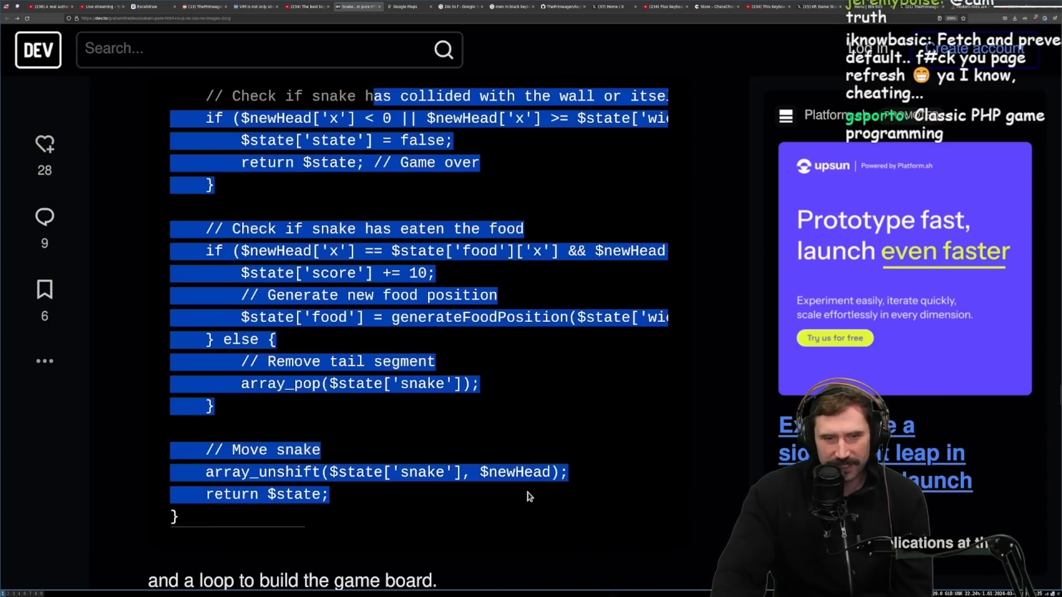
mouse_move(515, 465)
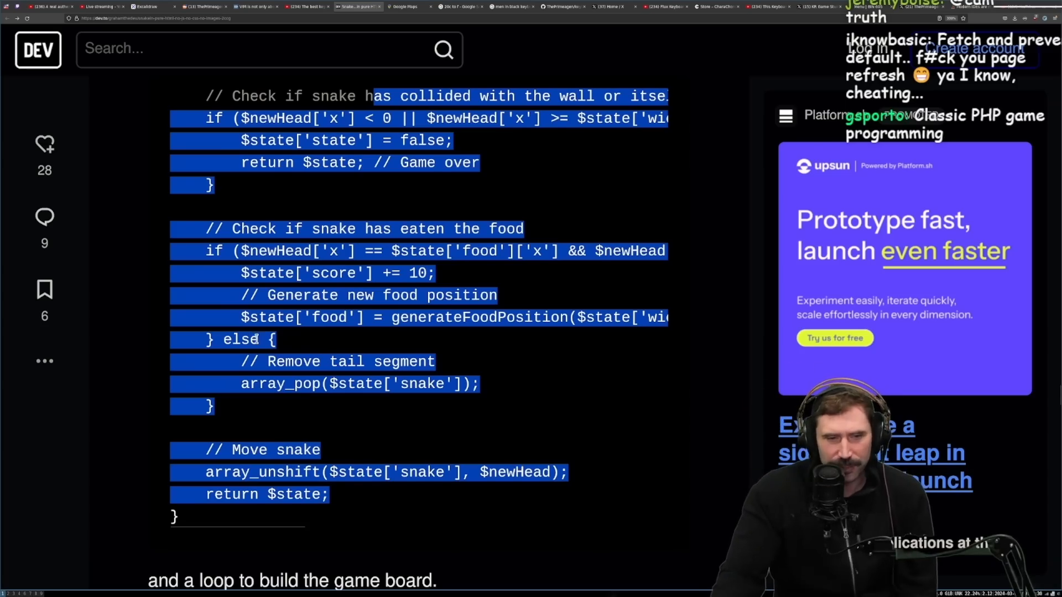
click(365, 503)
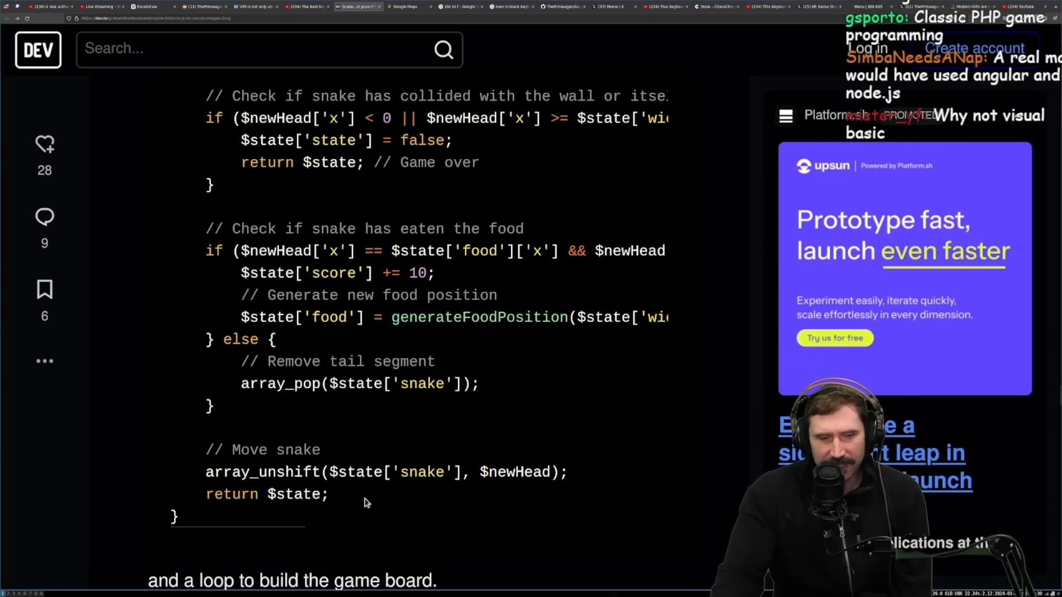
scroll(down, 3)
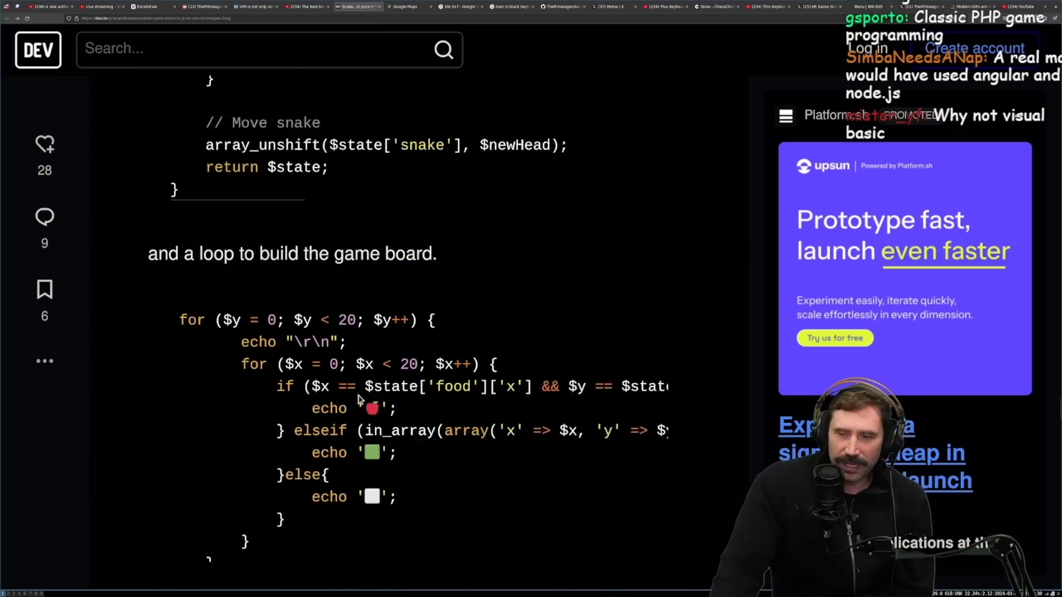
Read through the game-board loop code down to 'That's a wrap' and the series list.
scroll(down, 3)
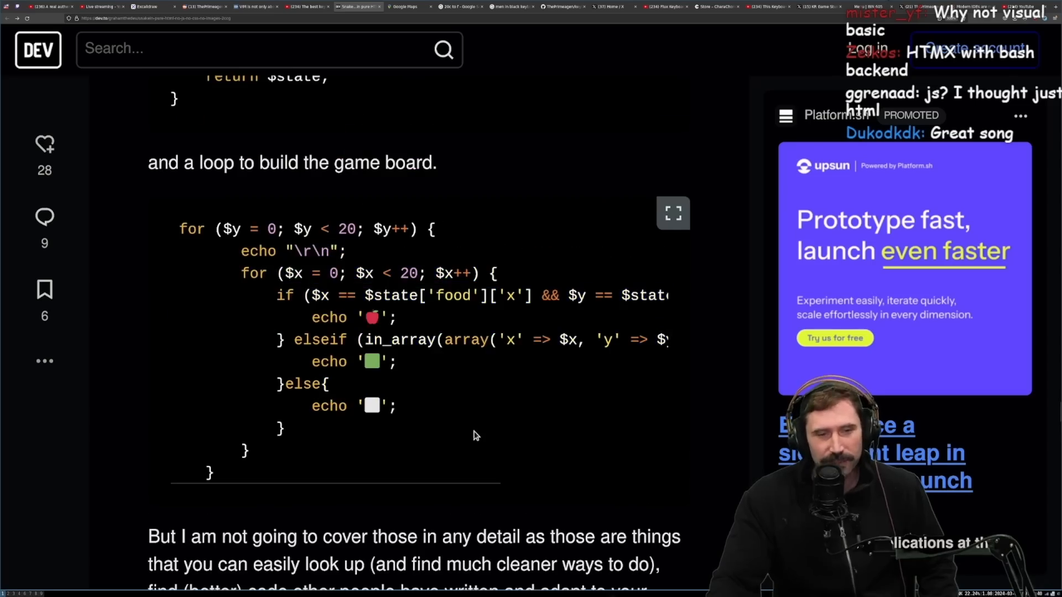
scroll(down, 3)
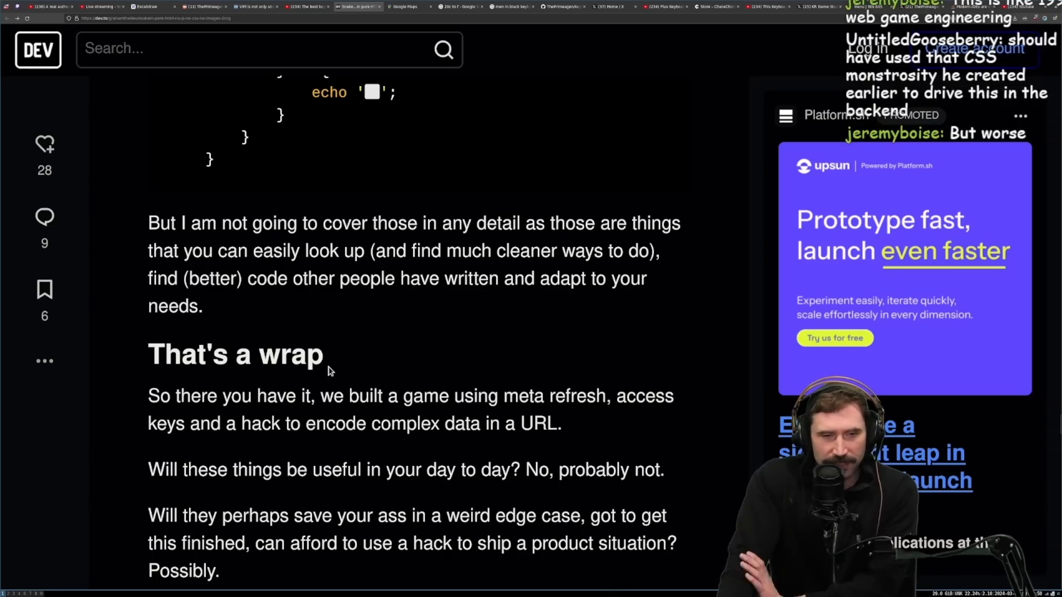
mouse_move(189, 296)
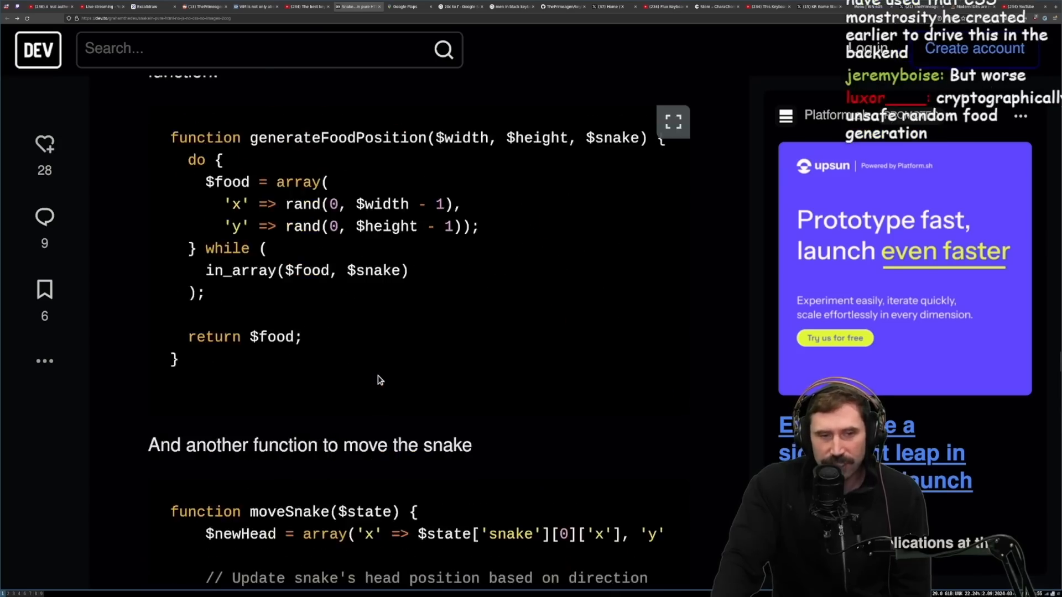
scroll(down, 3)
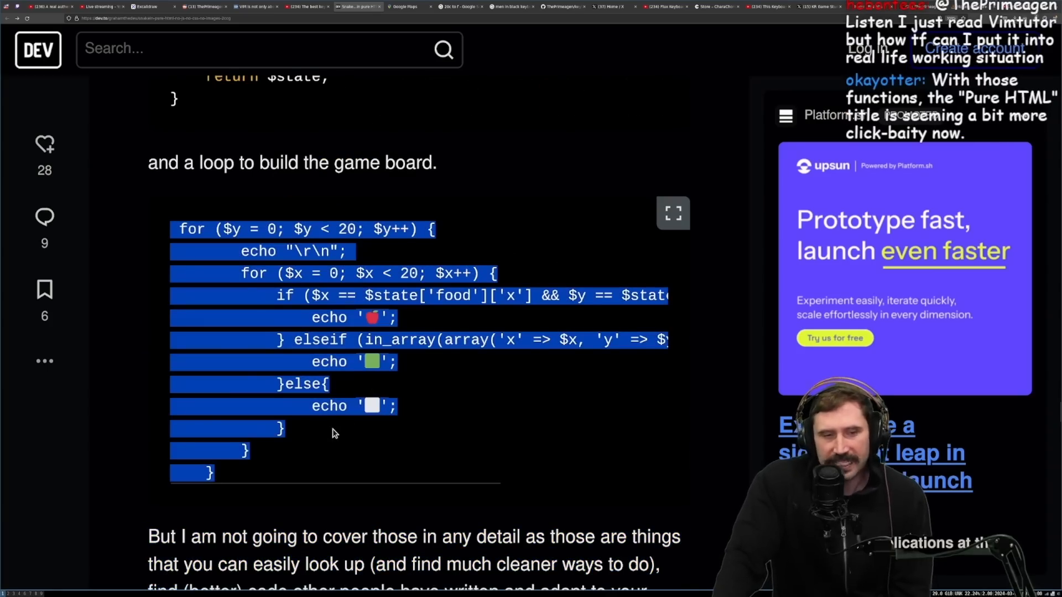
click(477, 407)
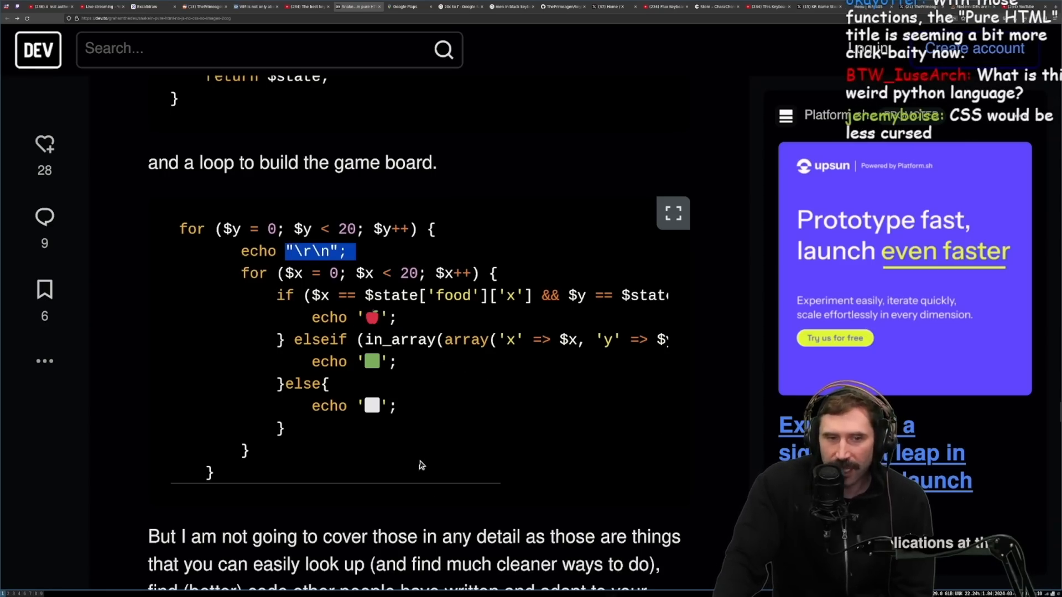
scroll(down, 3)
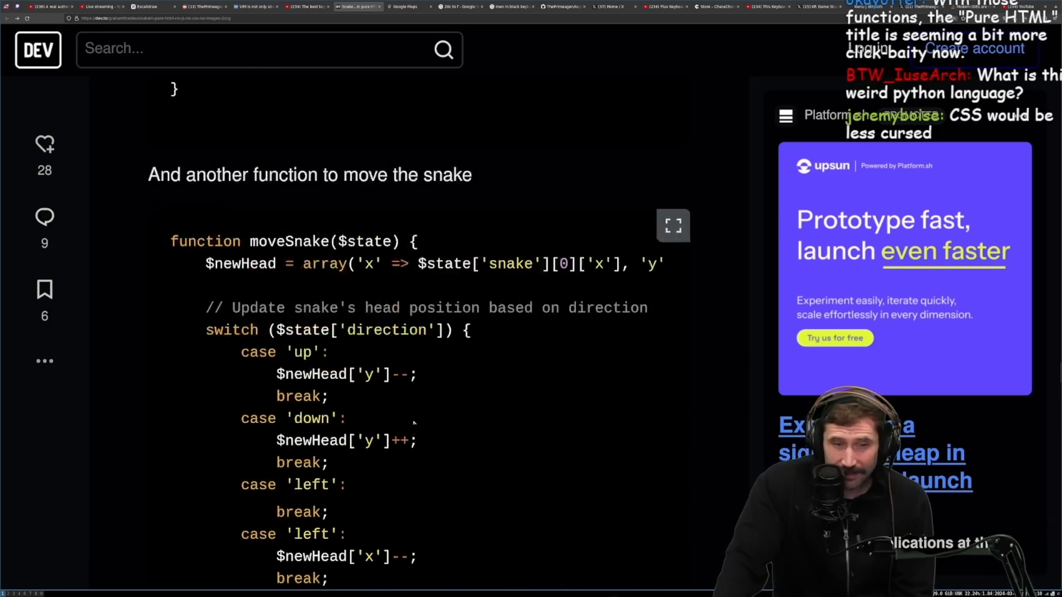
scroll(down, 3)
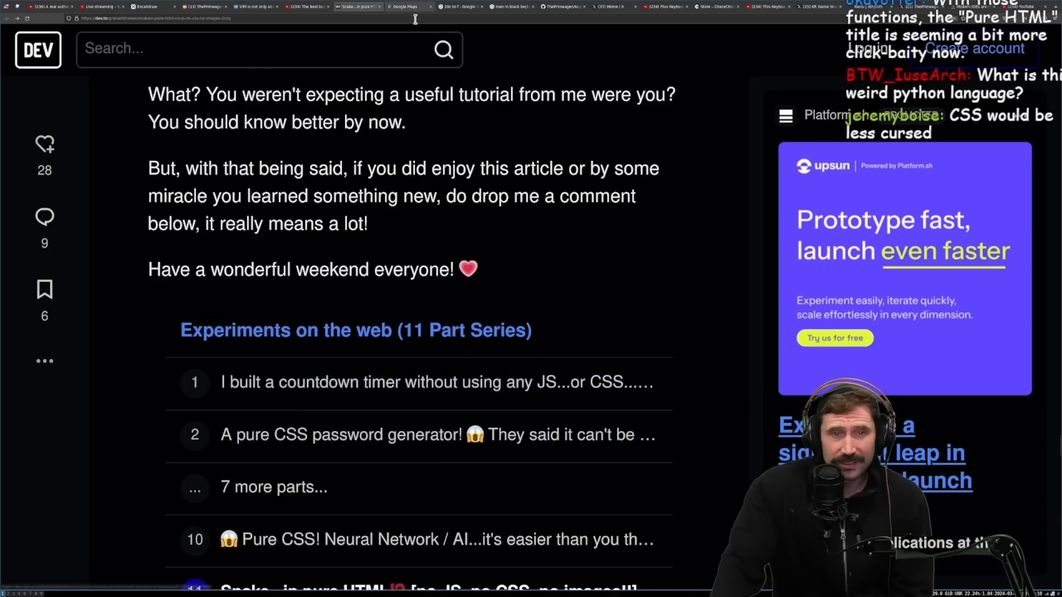
Skim back to the key controls and game-state sections, then return to 'That's a wrap'.
click(379, 6)
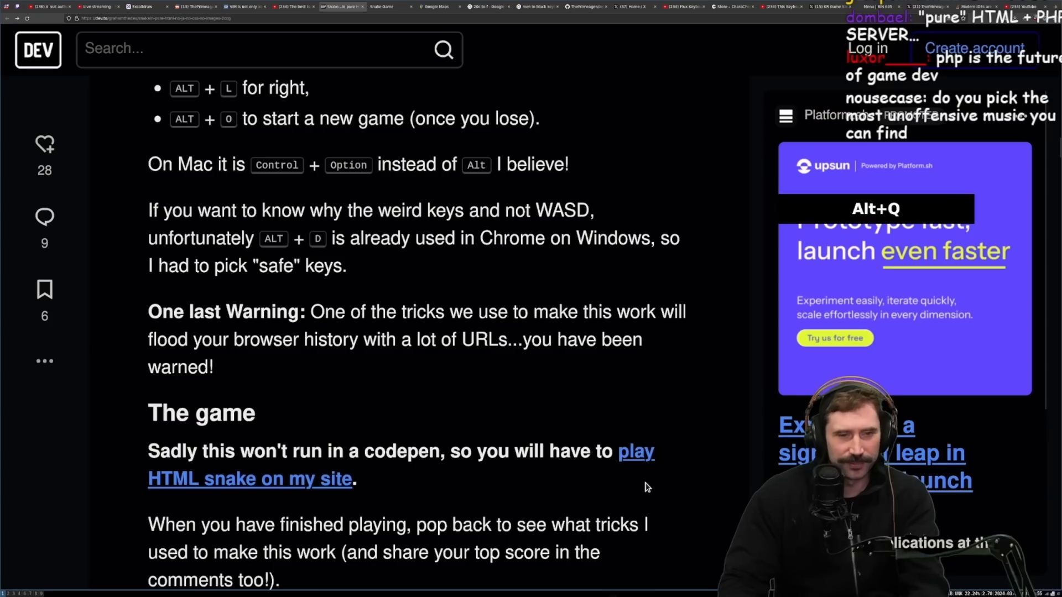
scroll(down, 3)
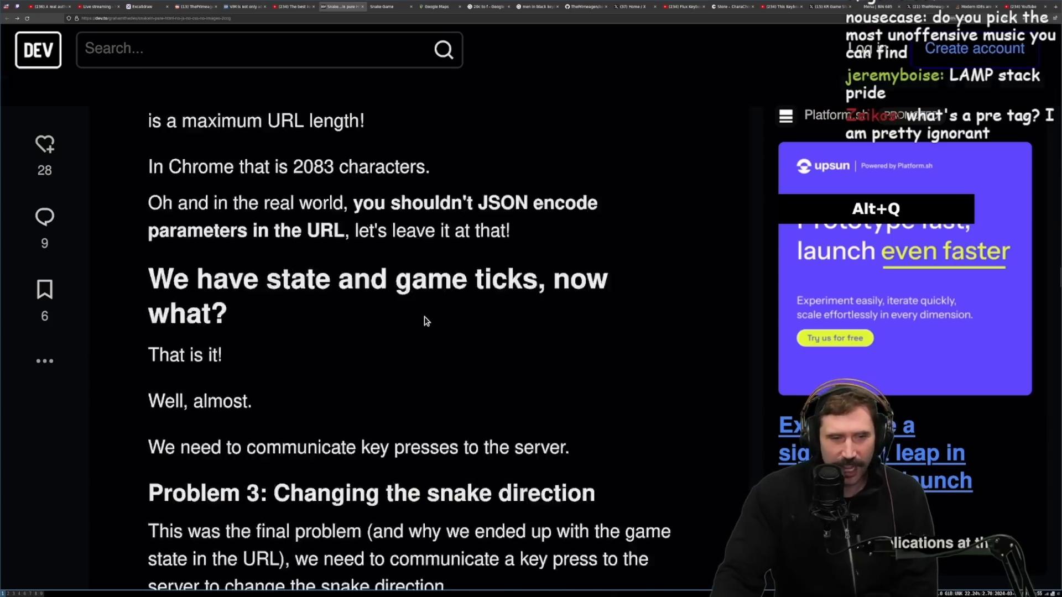
scroll(down, 3)
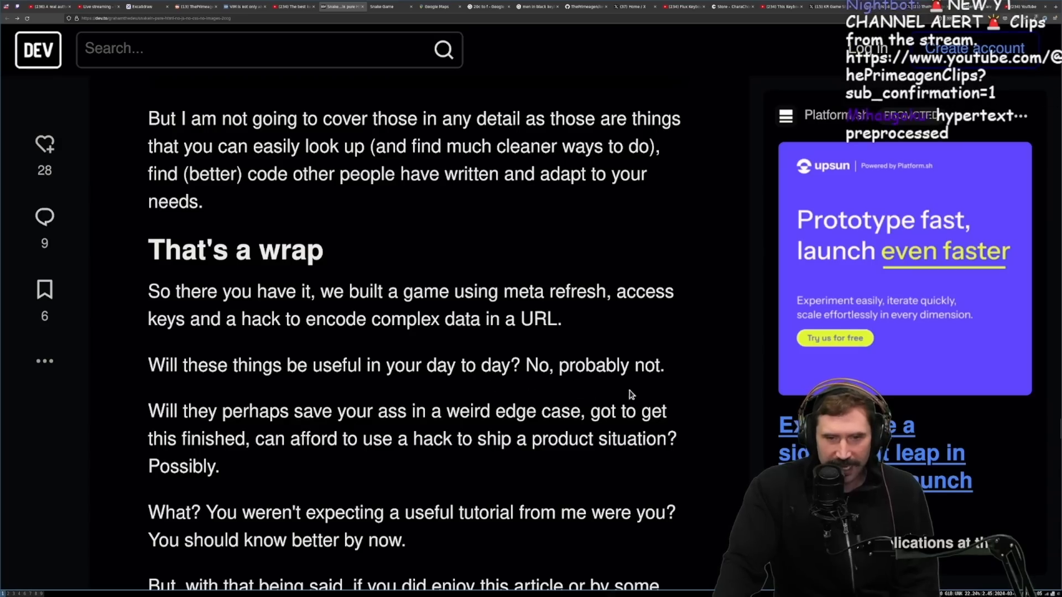
mouse_move(425, 457)
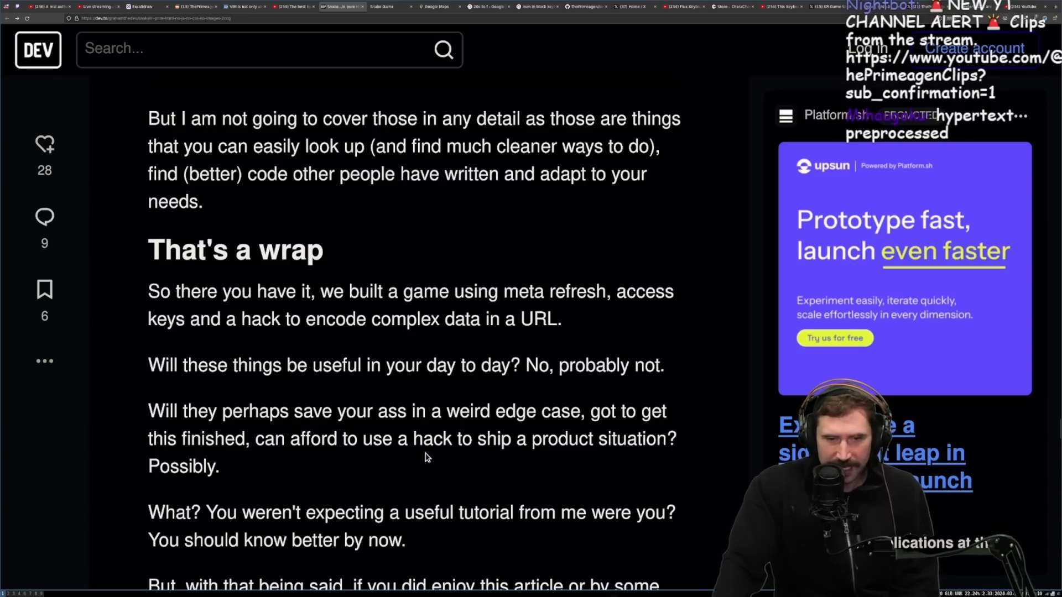
mouse_move(654, 434)
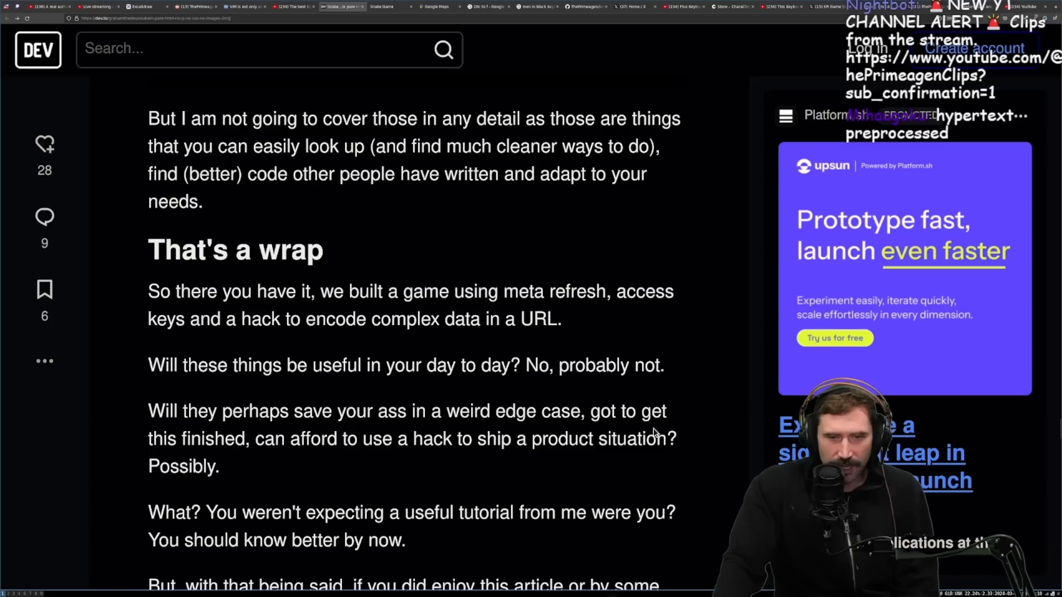
mouse_move(409, 463)
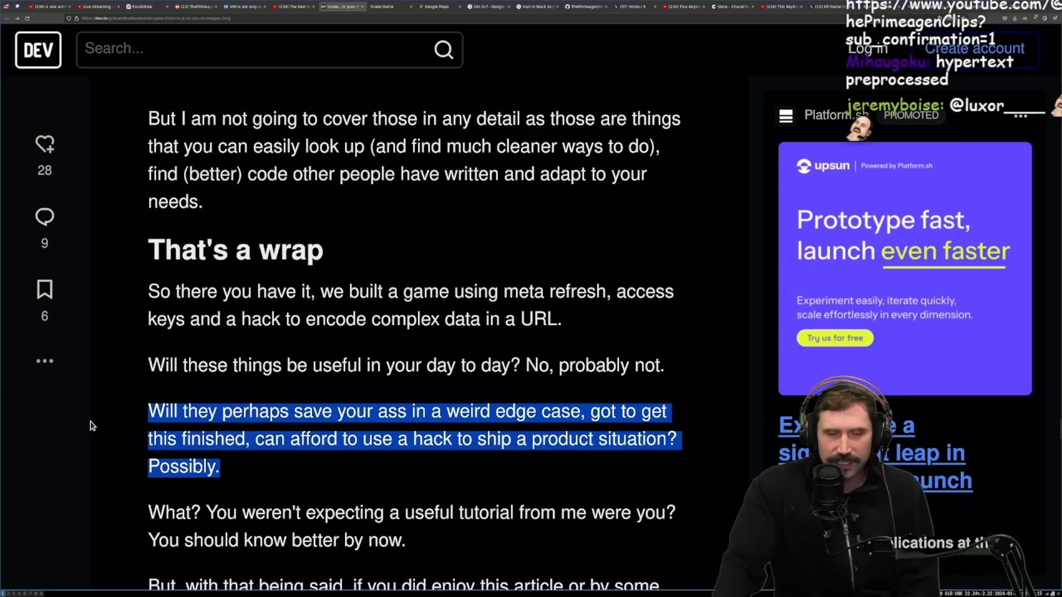
Highlight the 'weird edge case' paragraph and read to 'Have a wonderful weekend everyone!'.
scroll(down, 3)
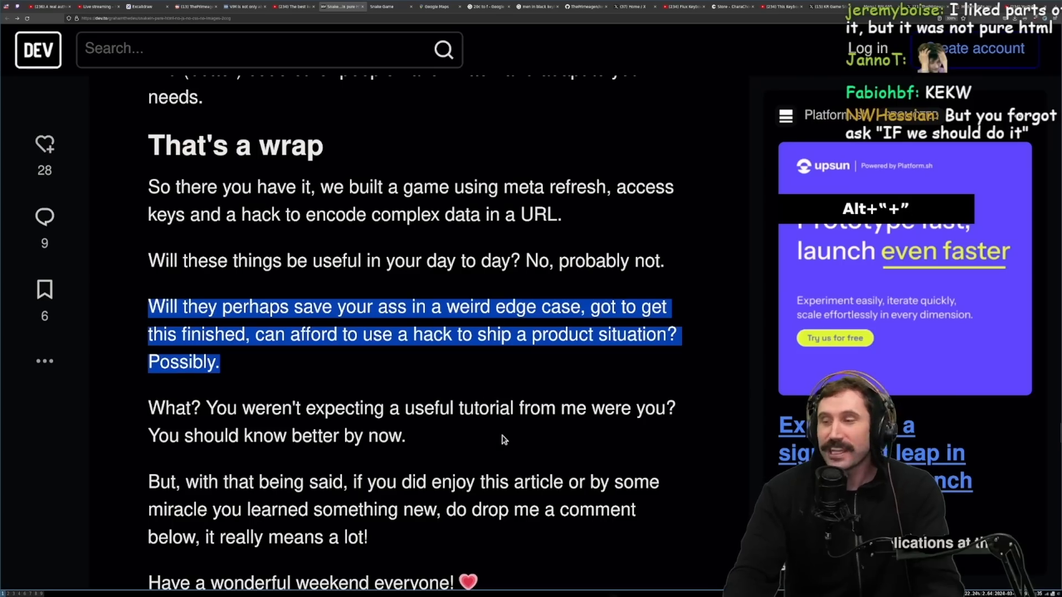
scroll(down, 3)
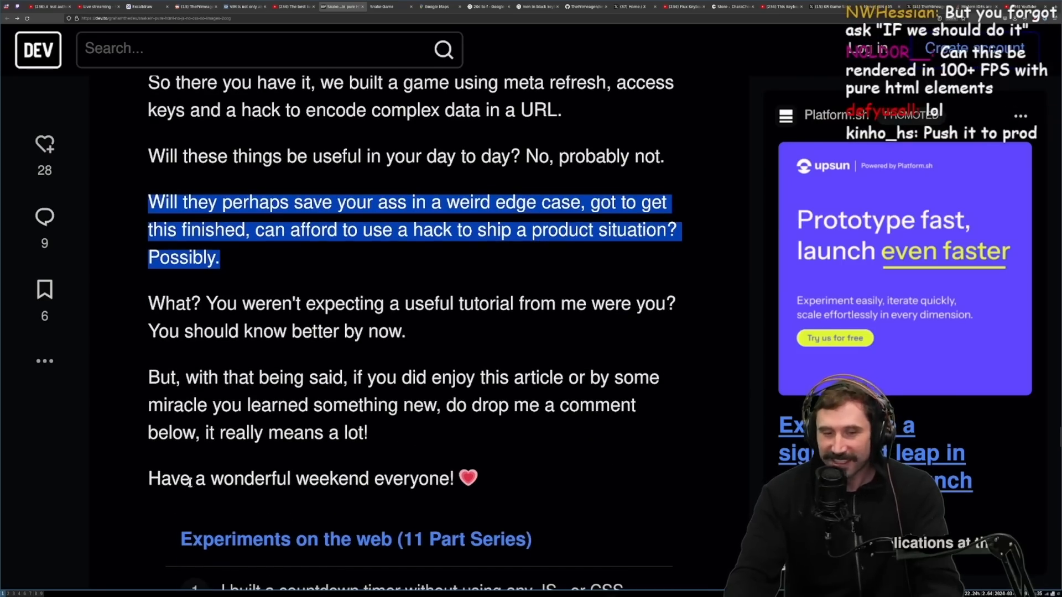
mouse_move(238, 455)
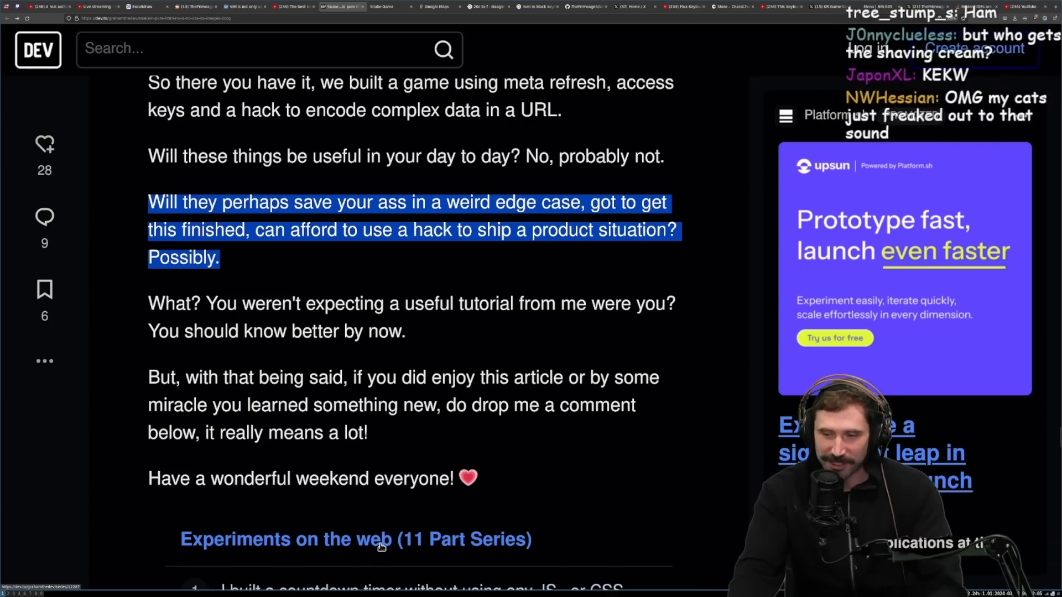
scroll(down, 3)
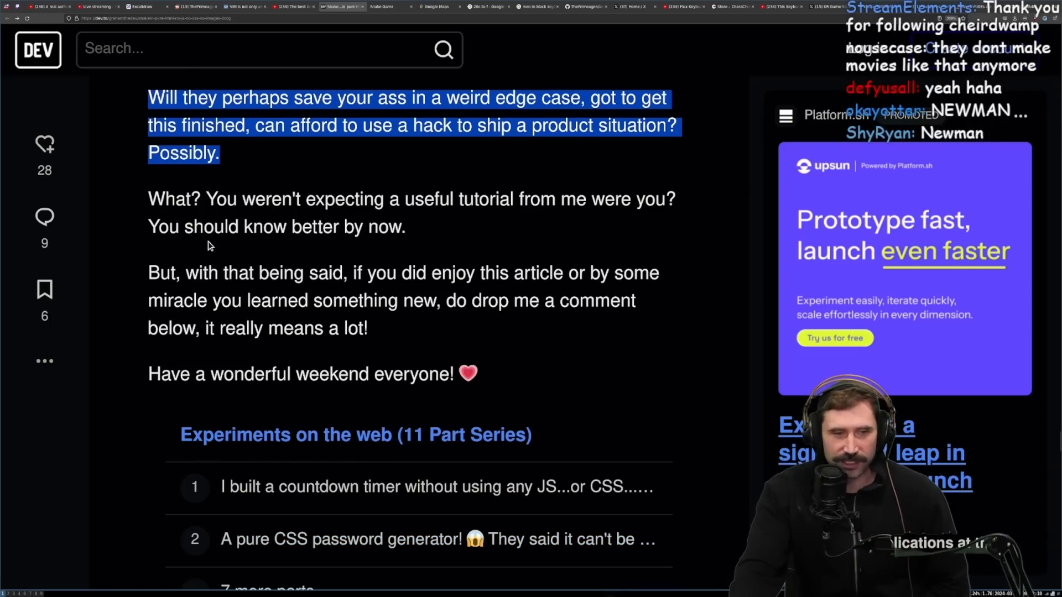
mouse_move(271, 309)
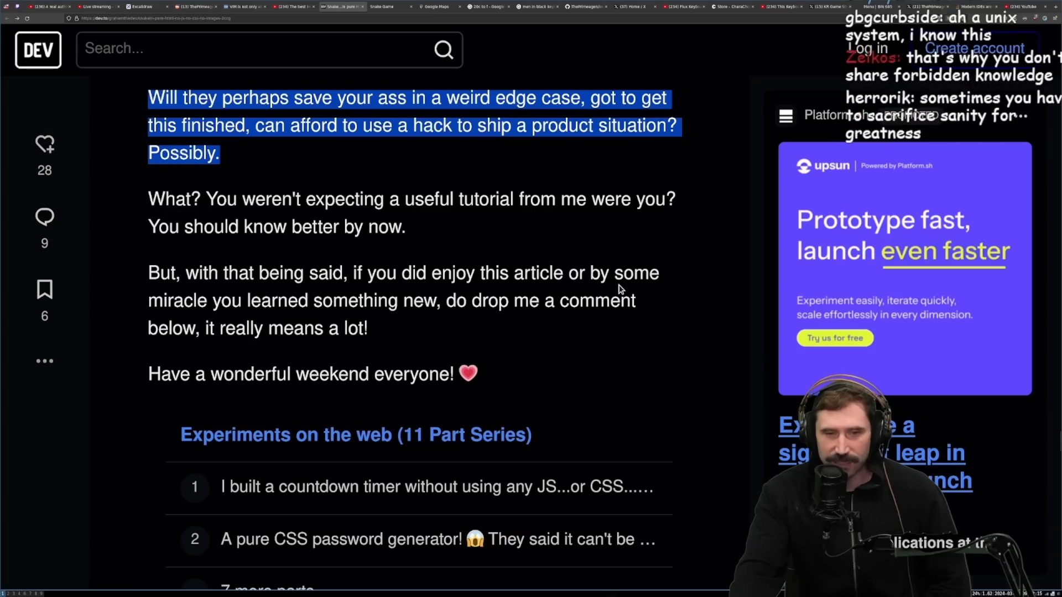
mouse_move(461, 318)
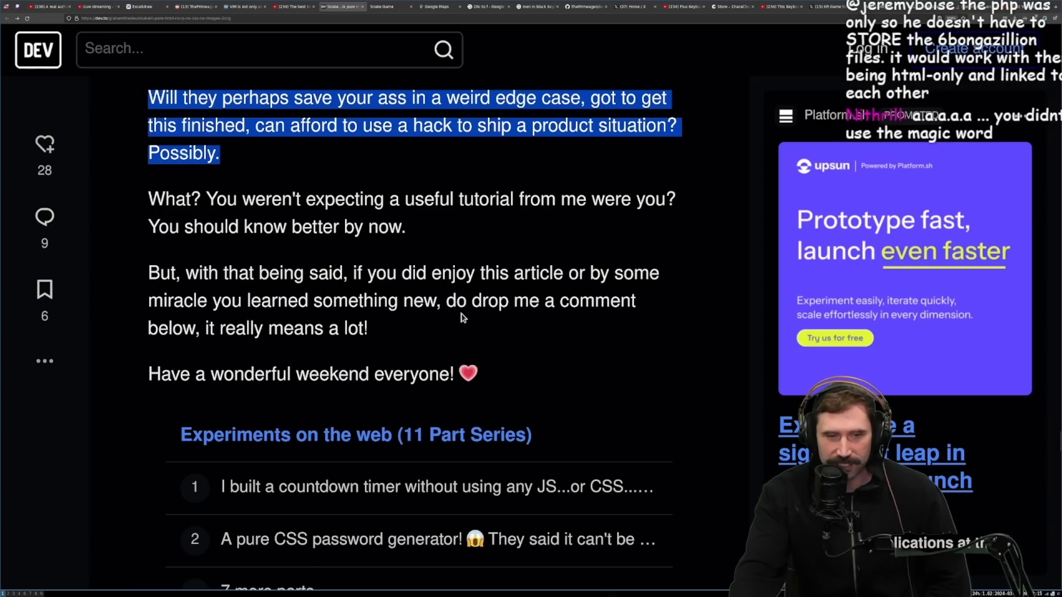
mouse_move(362, 362)
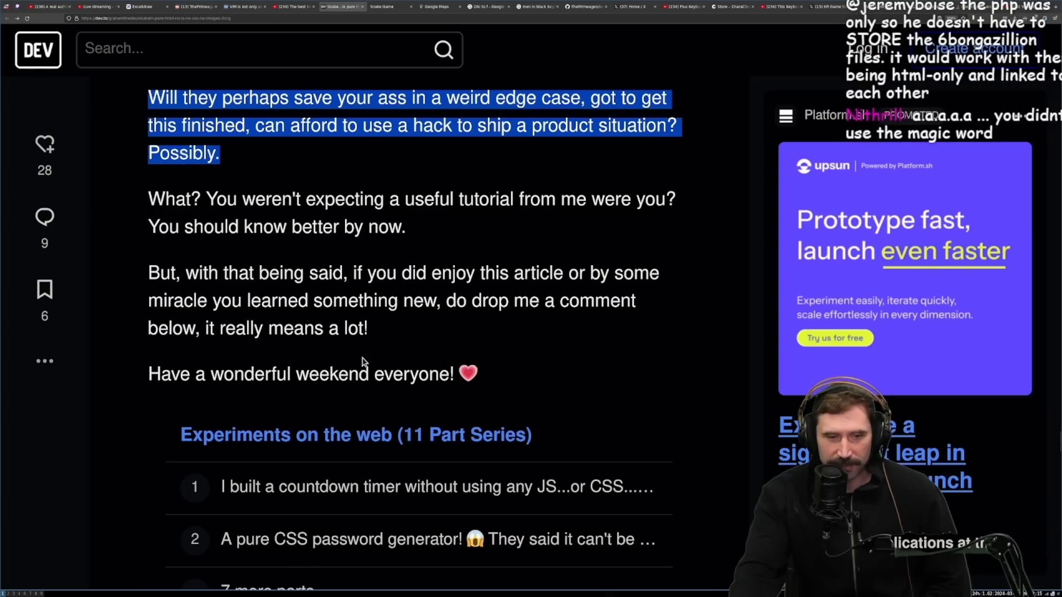
Scroll past the series list to 'Top comments (9)' and read the first comment.
scroll(down, 3)
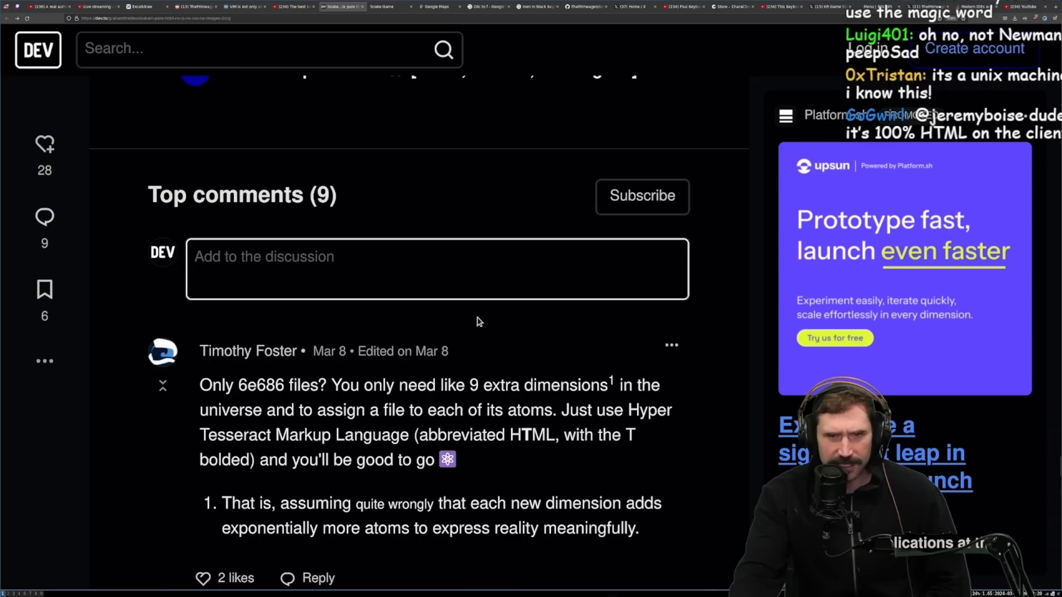
mouse_move(108, 467)
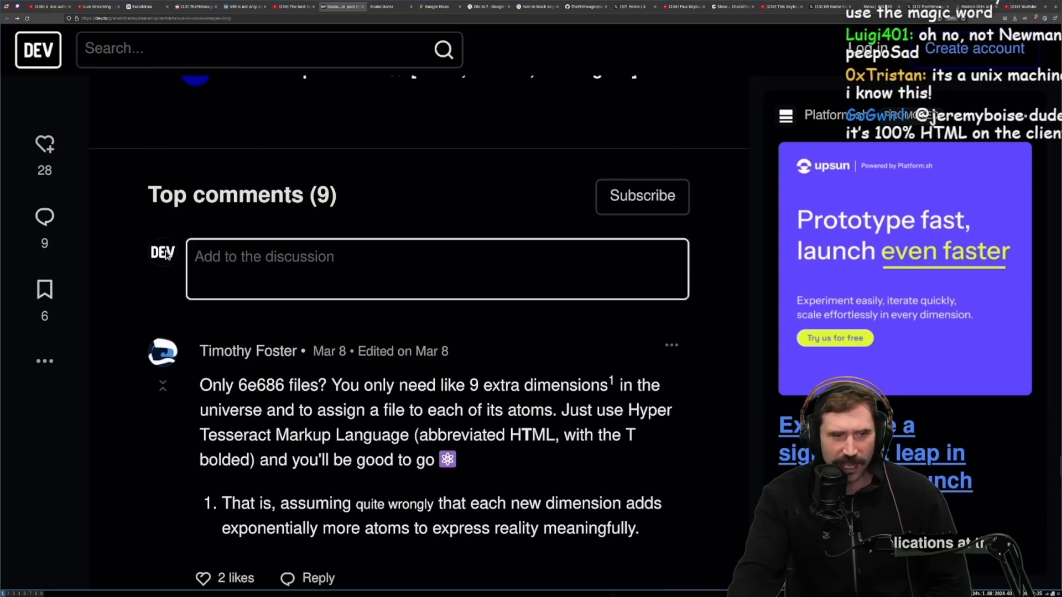
scroll(up, 3)
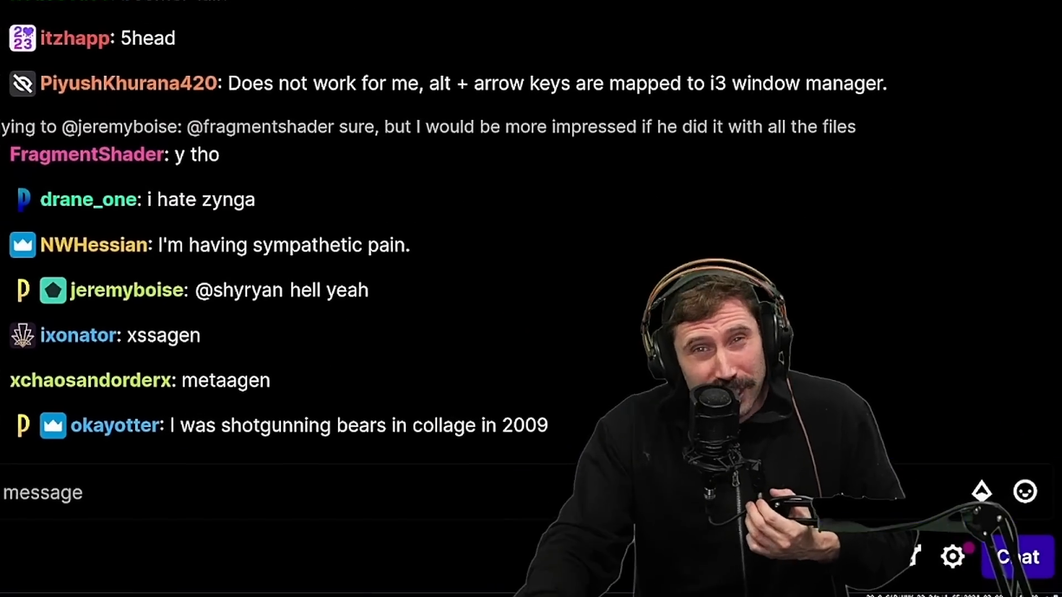
scroll(down, 3)
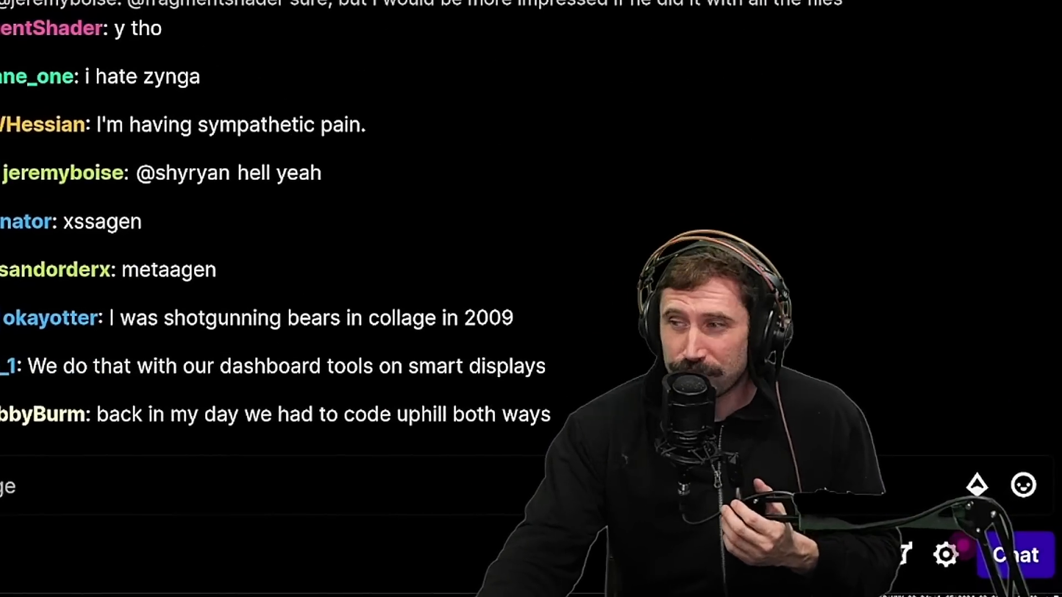